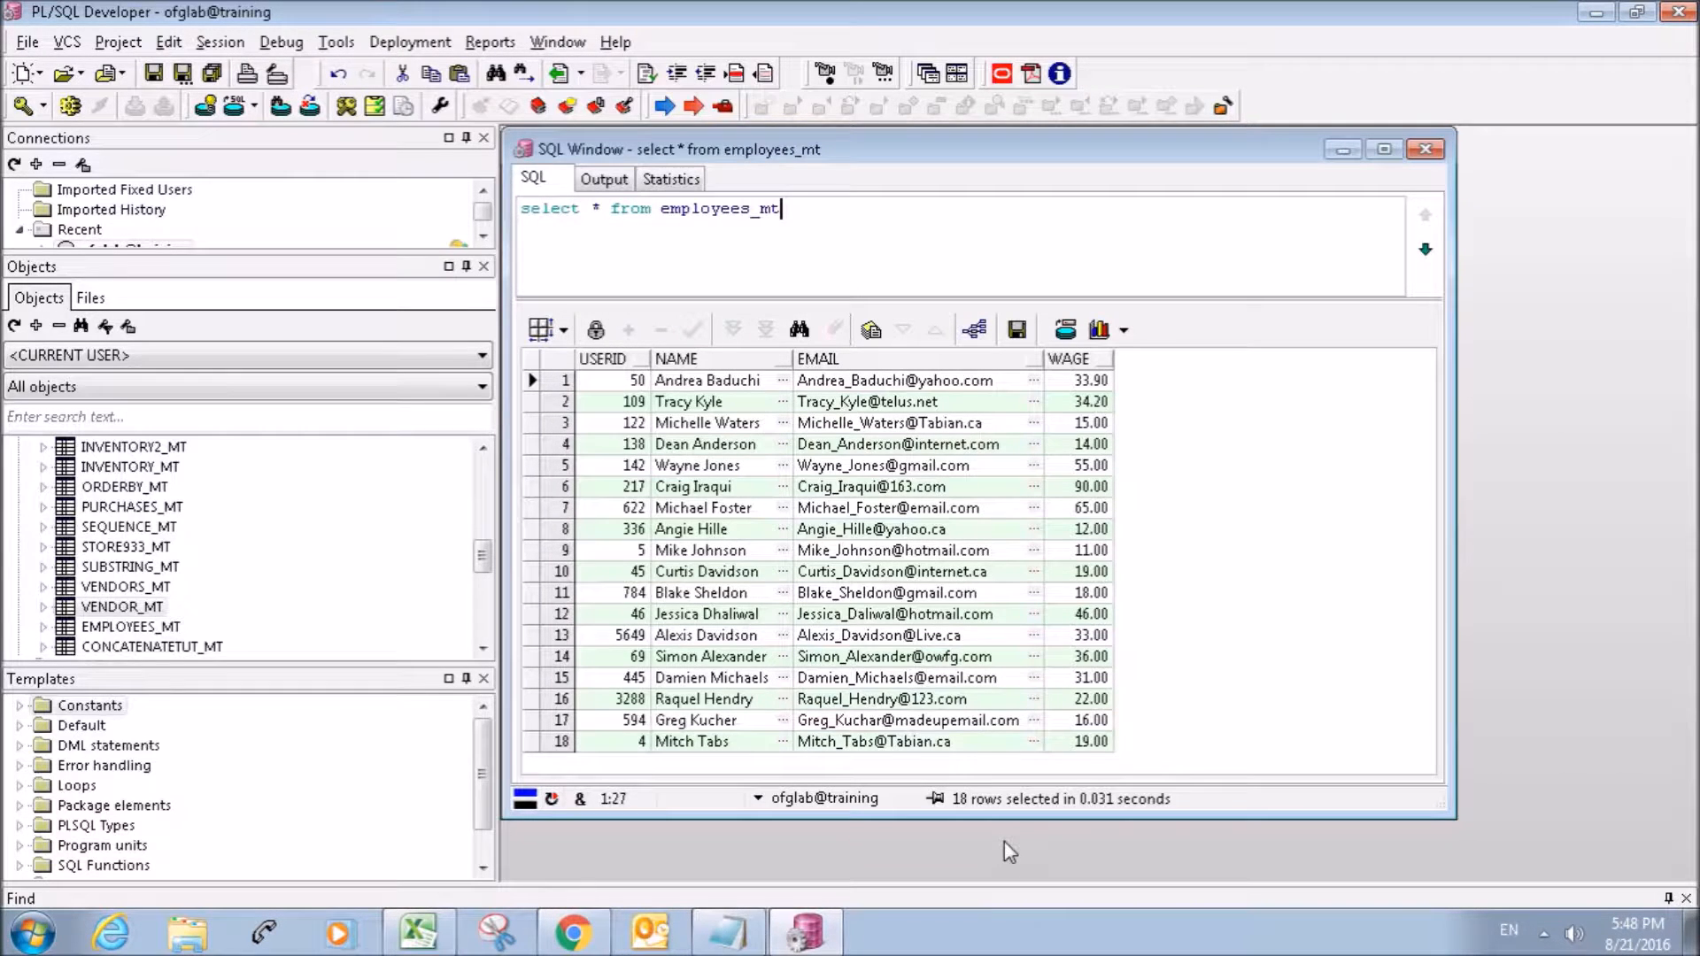
{"action": "mouse_move", "coordinate": [783, 257]}
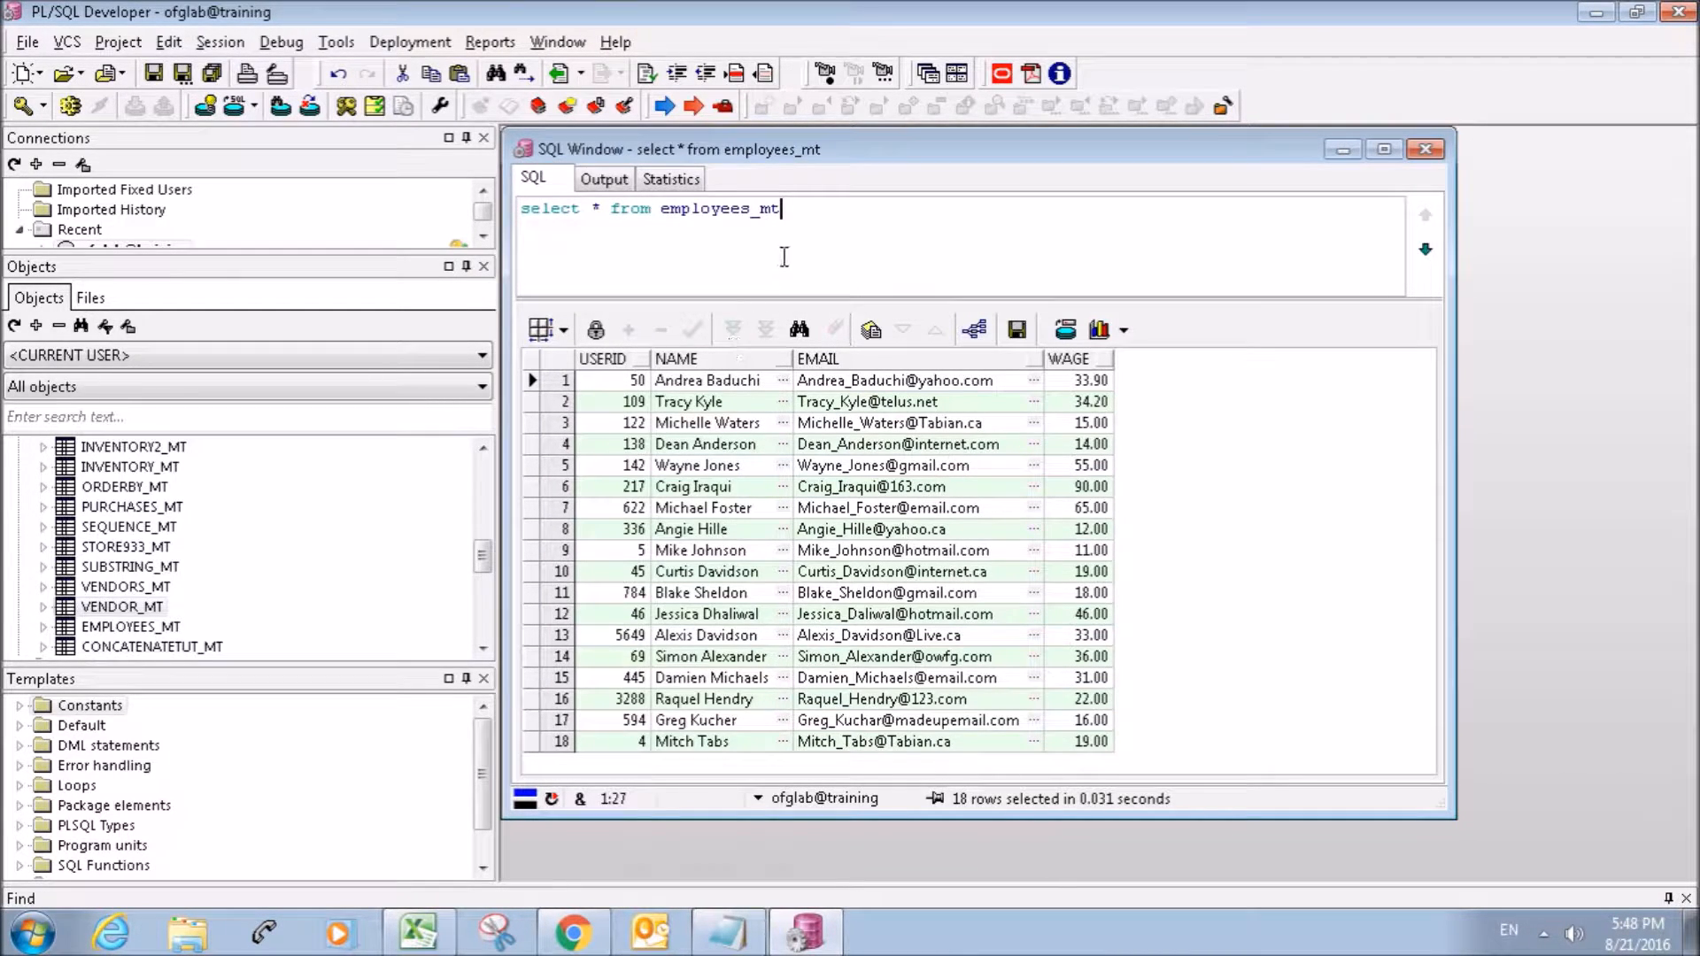
Start a CREATE TABLE statement for substrtut_mt in a fresh SQL window
{"action": "left_click", "coordinate": [26, 41]}
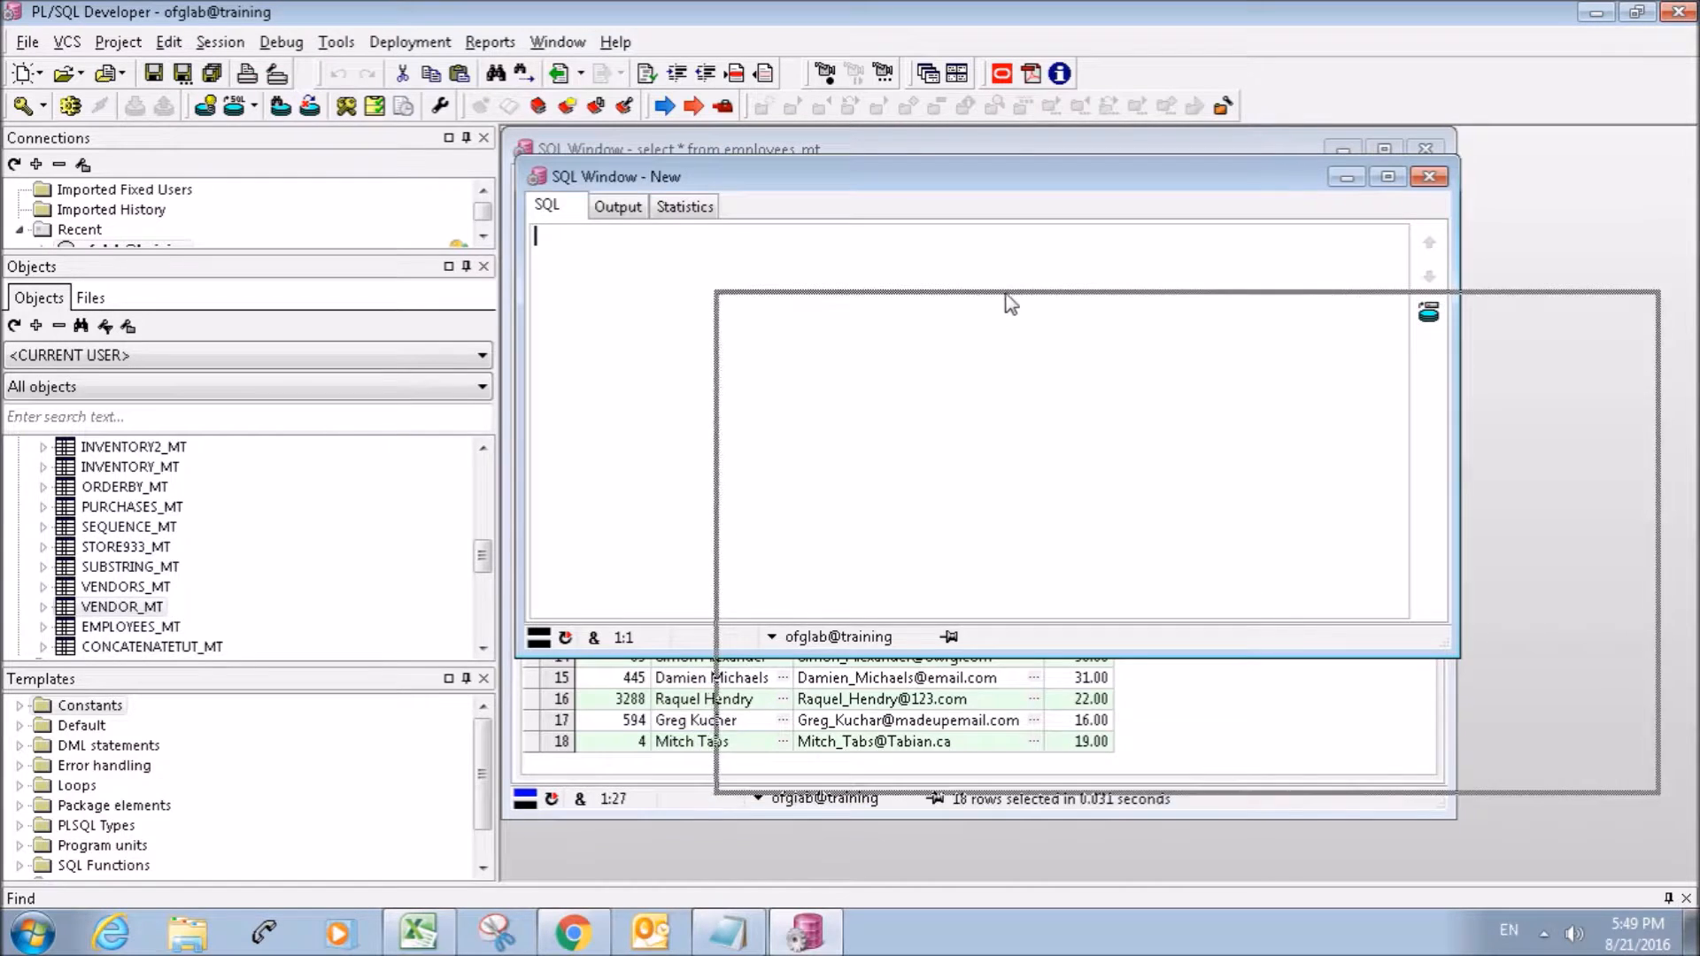
{"action": "type", "text": "create"}
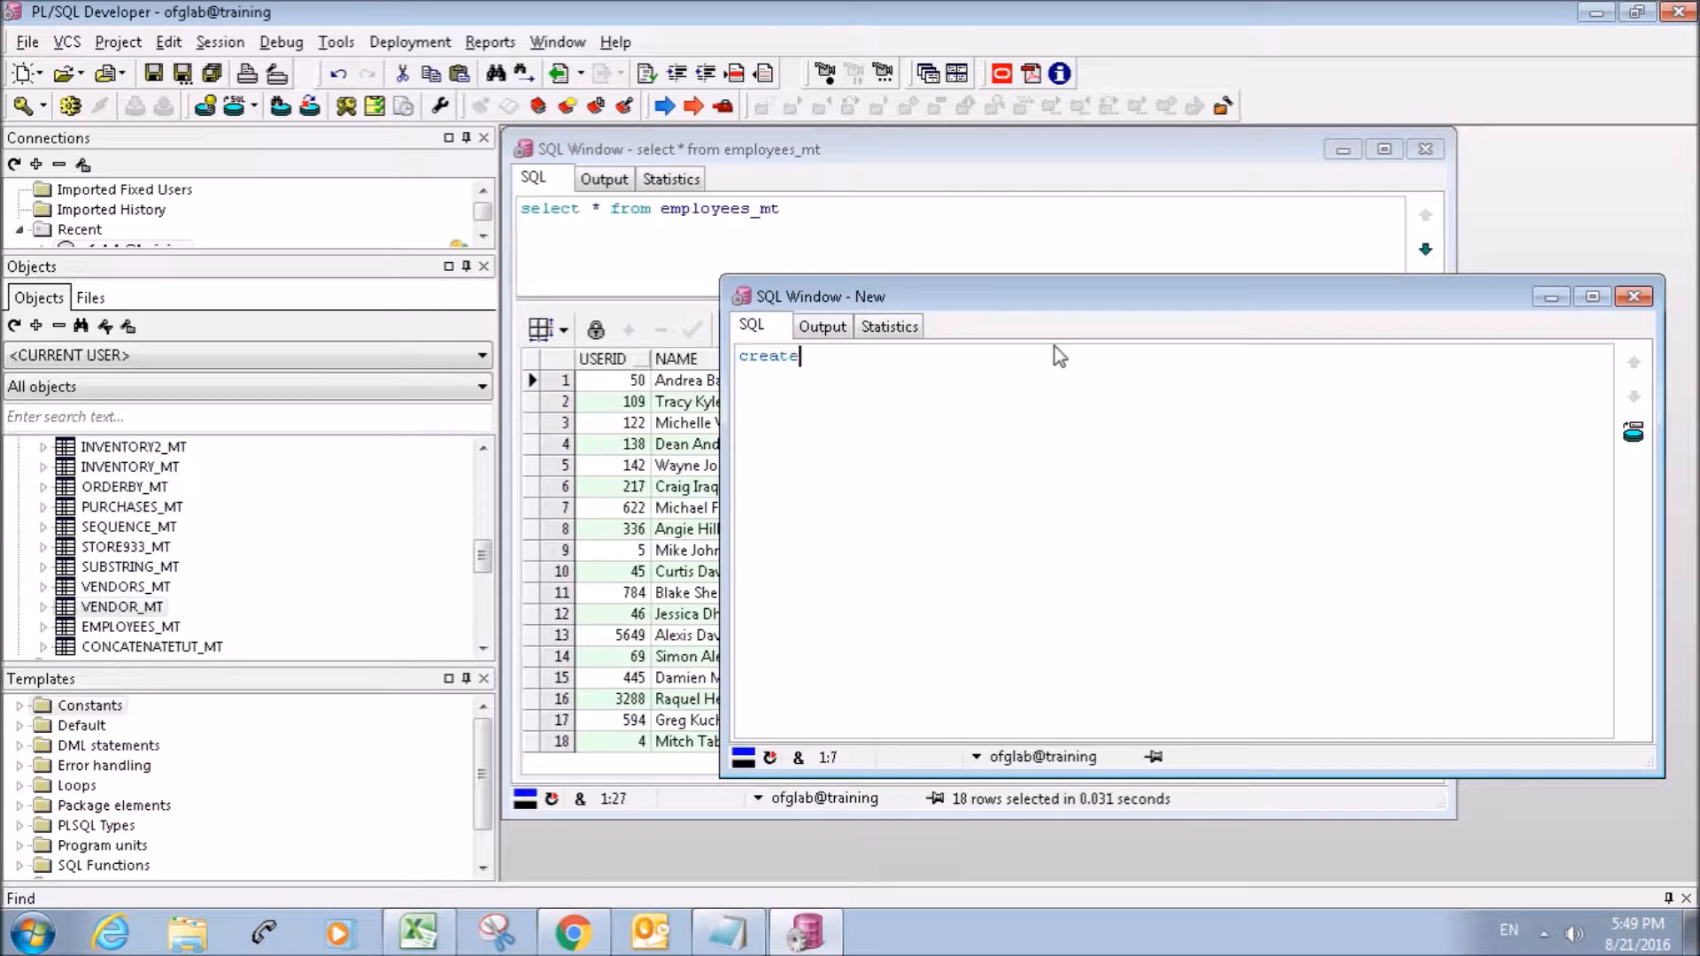
{"action": "type", "text": "table substrtut_mt ("}
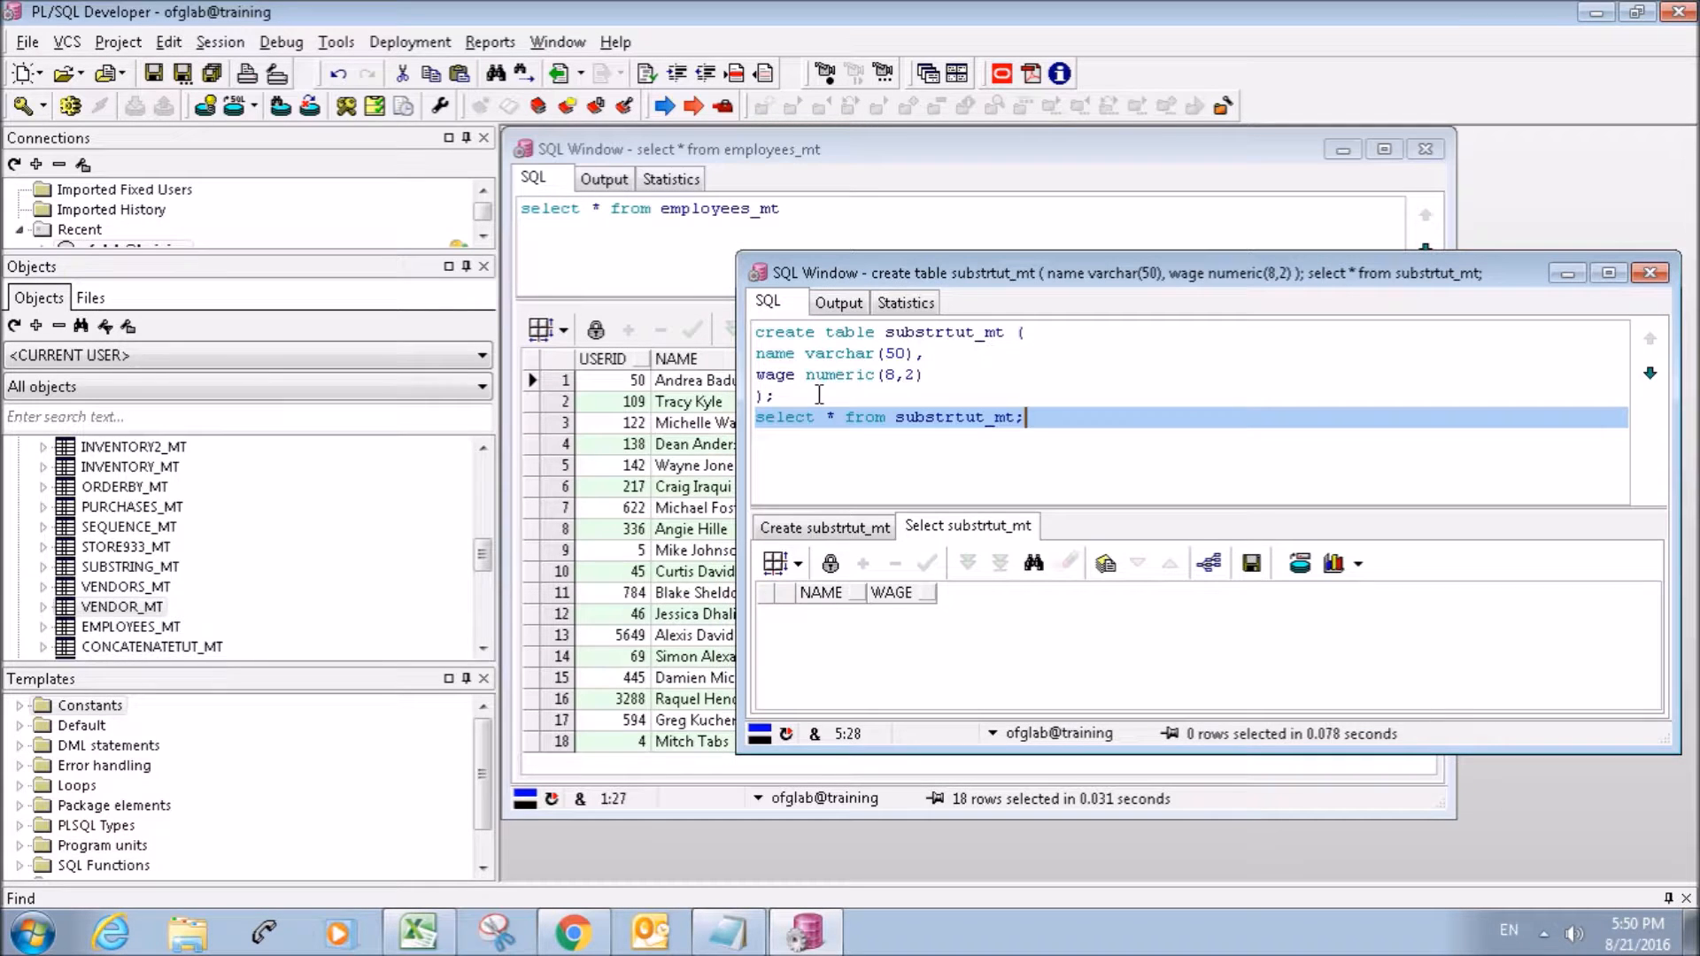
Draft INSERT INTO substrtut_mt ( () ); above the select, cursor between the inner parentheses
{"action": "left_click", "coordinate": [765, 395]}
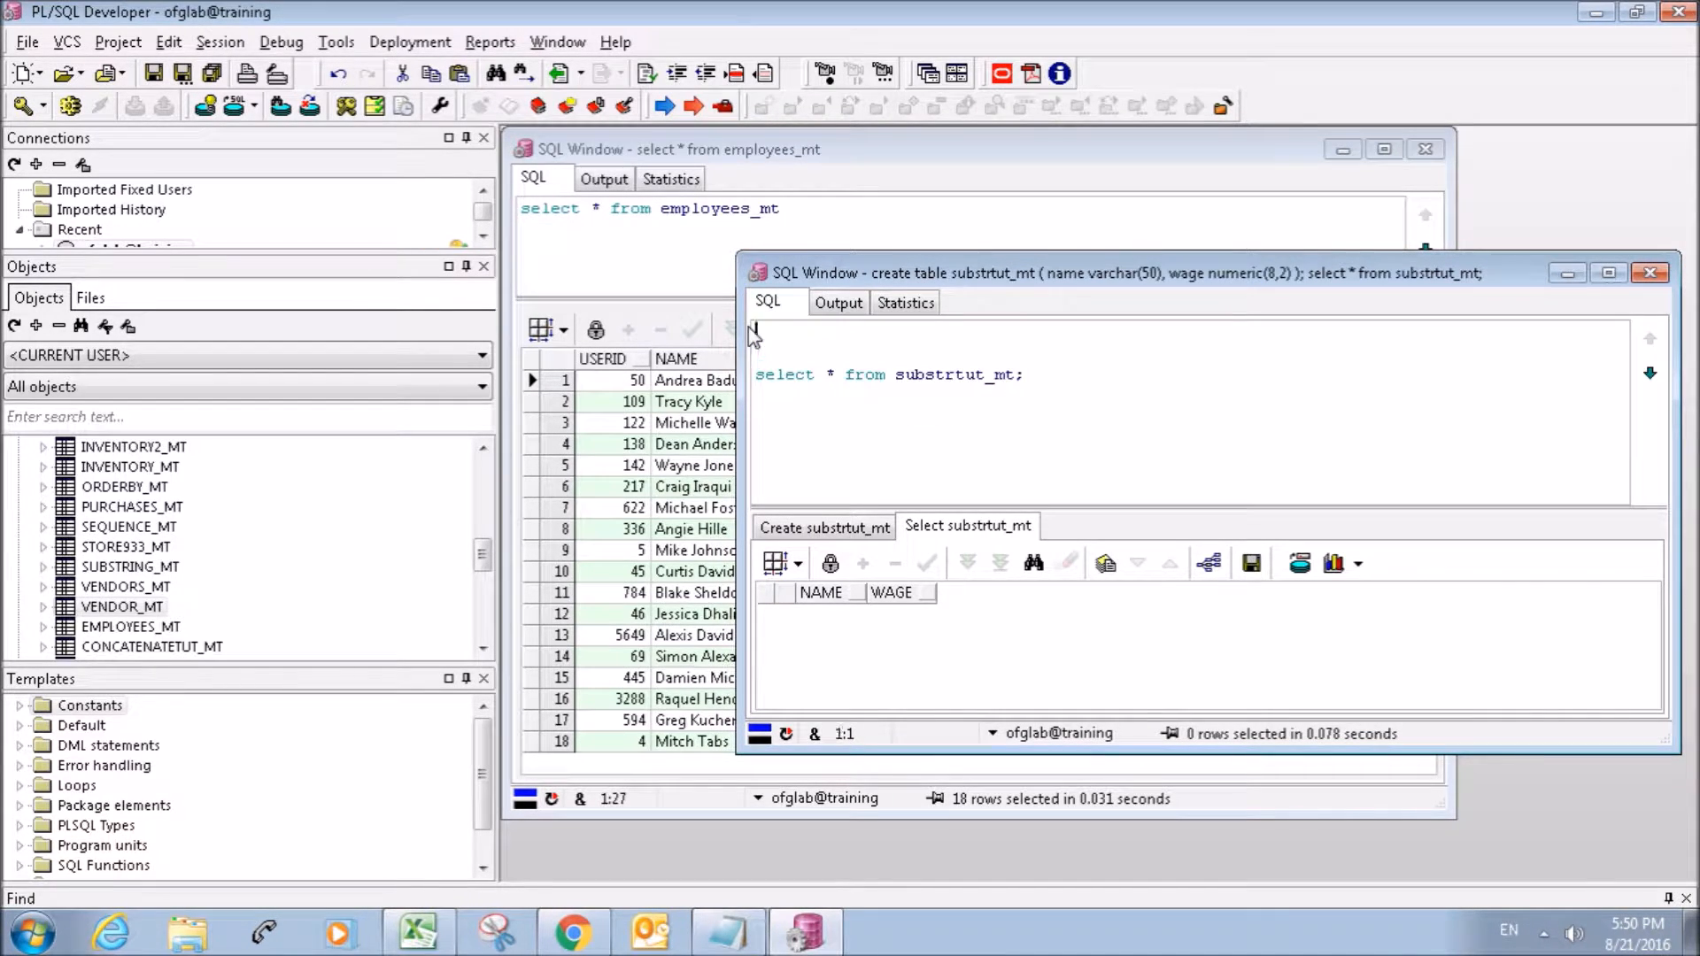
{"action": "type", "text": "insert into"}
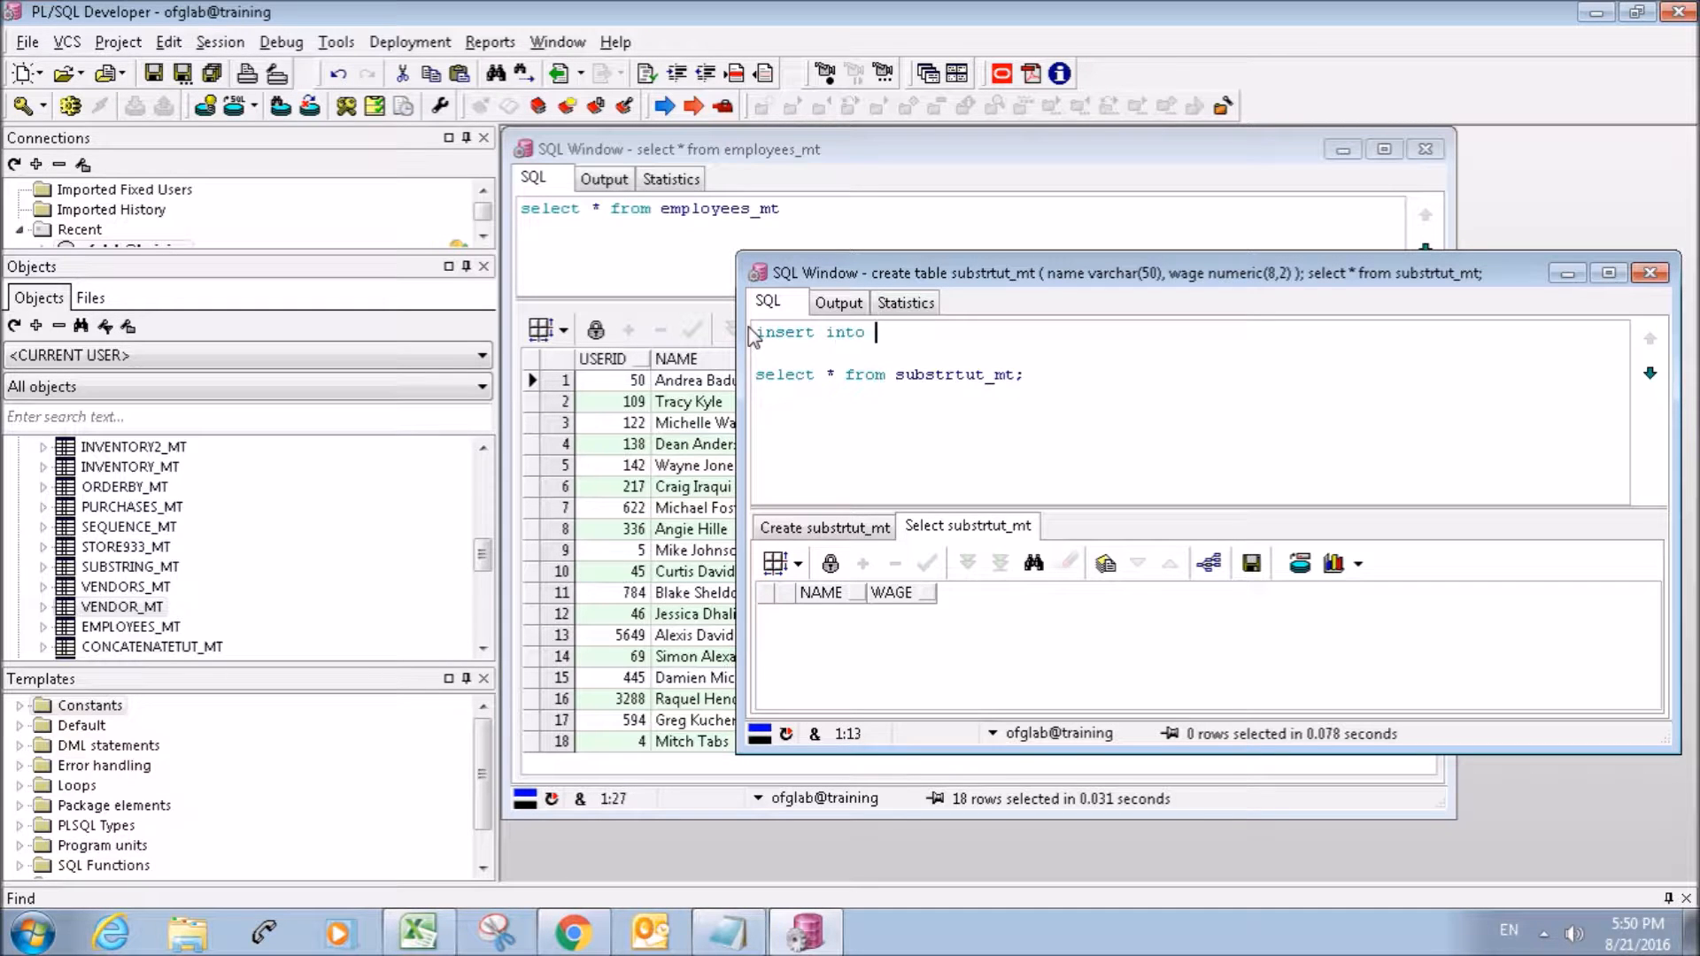
{"action": "type", "text": "substrtut_mt ("}
{"action": "type", "text": ");"}
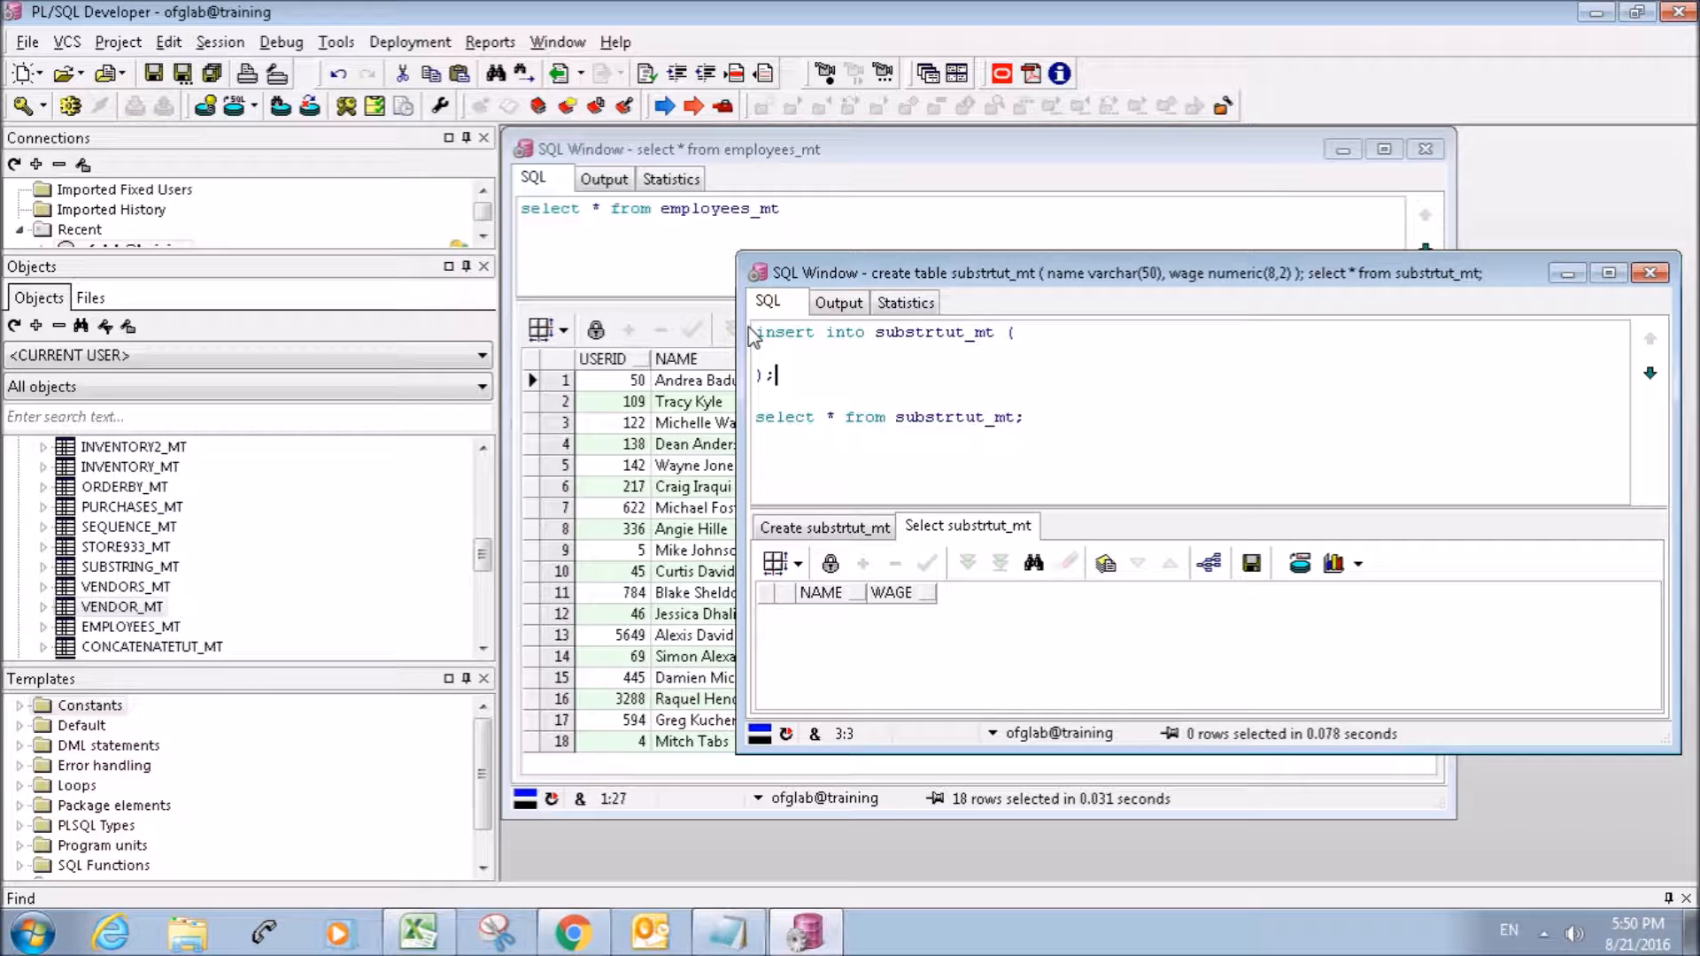
{"action": "left_click", "coordinate": [765, 354]}
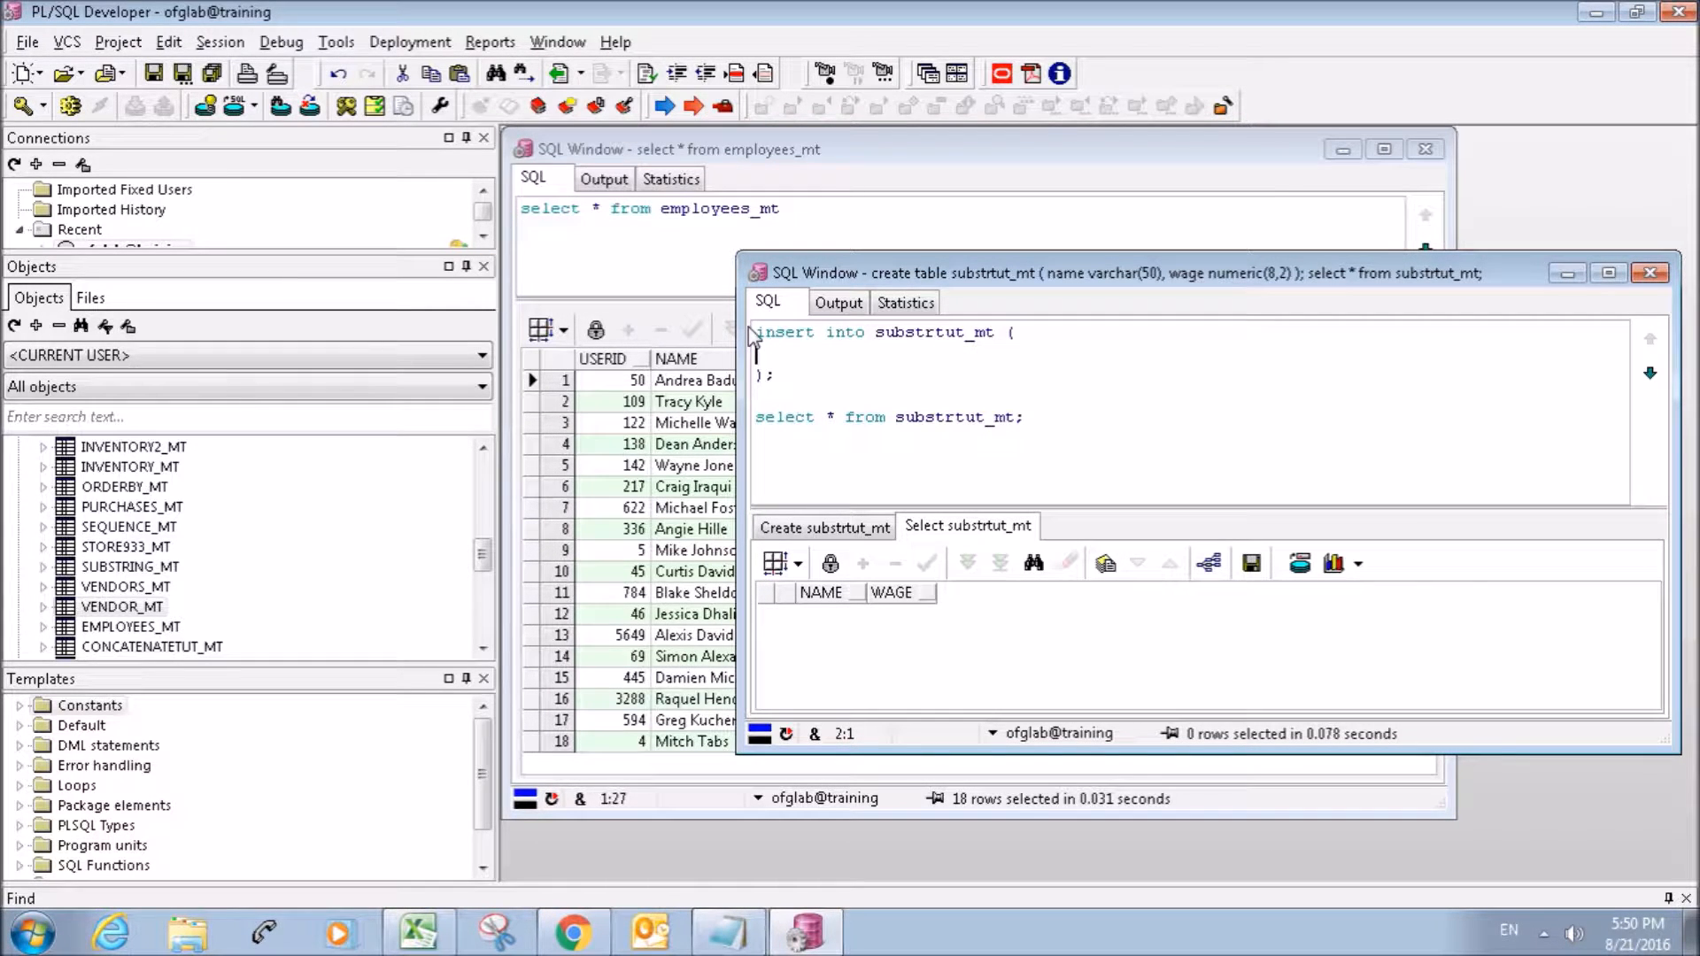
{"action": "type", "text": "()"}
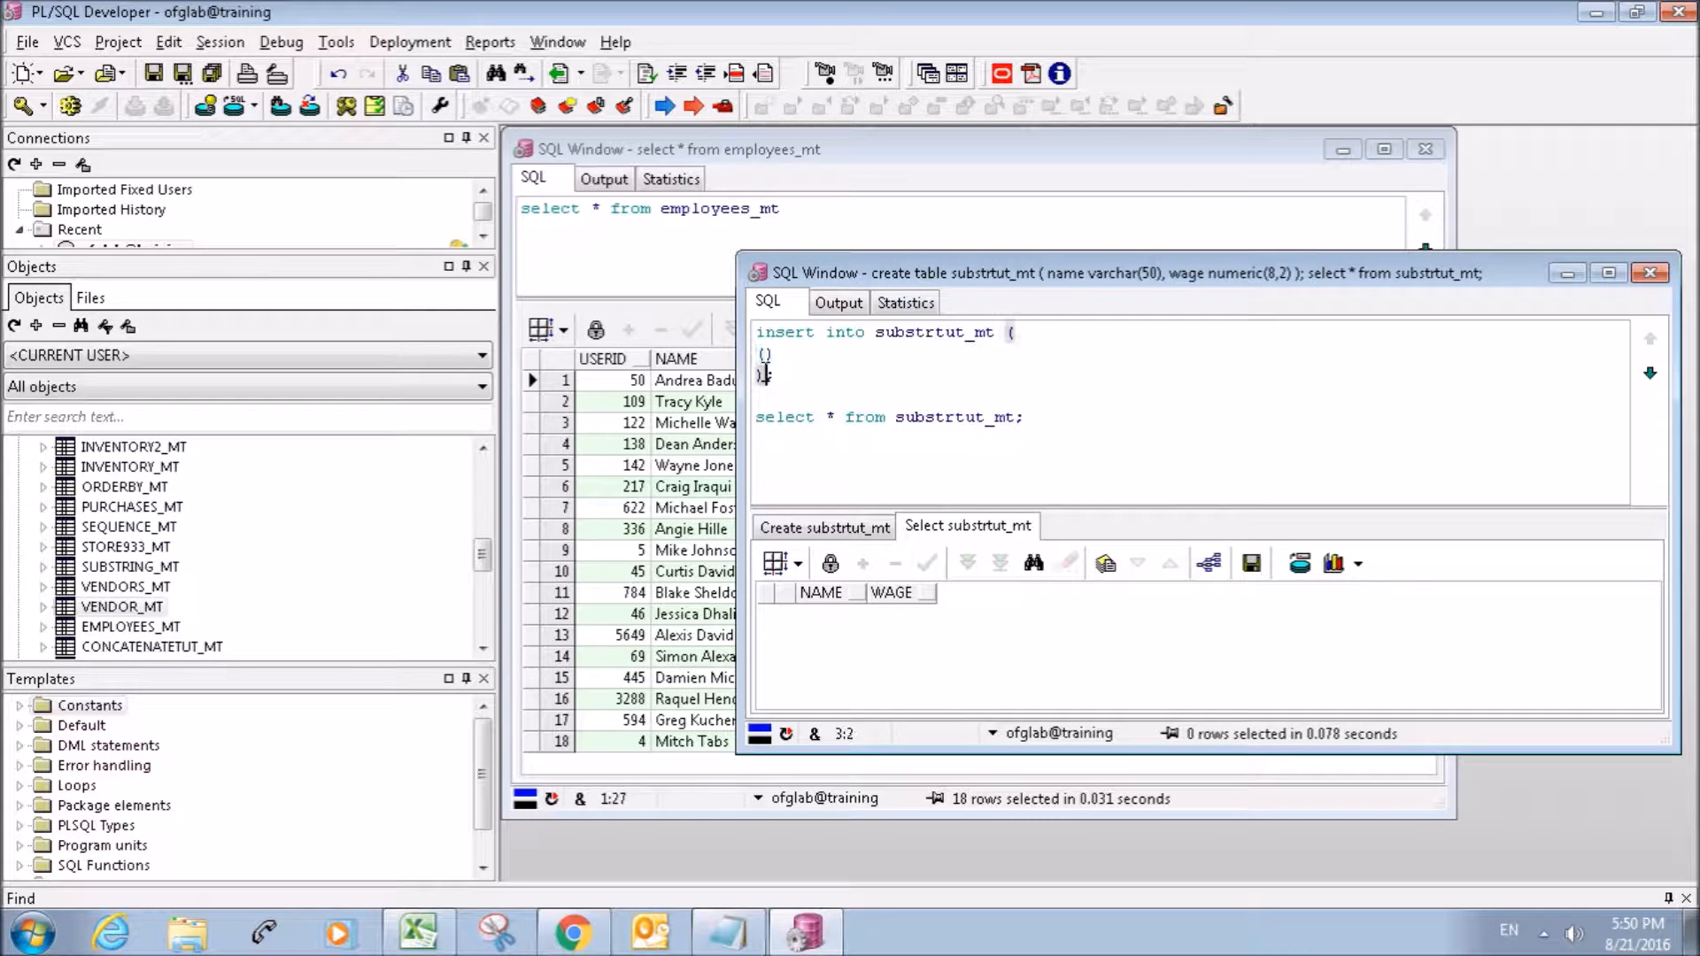
{"action": "left_click", "coordinate": [765, 356]}
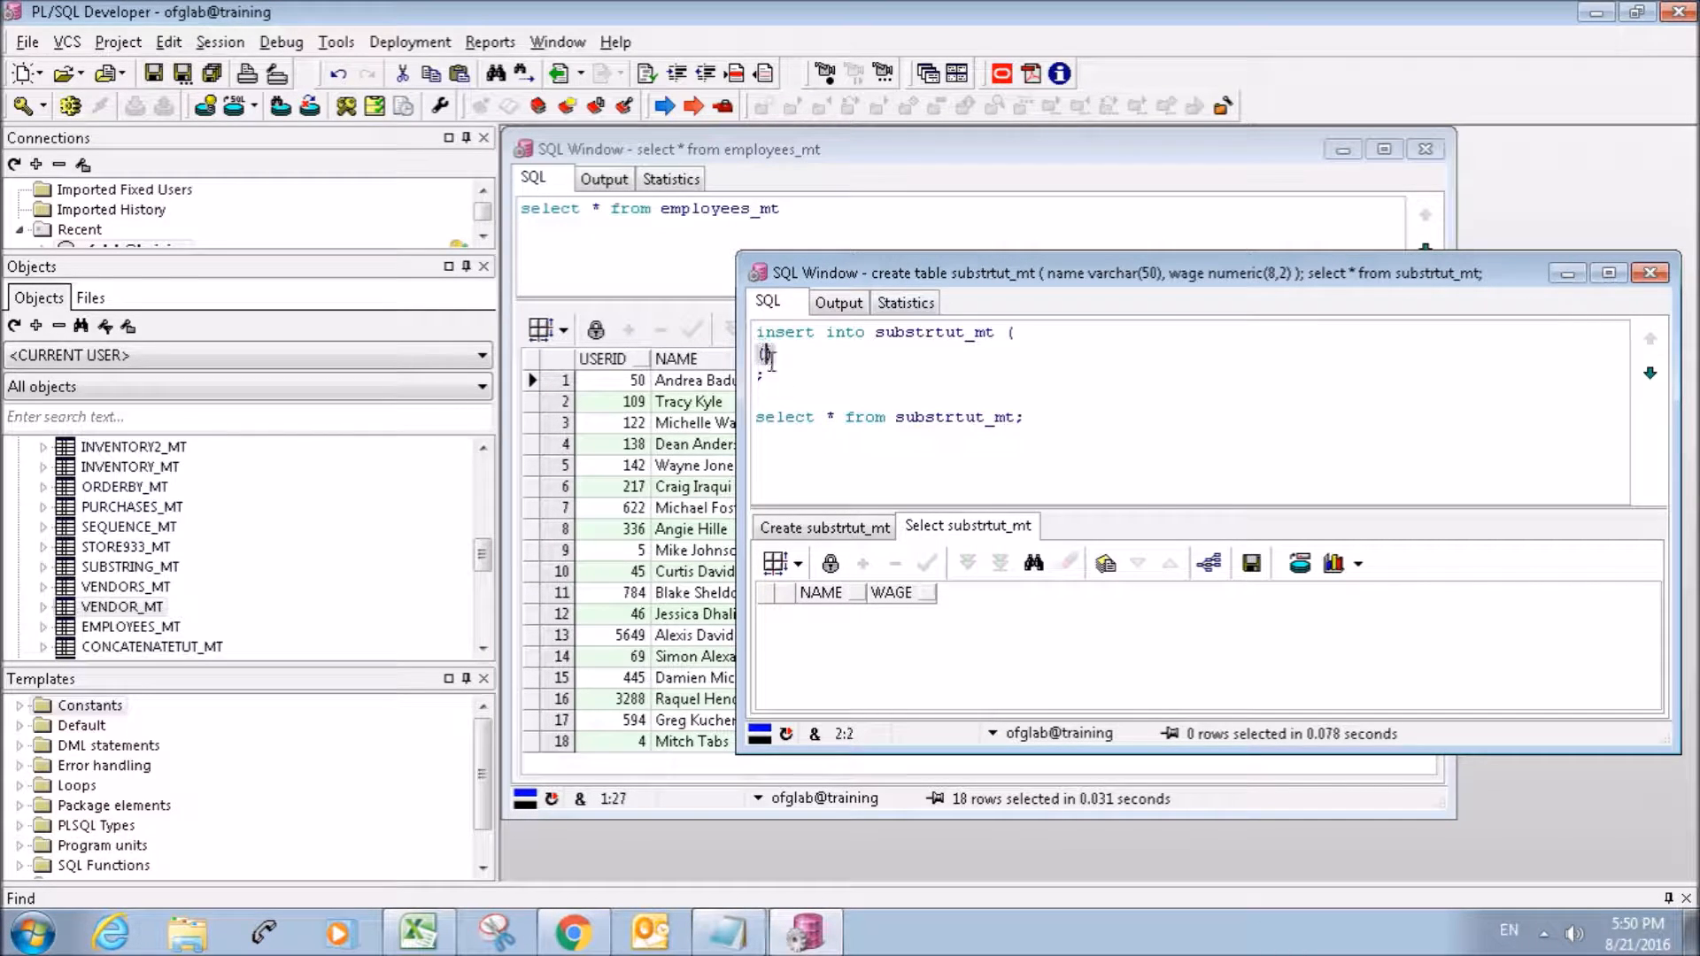
Begin the subquery with select substr(e.name,1,1) for each name's first letter
{"action": "type", "text": "select"}
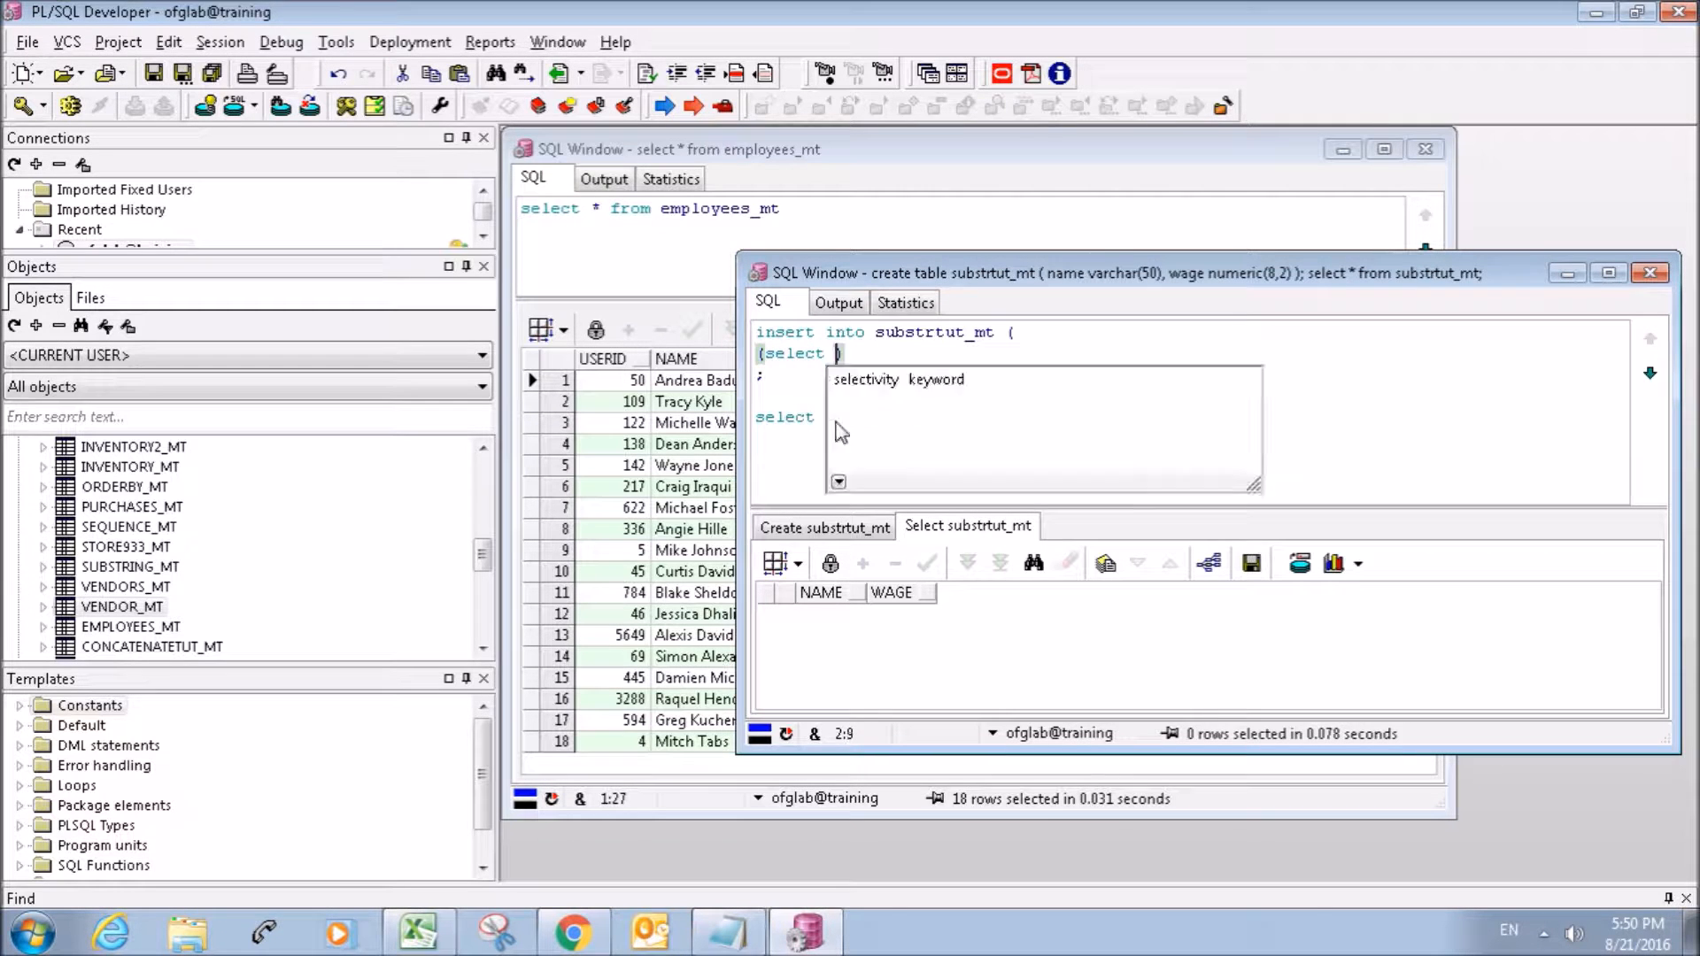
{"action": "type", "text": "substr"}
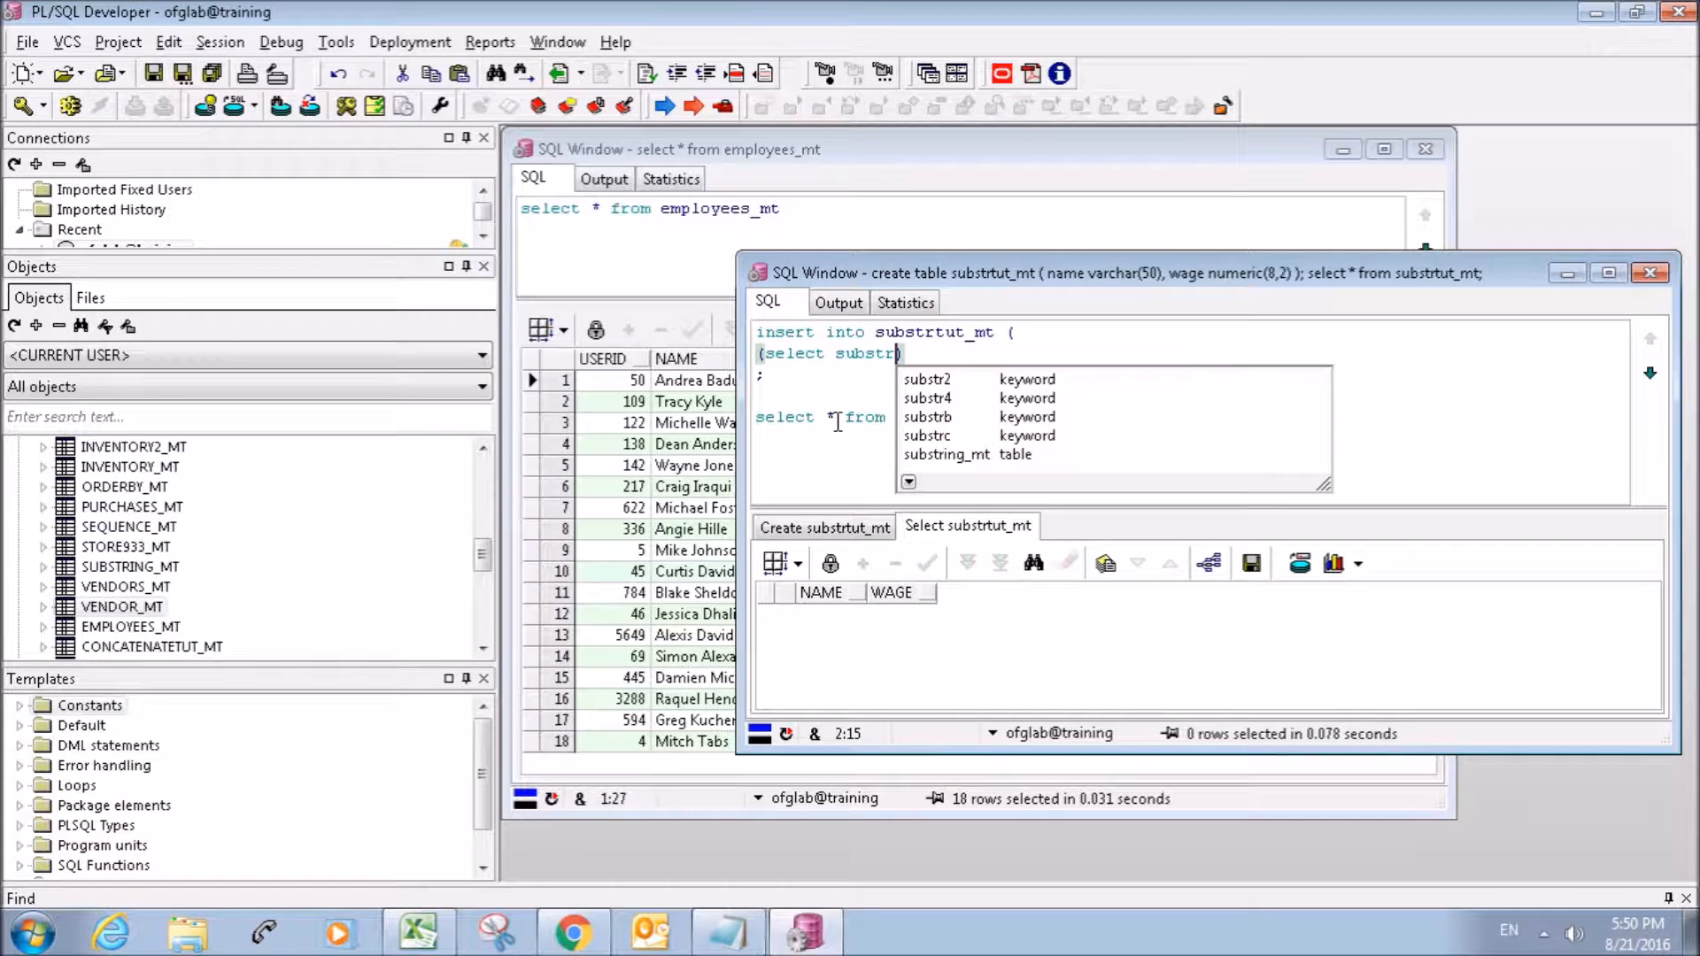
{"action": "type", "text": "("}
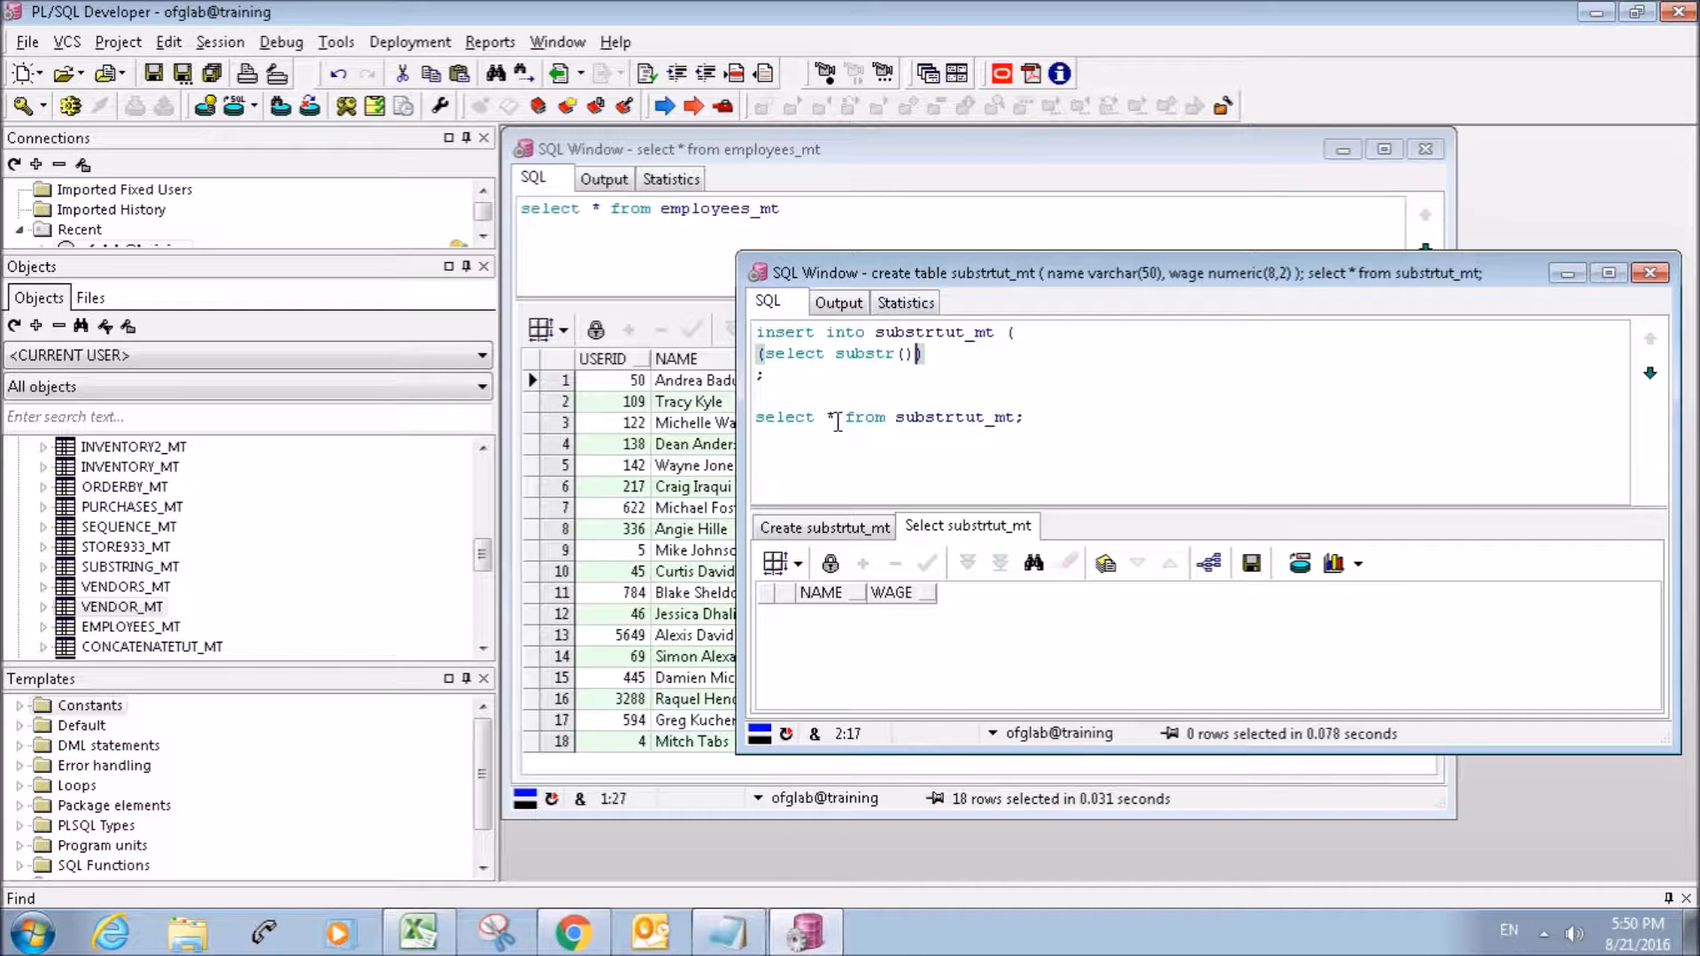
{"action": "type", "text": "e"}
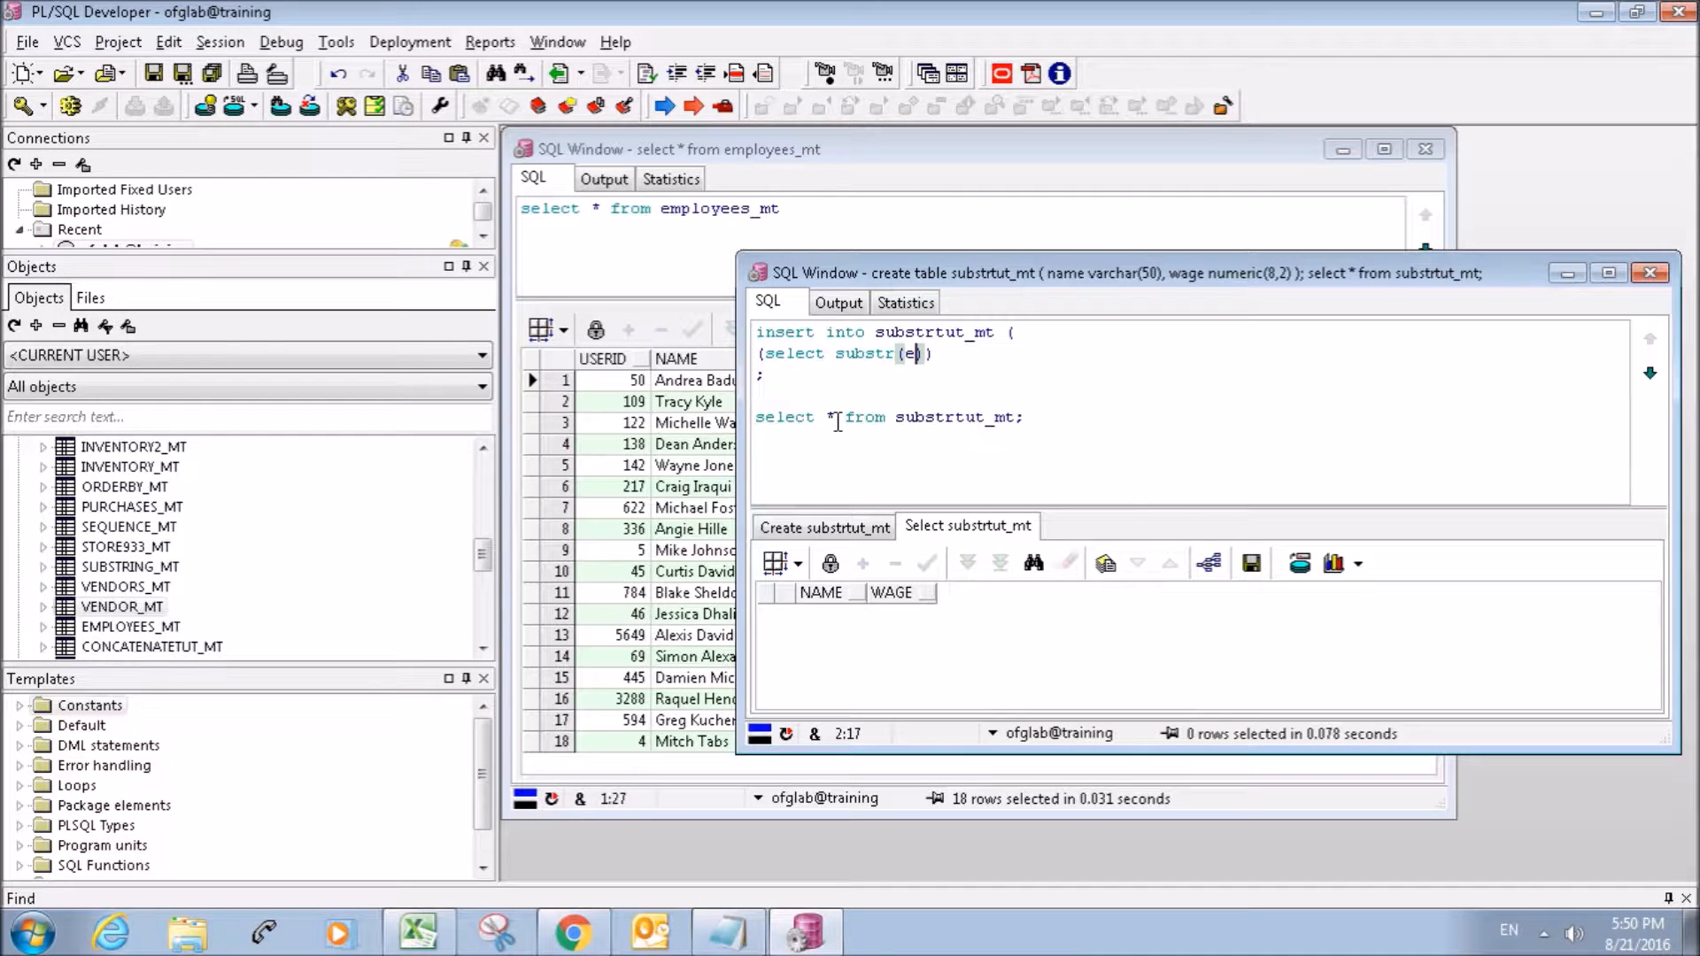
{"action": "type", "text": ".name"}
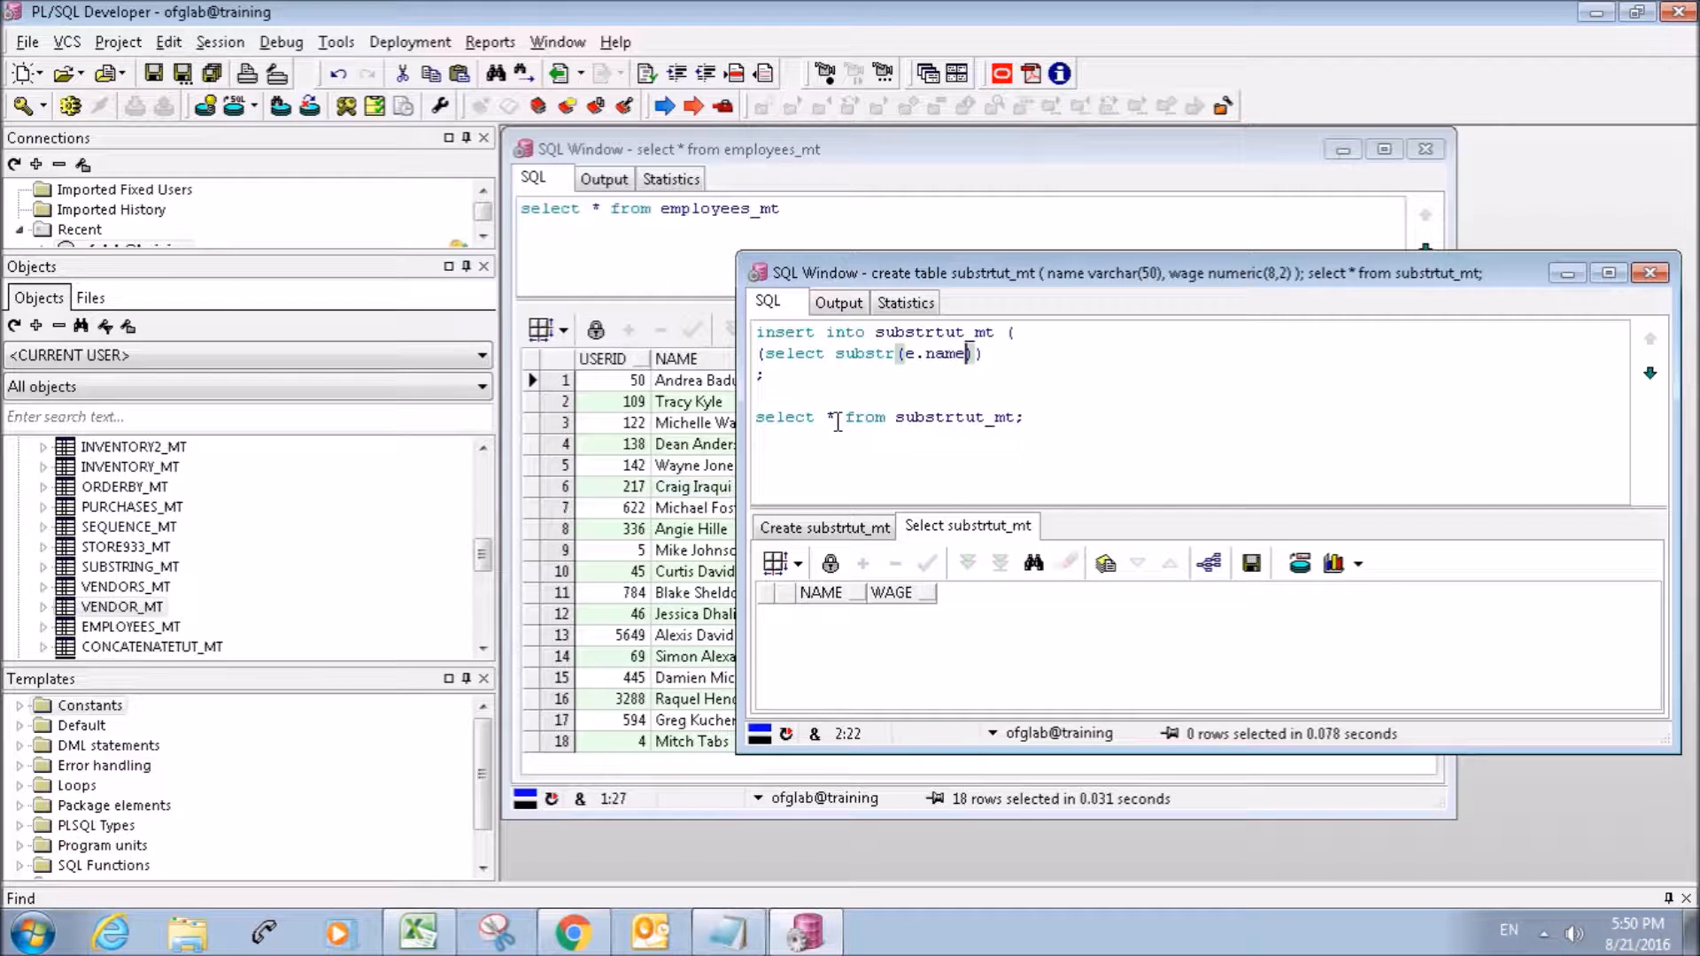
{"action": "type", "text": ","}
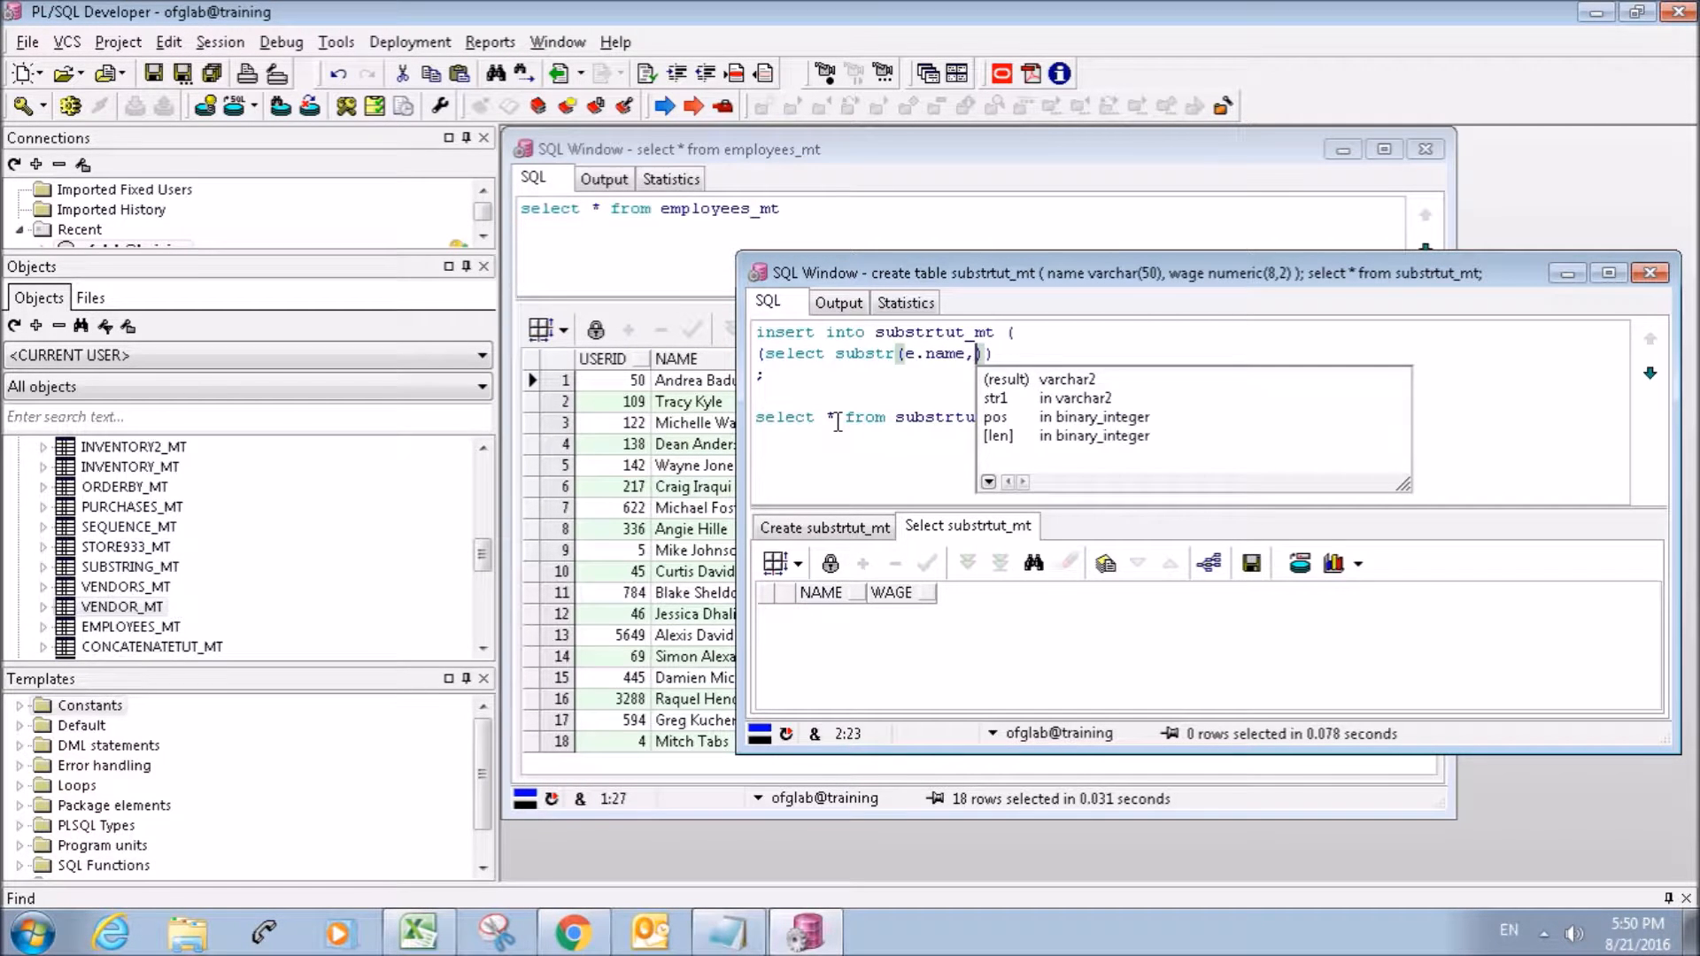
{"action": "type", "text": "1"}
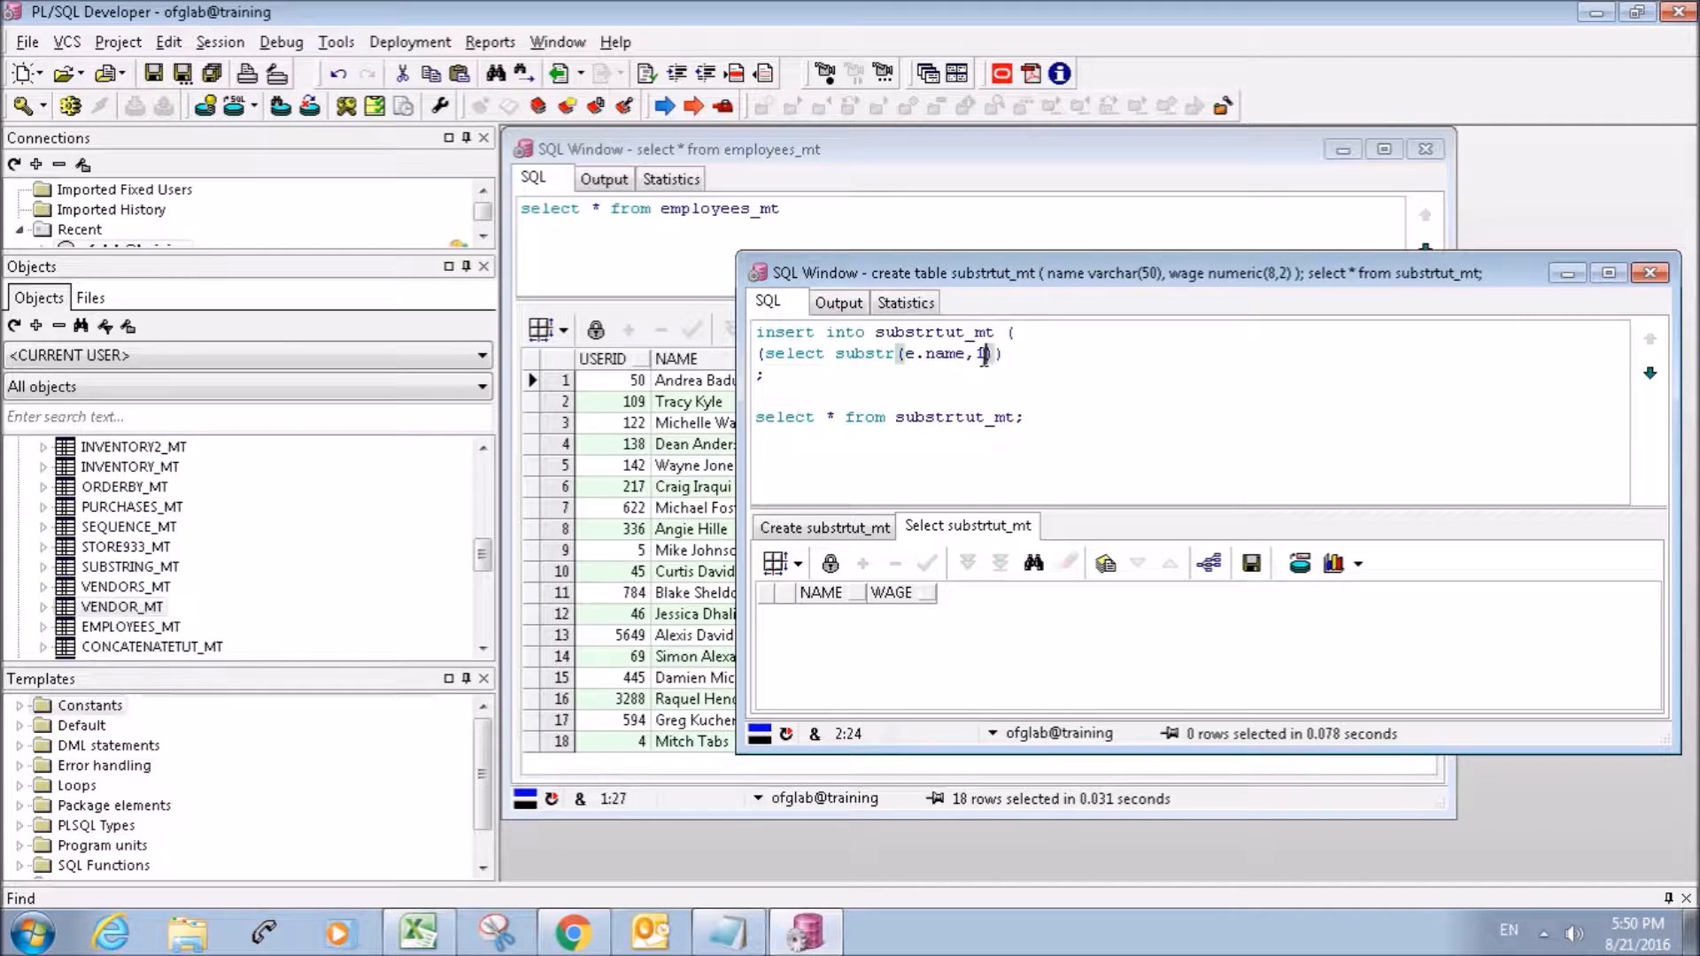
{"action": "key", "text": "Backspace"}
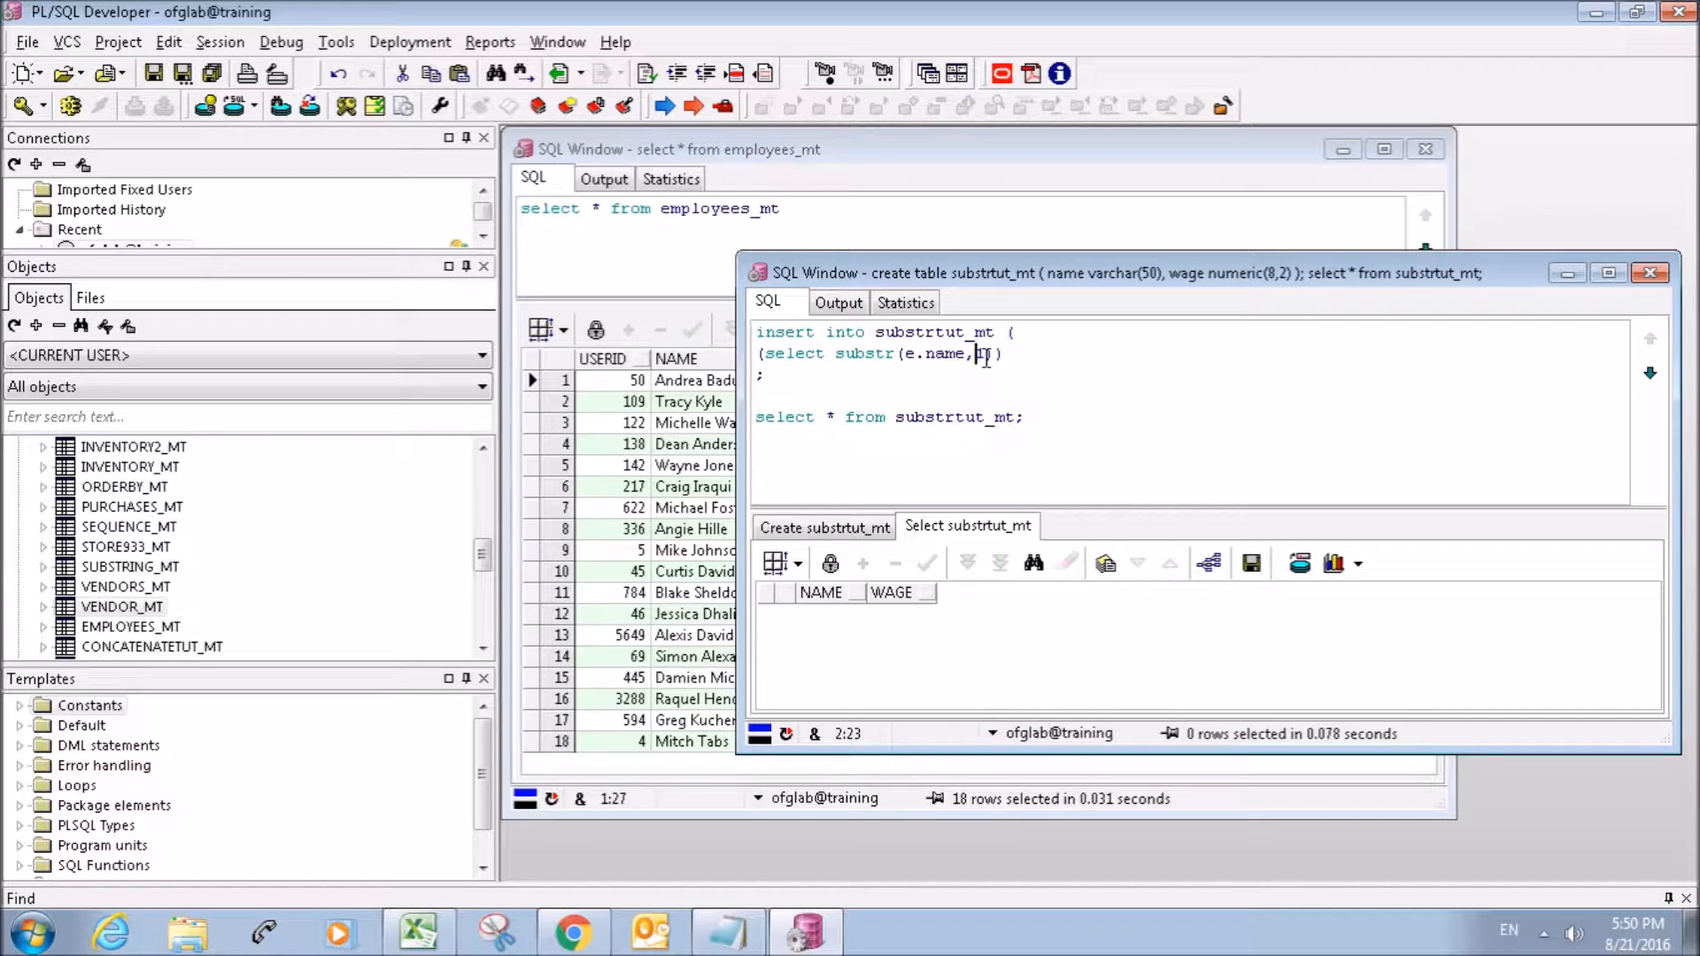
{"action": "type", "text": "1,"}
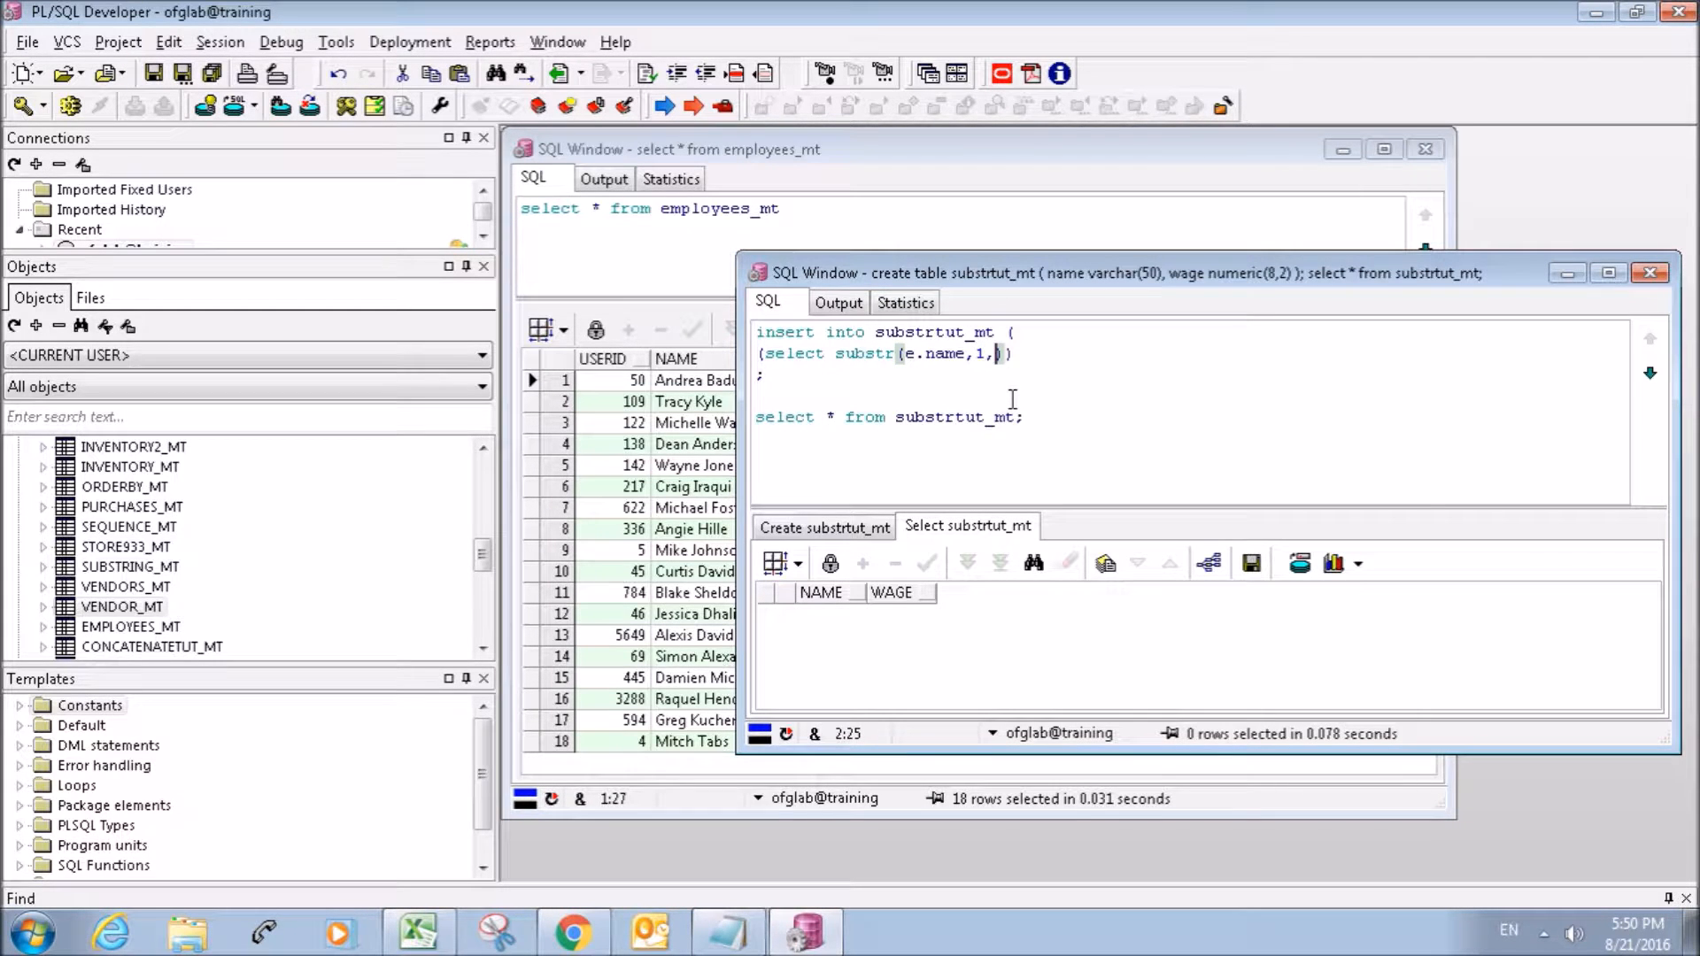
{"action": "type", "text": "1"}
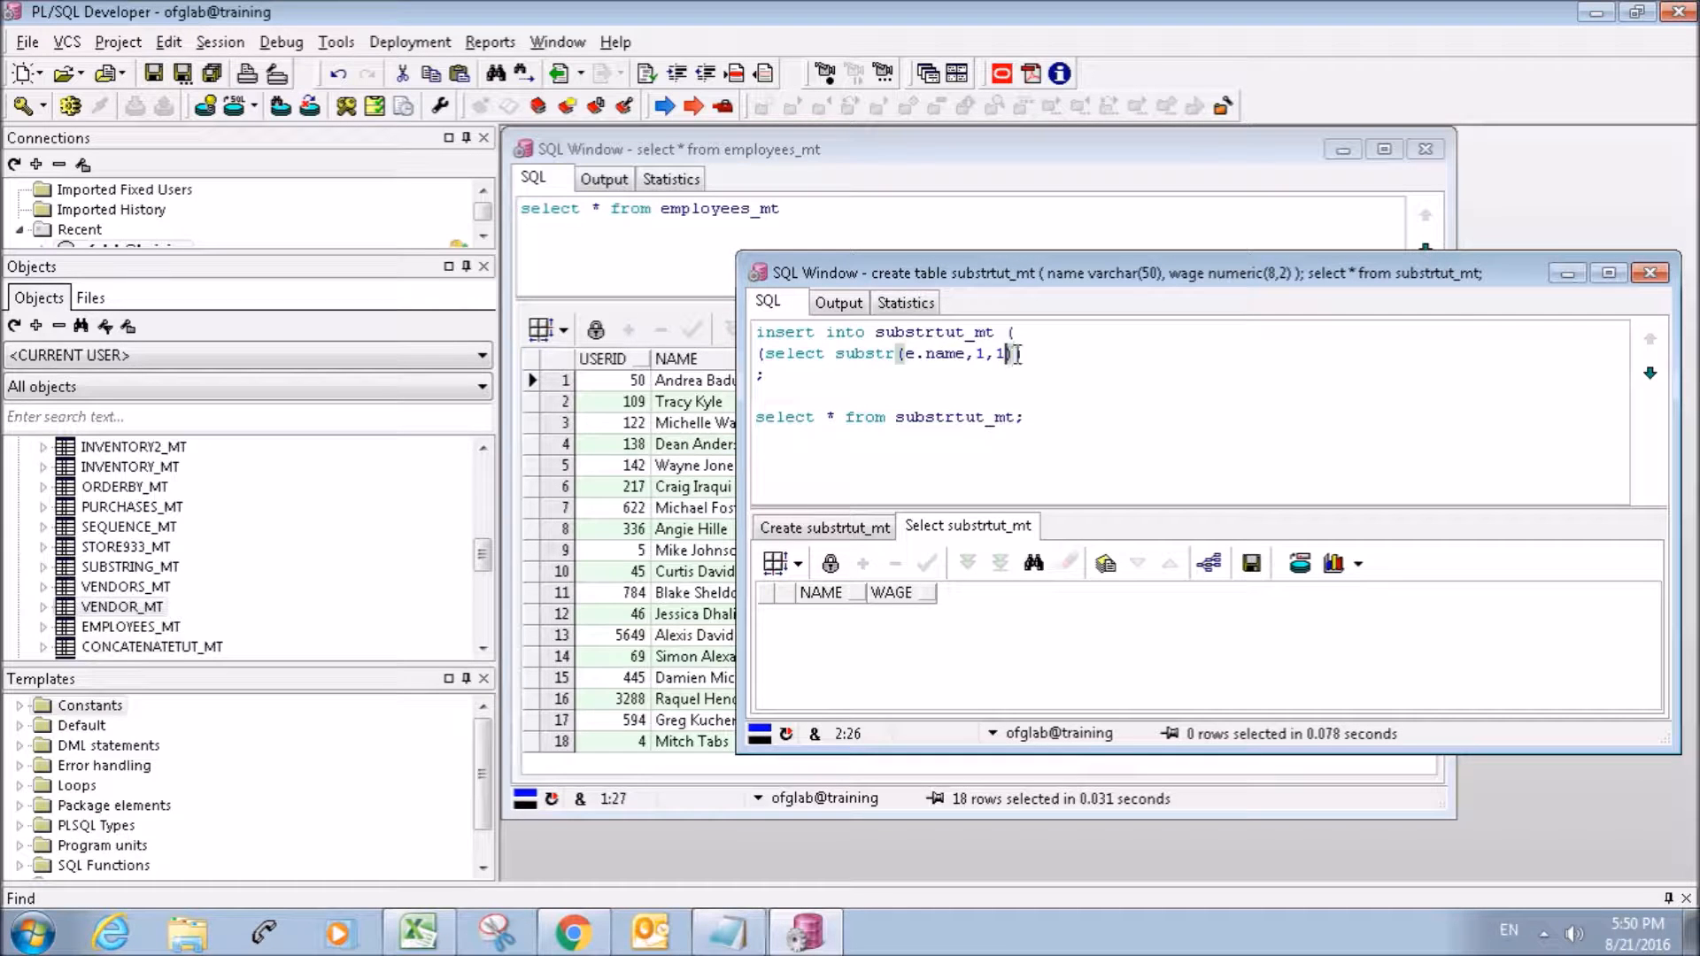
{"action": "mouse_move", "coordinate": [1068, 485]}
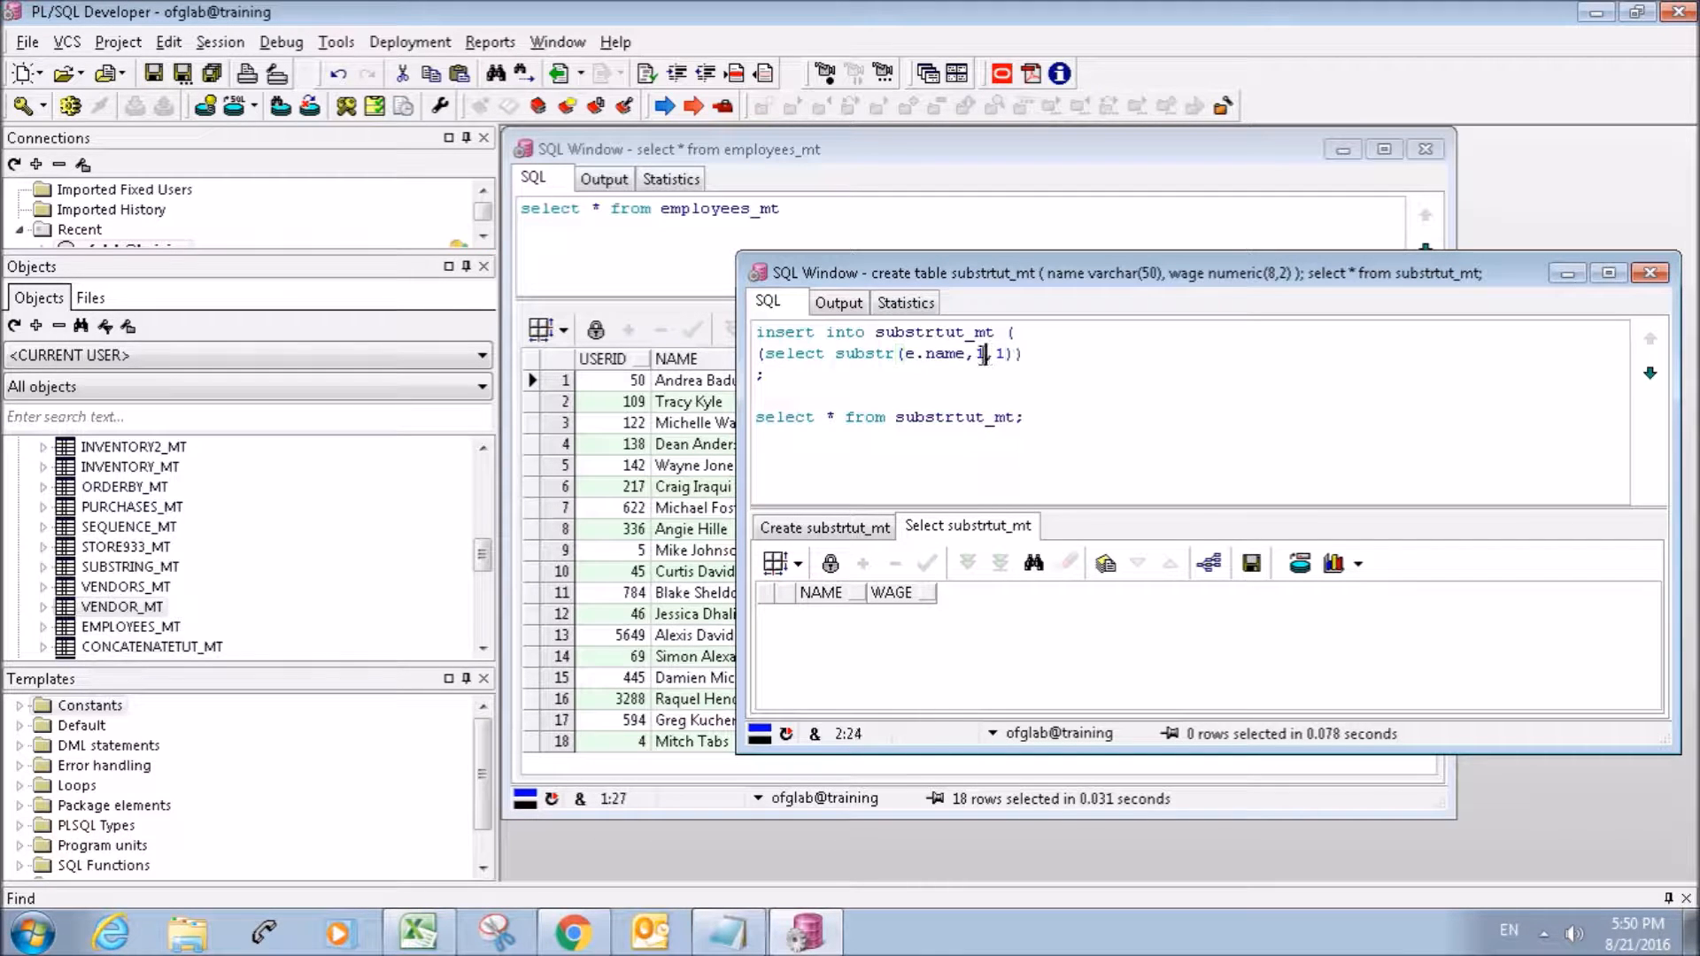
Concatenate the first letter with '. ' and start a second substr( on e.name
{"action": "type", "text": ",1"}
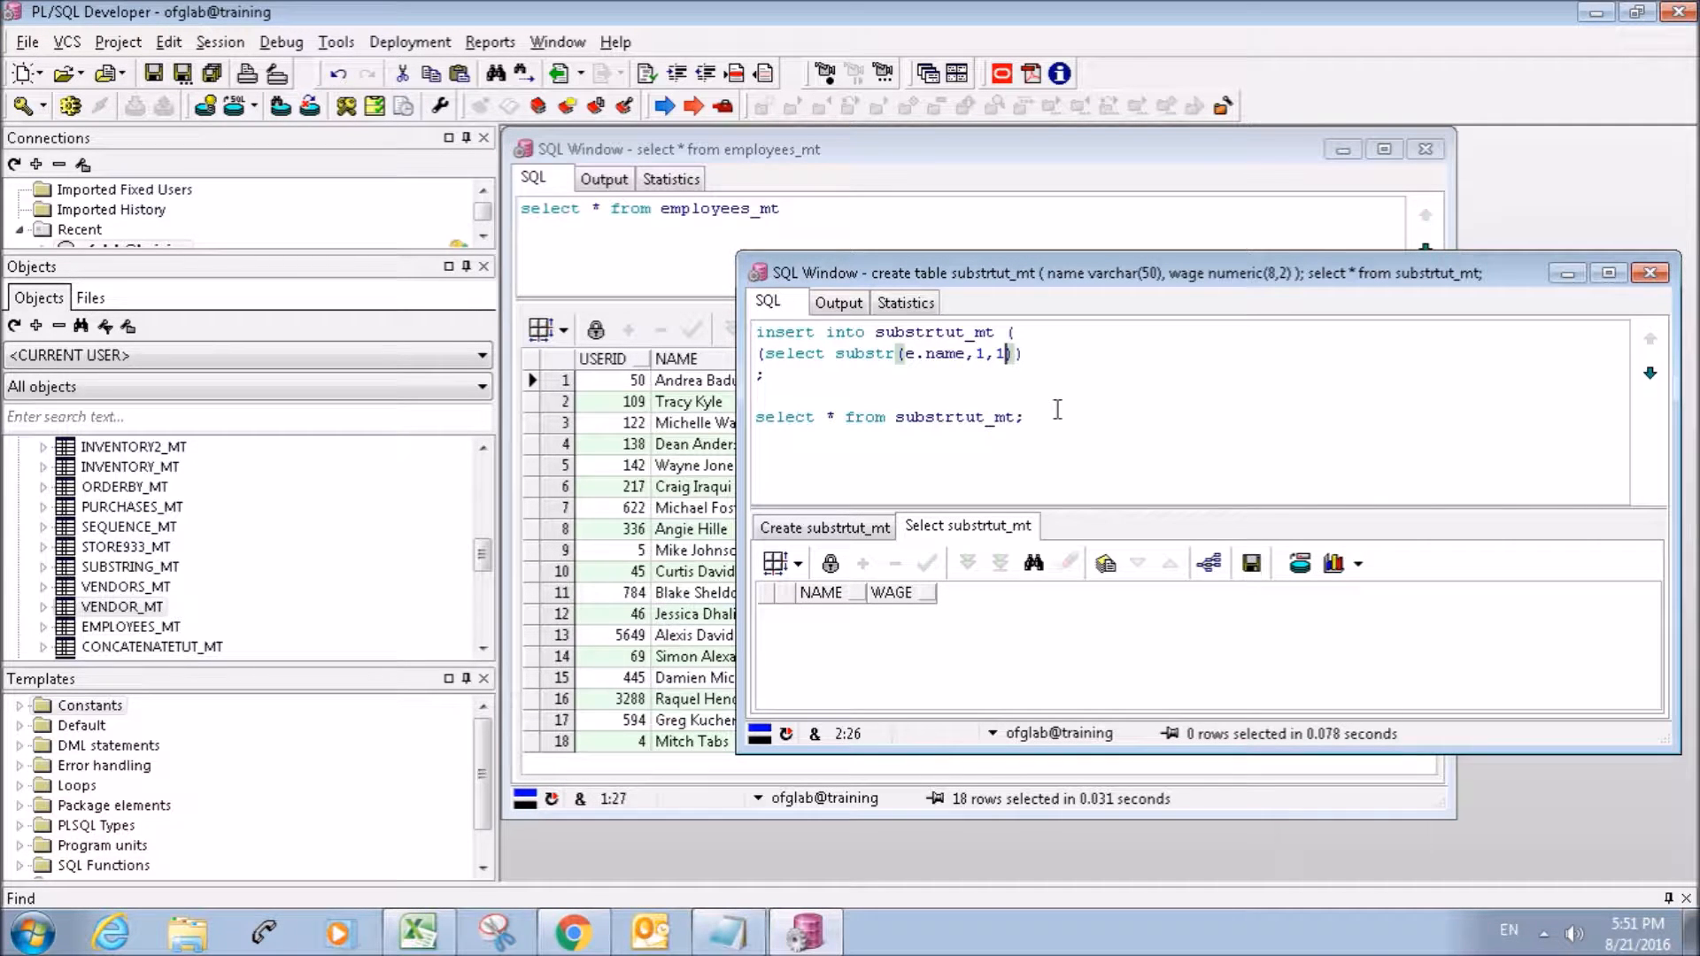
{"action": "type", "text": "2"}
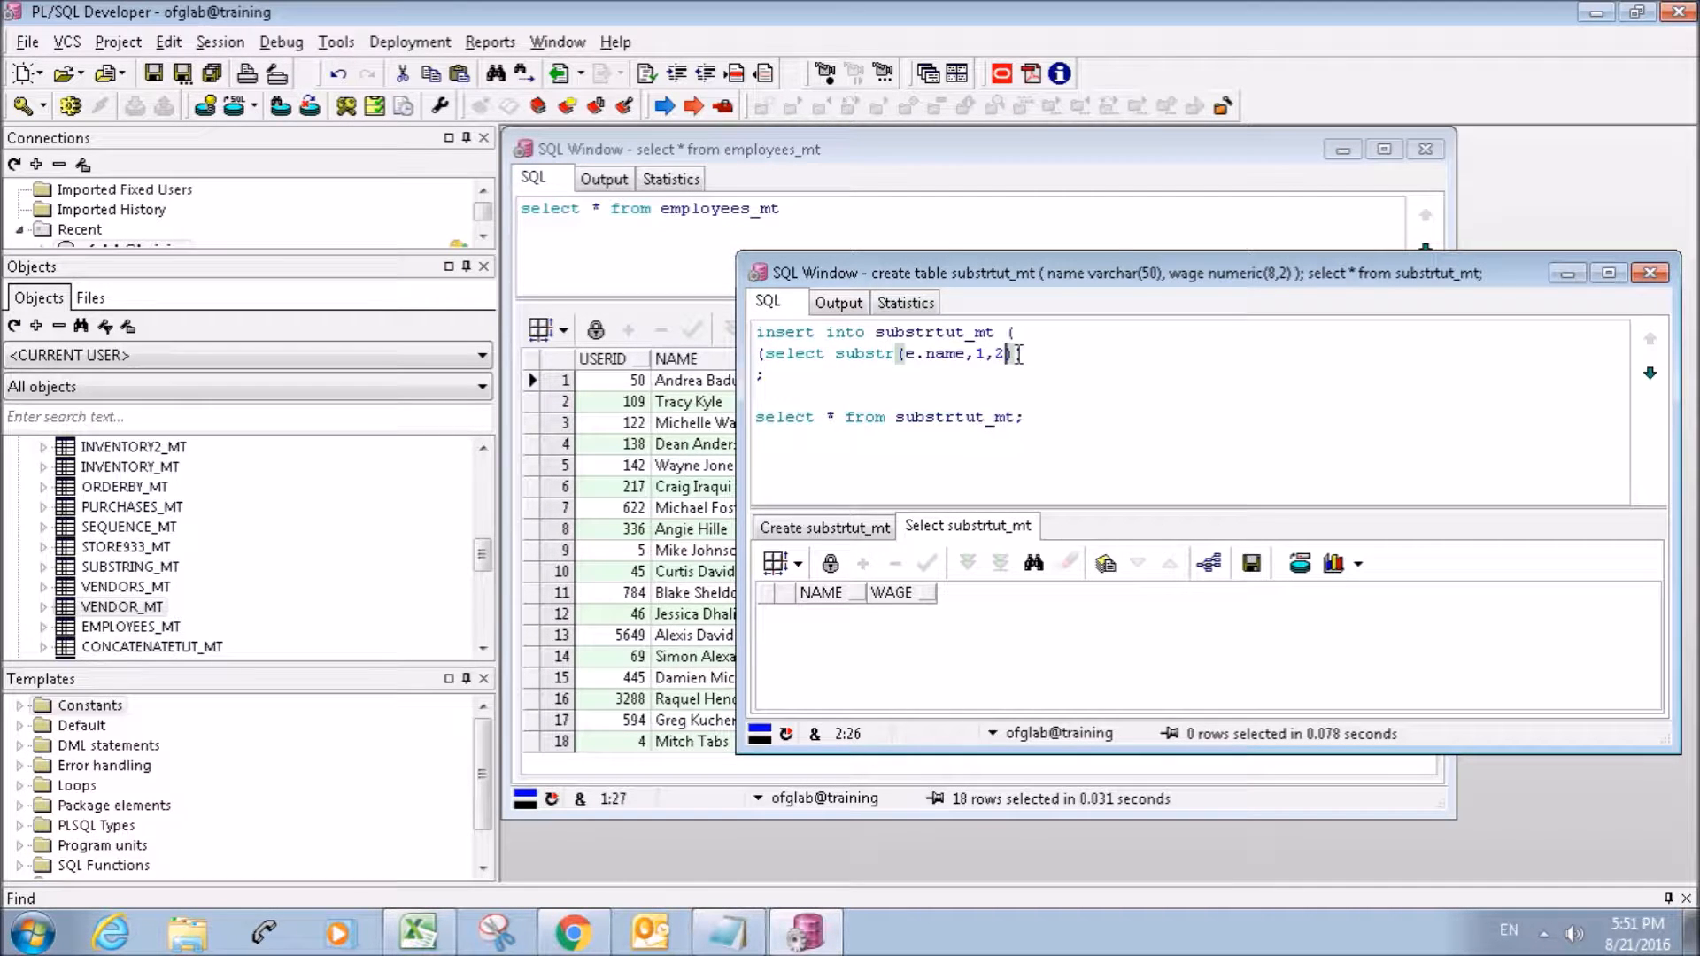
{"action": "type", "text": "3"}
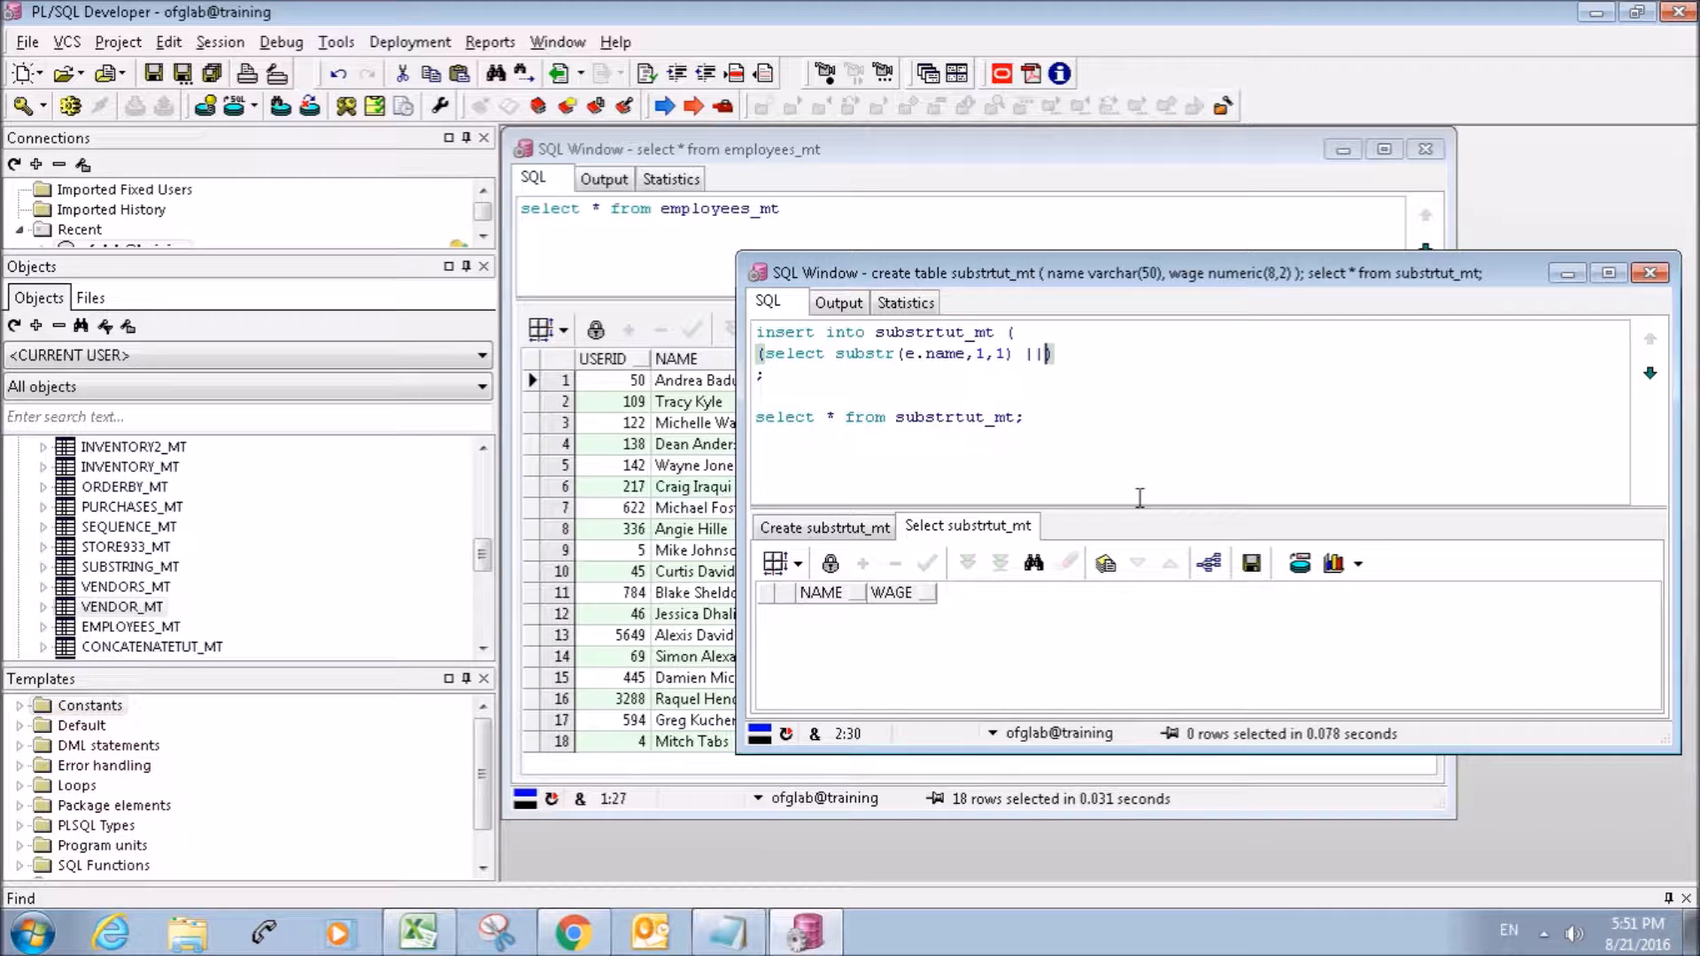
{"action": "type", "text": "."}
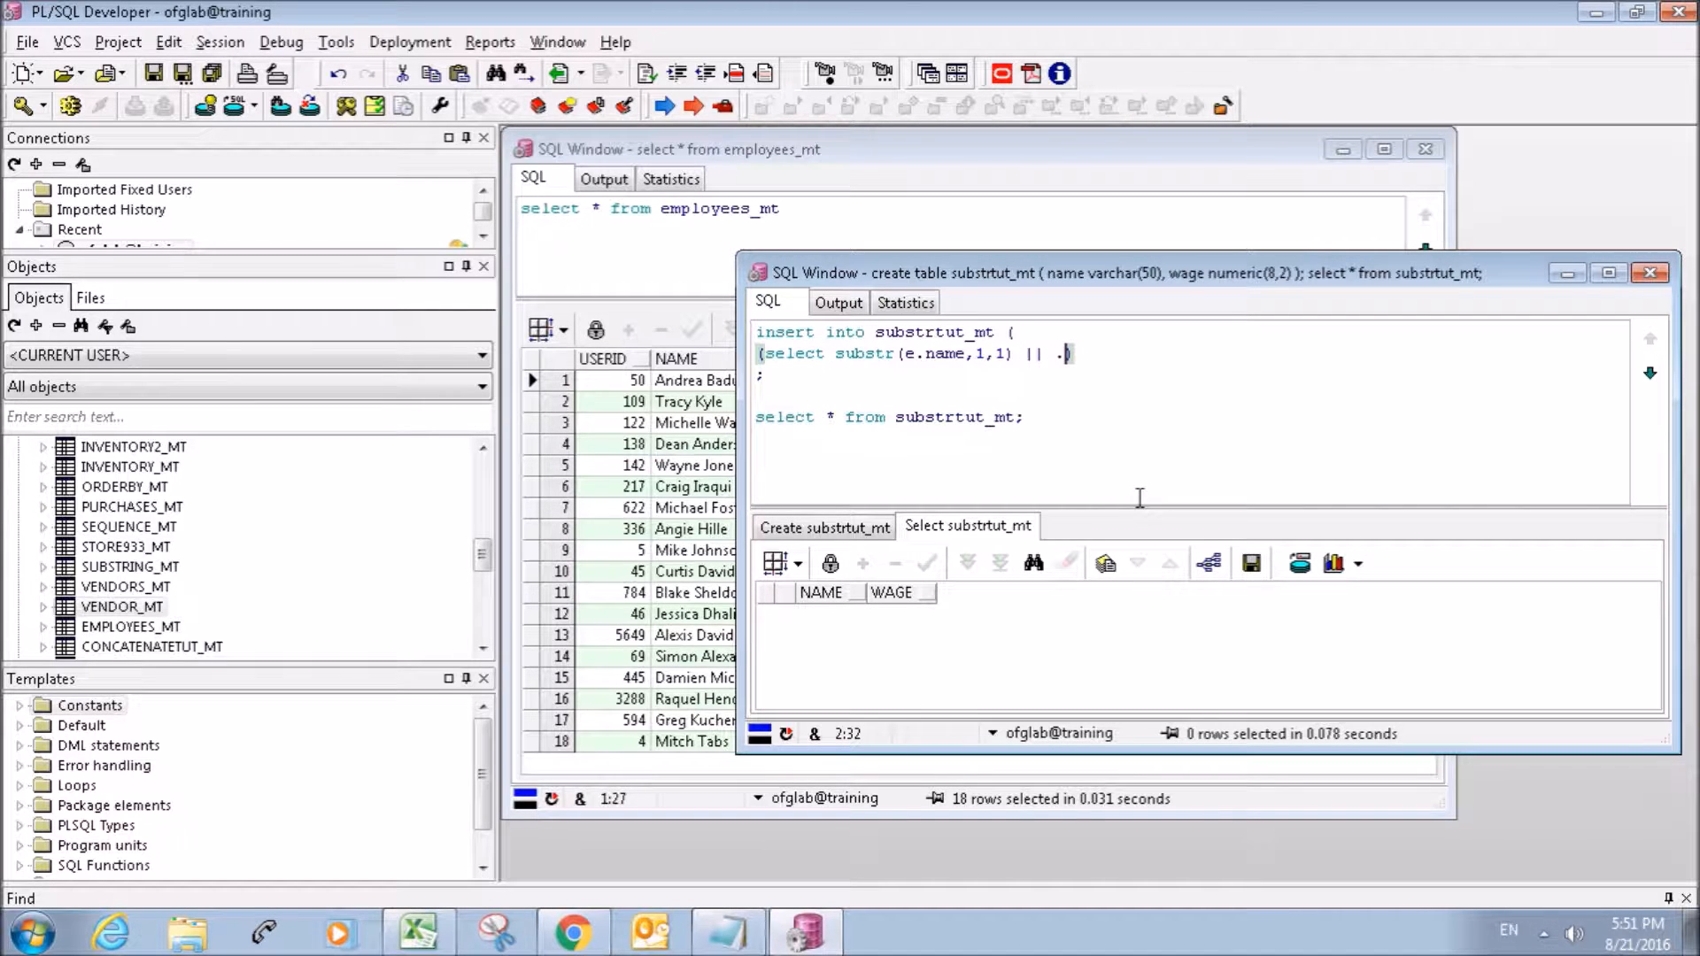
{"action": "type", "text": "'"}
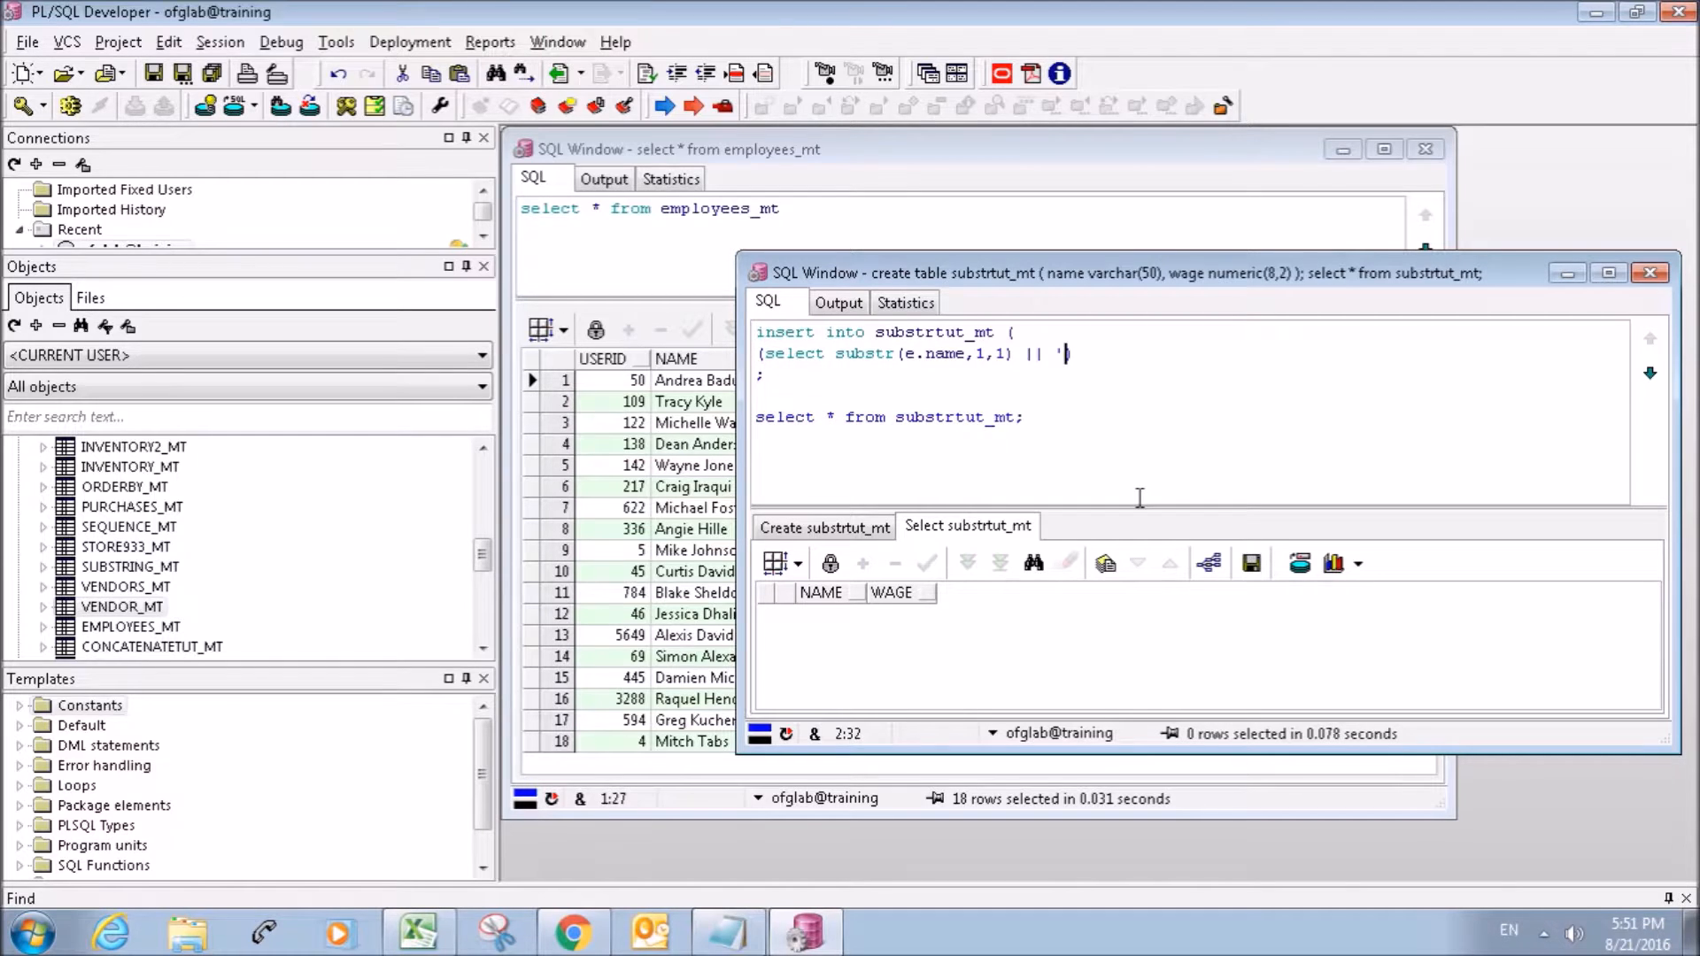
{"action": "type", "text": "."}
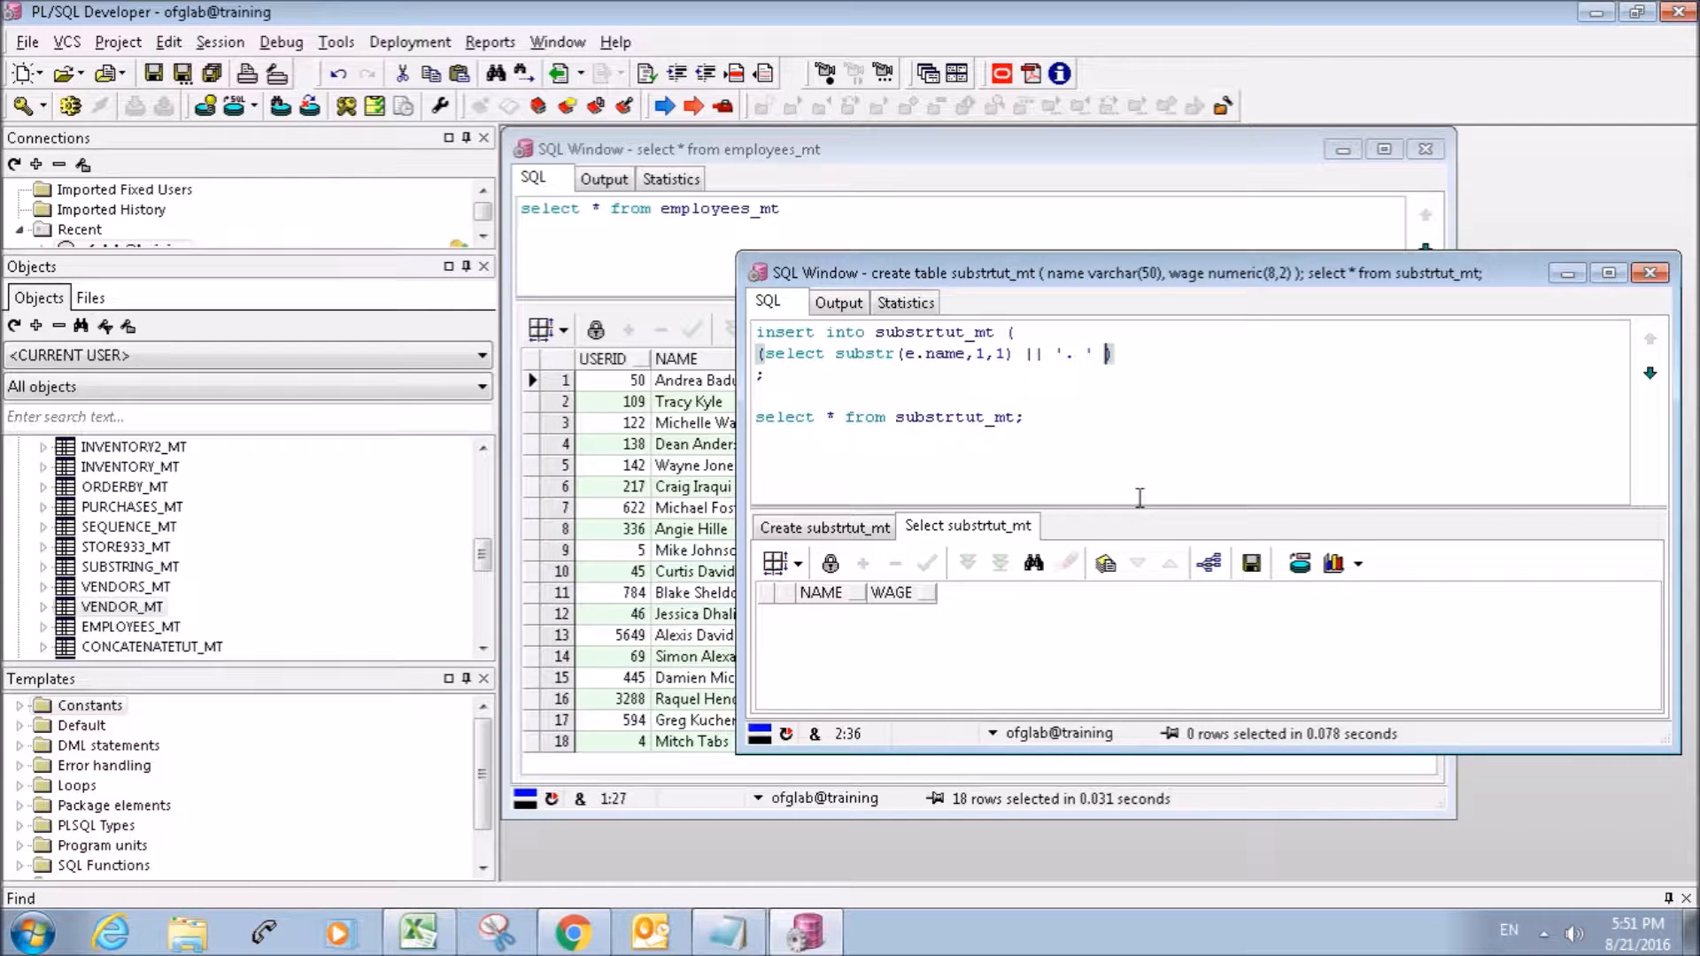
{"action": "type", "text": "||"}
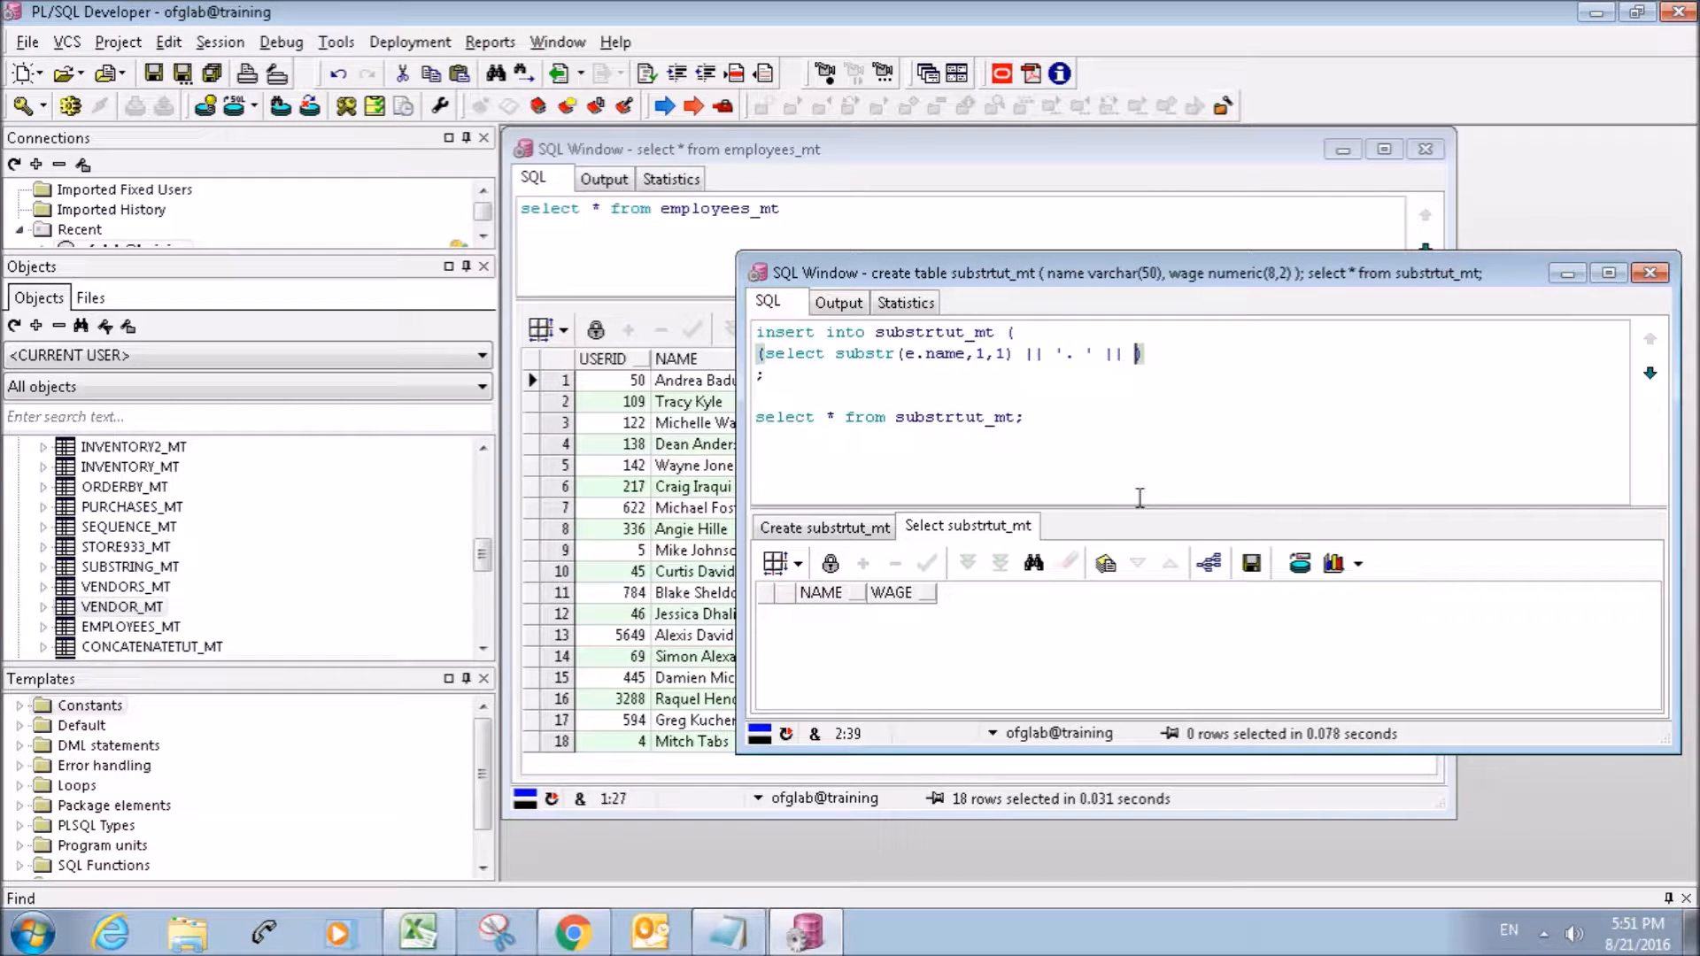
{"action": "type", "text": "substtr"}
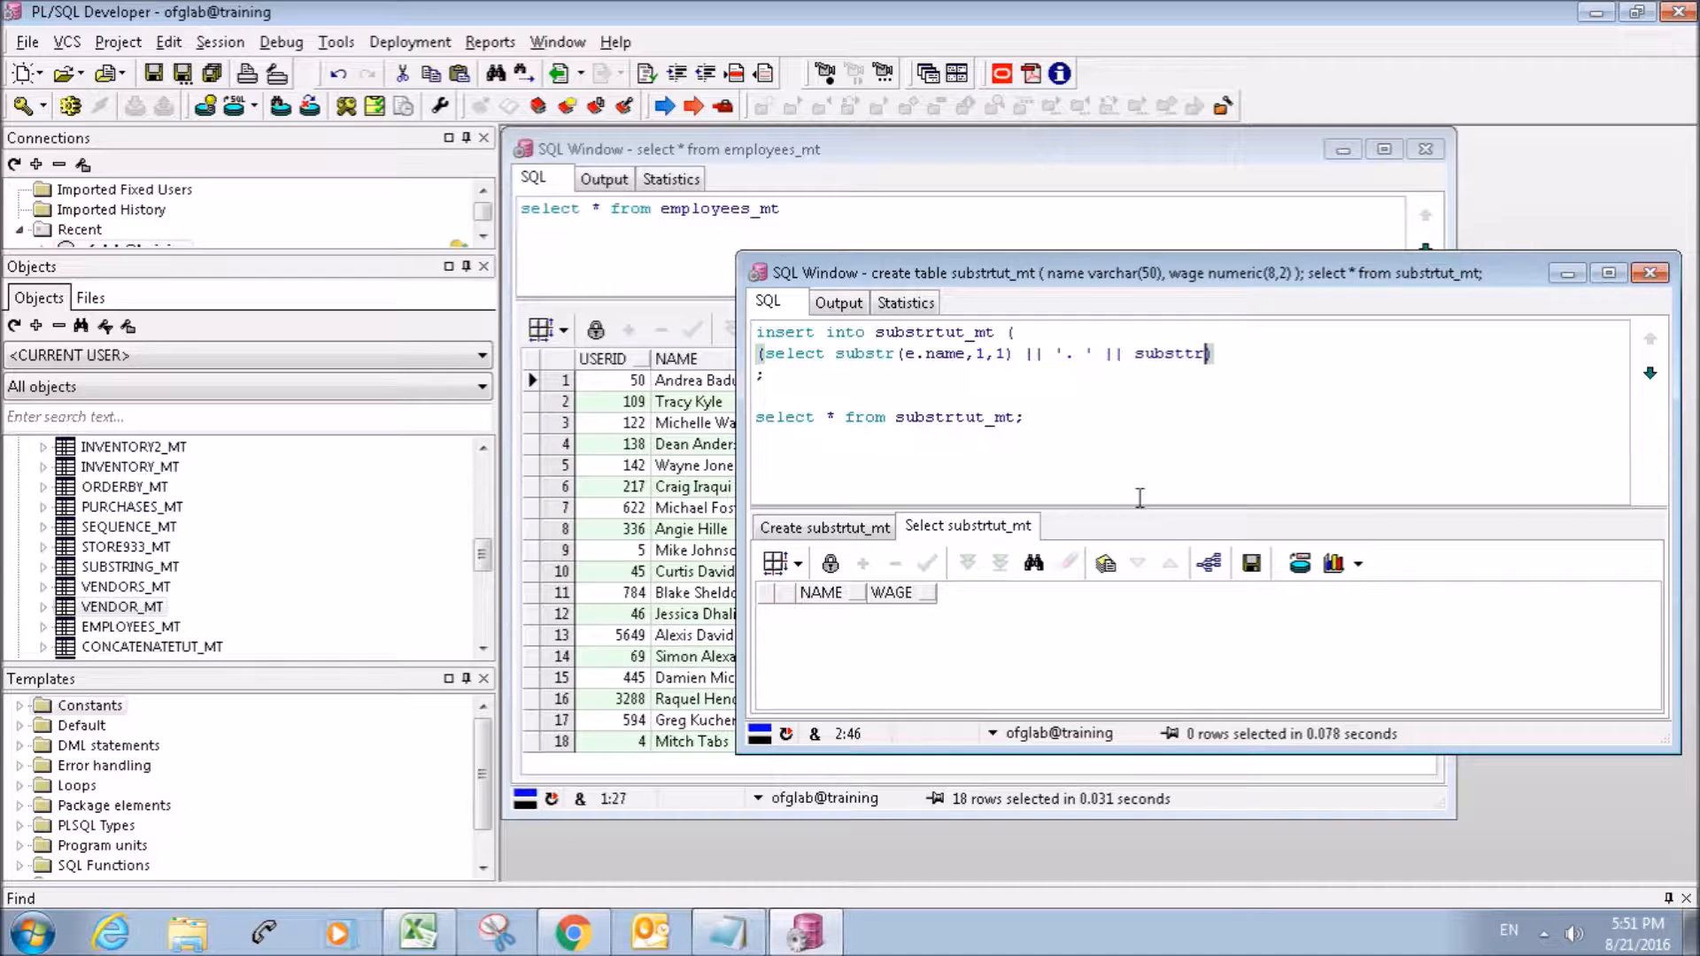
{"action": "type", "text": "substr"}
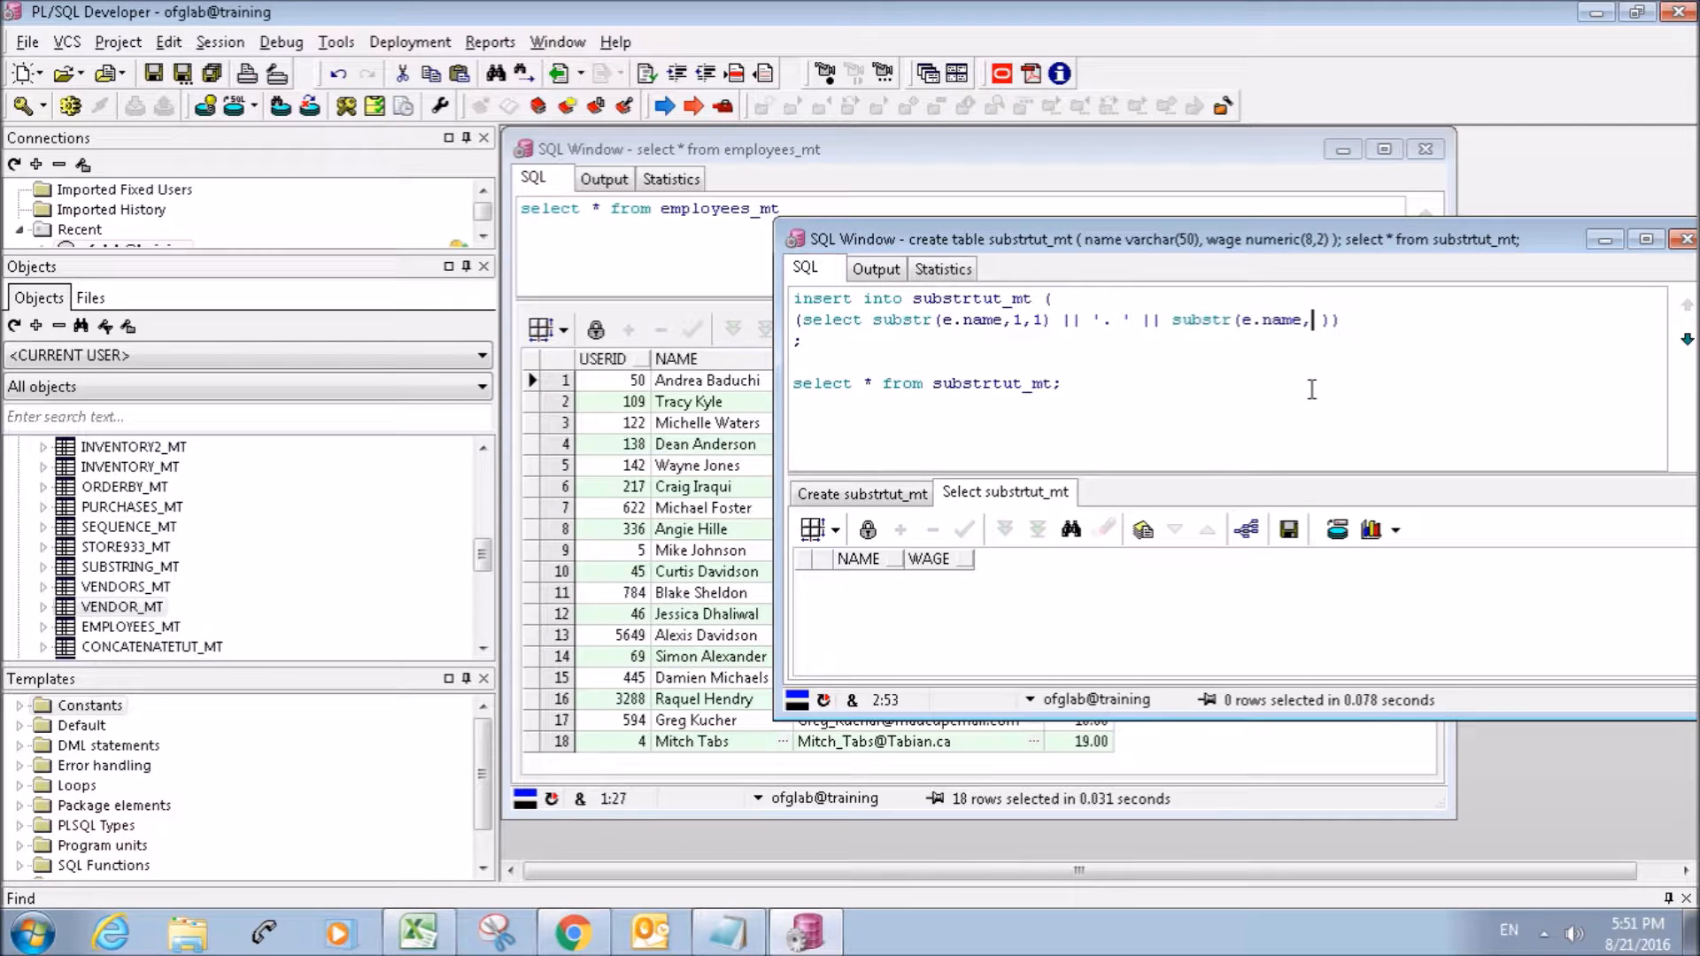
Finish the surname part as substr(e.name,instr(e.name,' '),50 )), closing the name expression
{"action": "type", "text": "instr("}
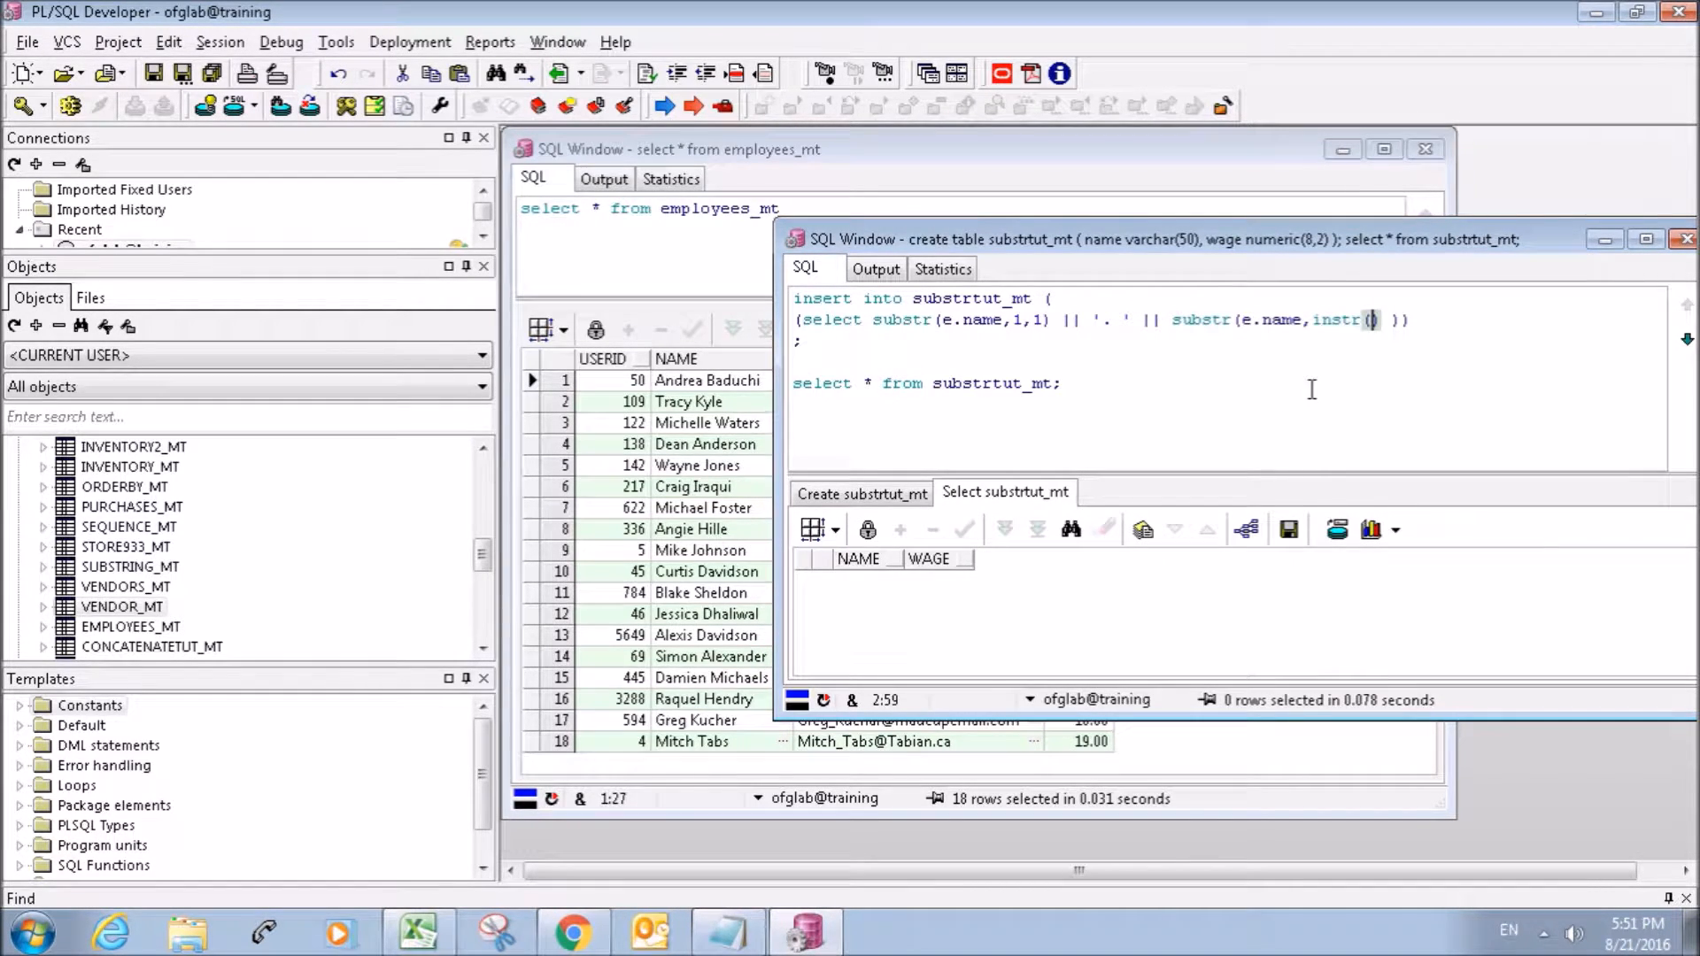
{"action": "type", "text": "e.name,' '"}
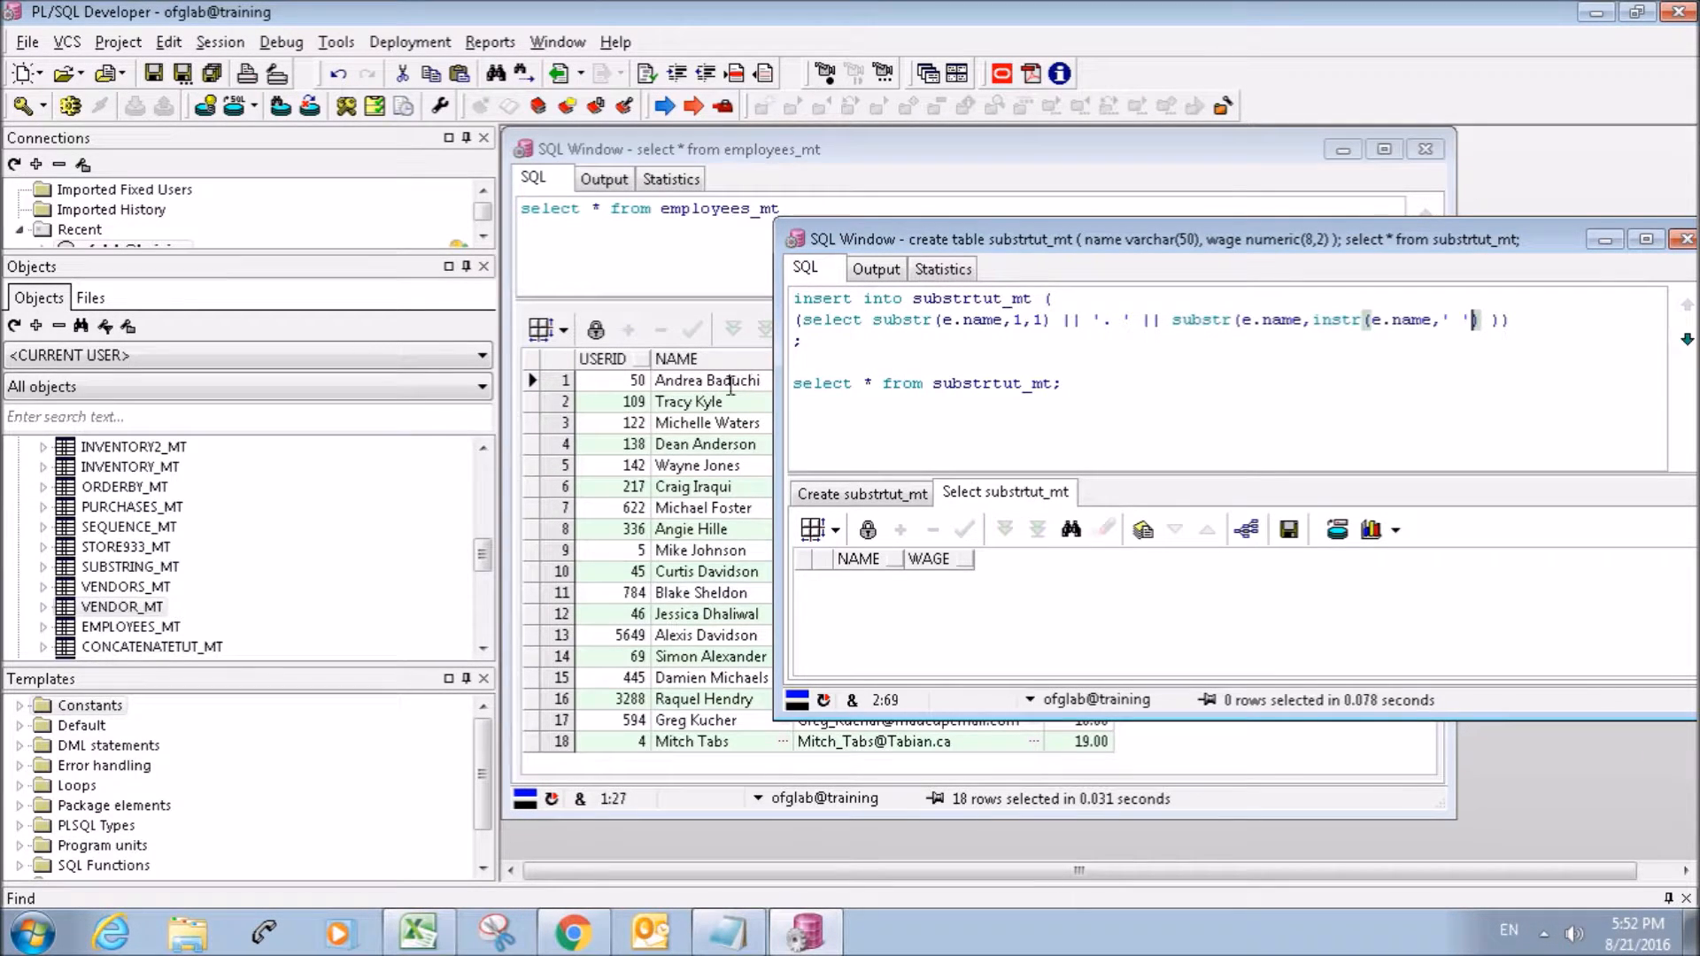
{"action": "mouse_move", "coordinate": [1103, 315]}
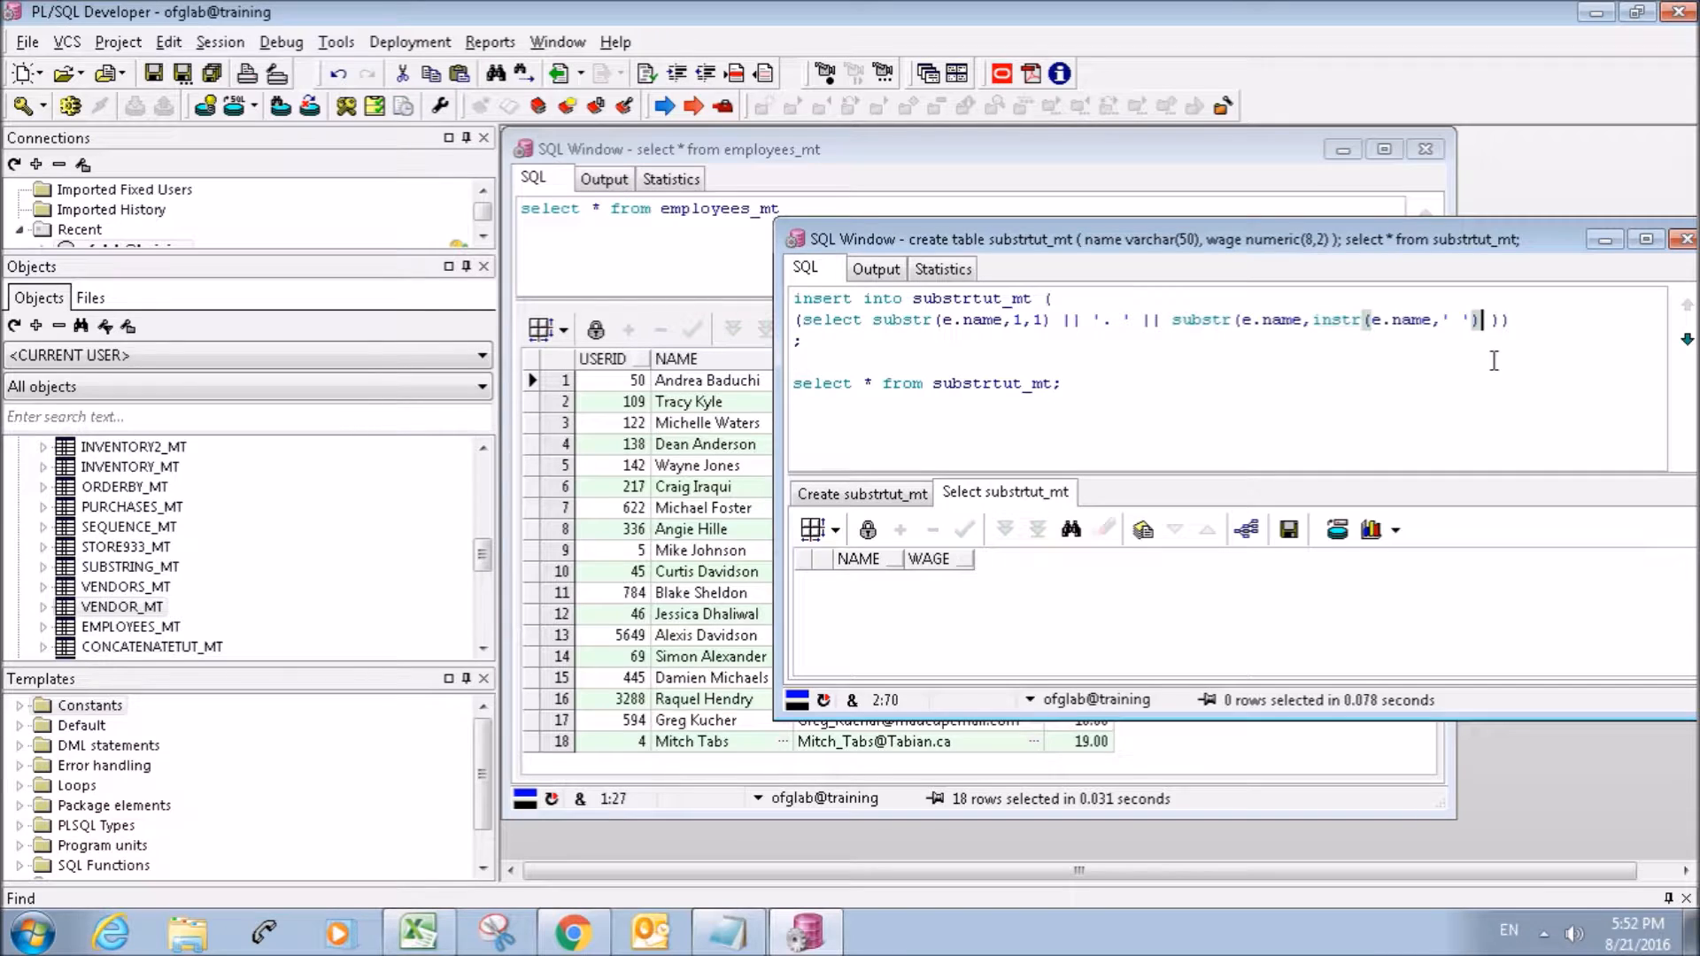
{"action": "type", "text": ",50"}
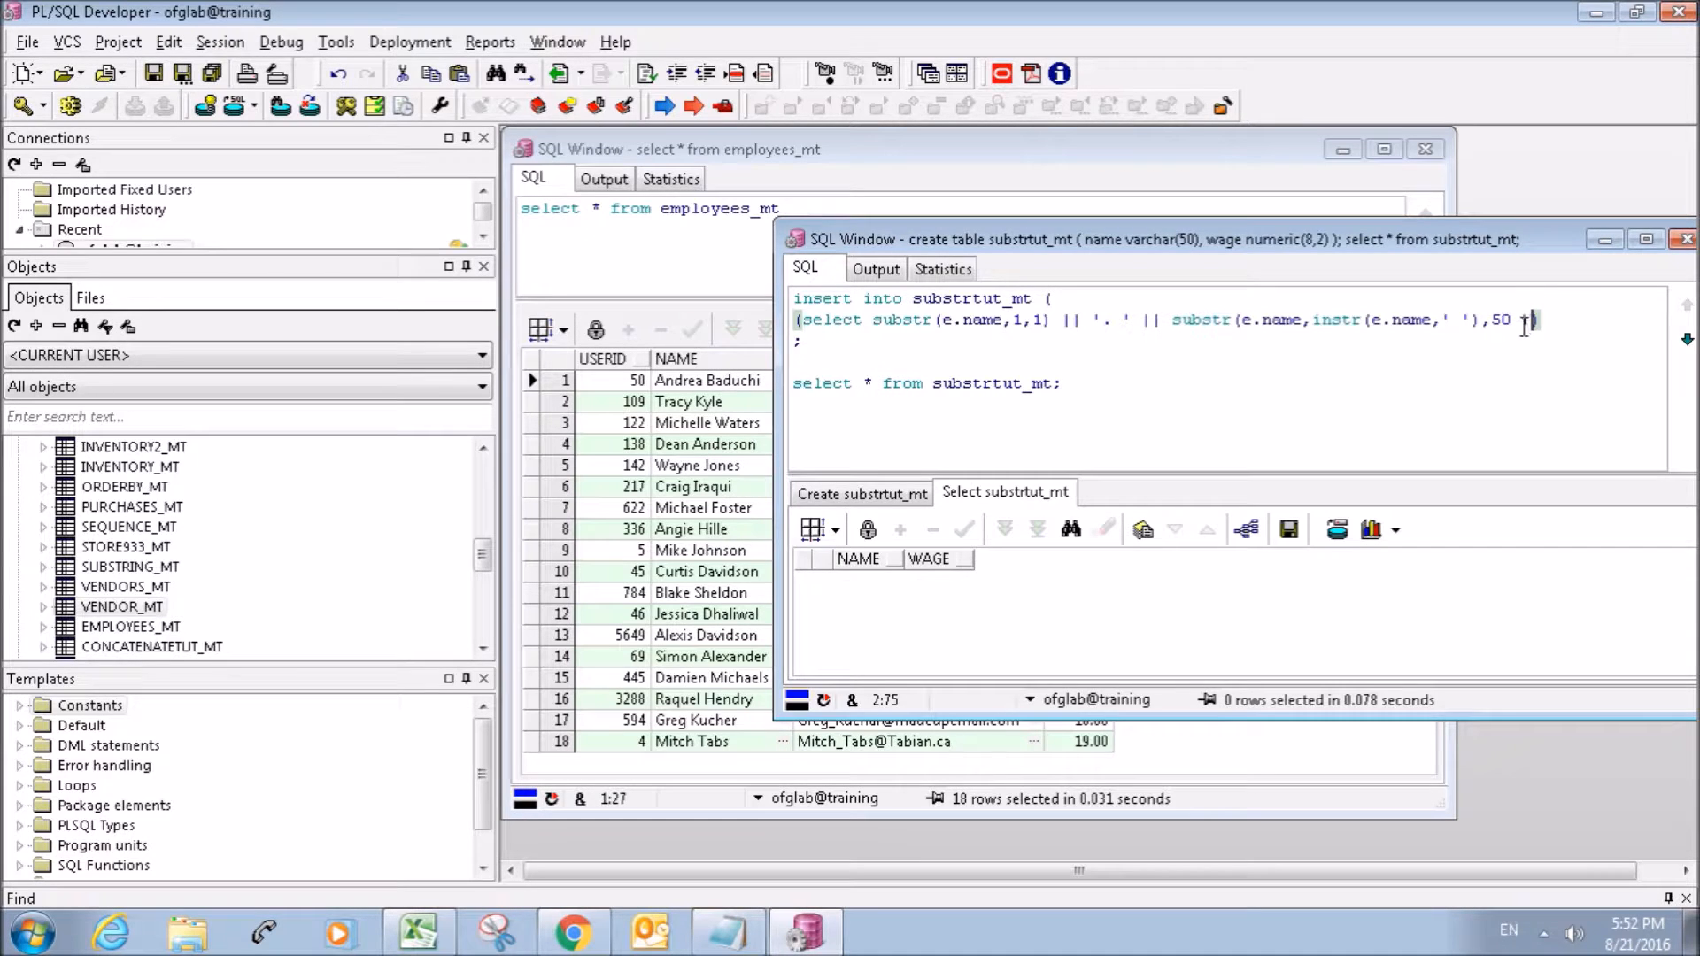
{"action": "type", "text": "),"}
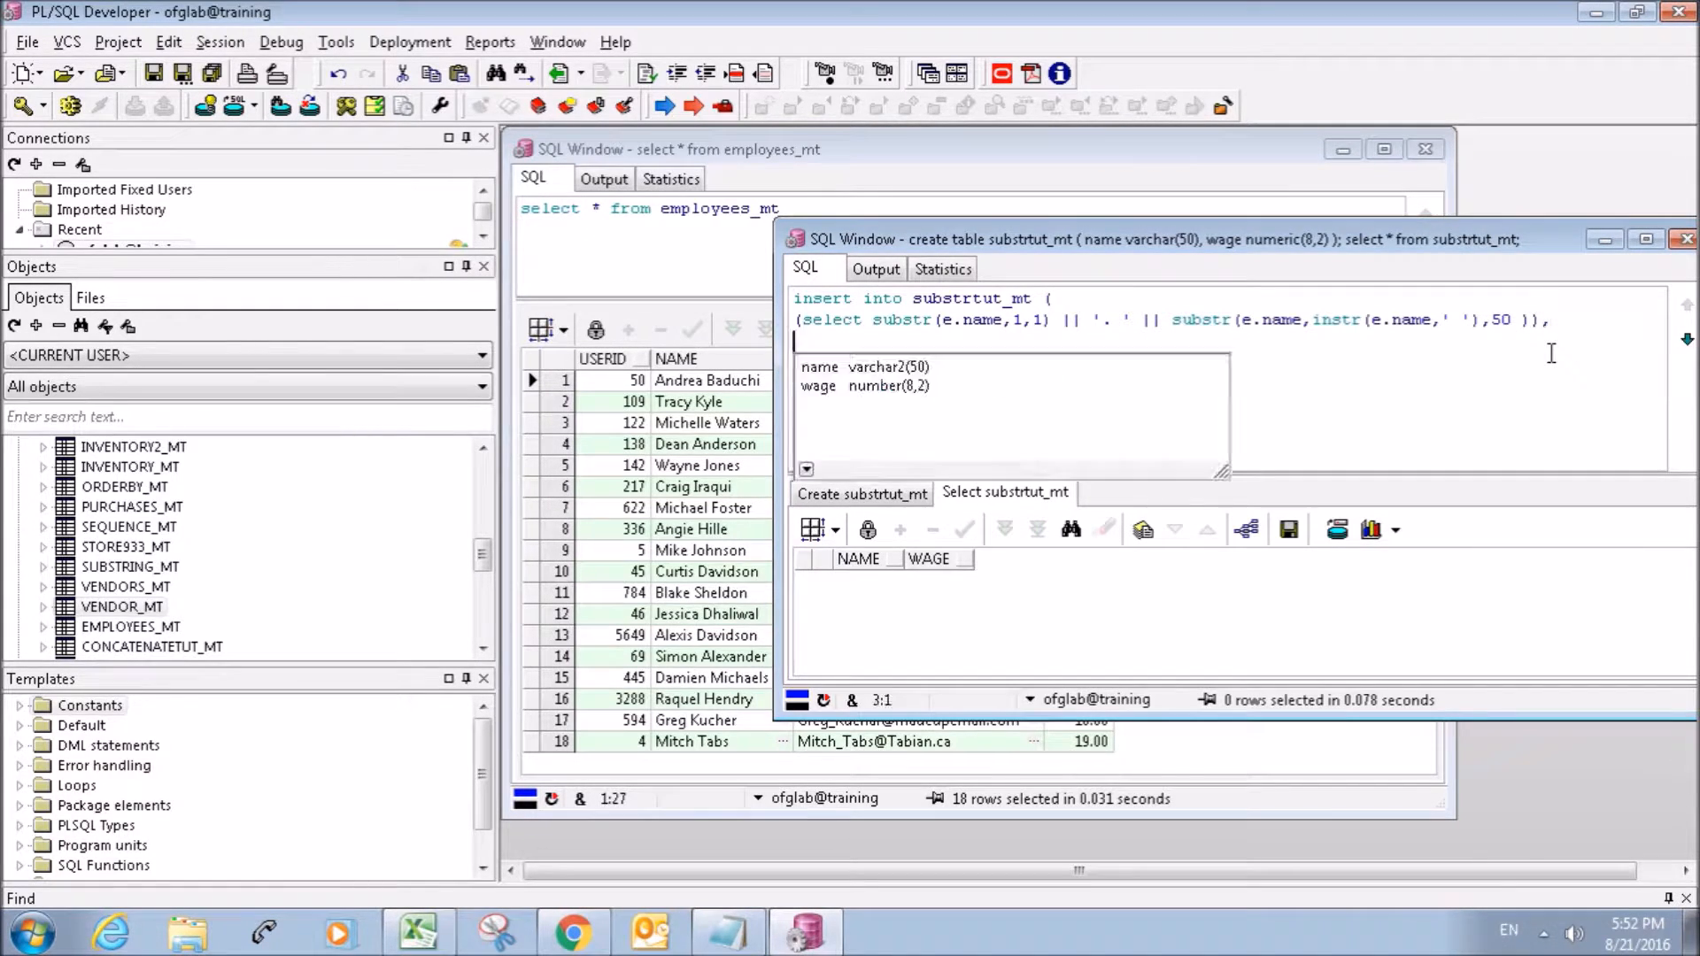
Add e.wage from employees_mt e); to close the insert's subquery
{"action": "type", "text": "e"}
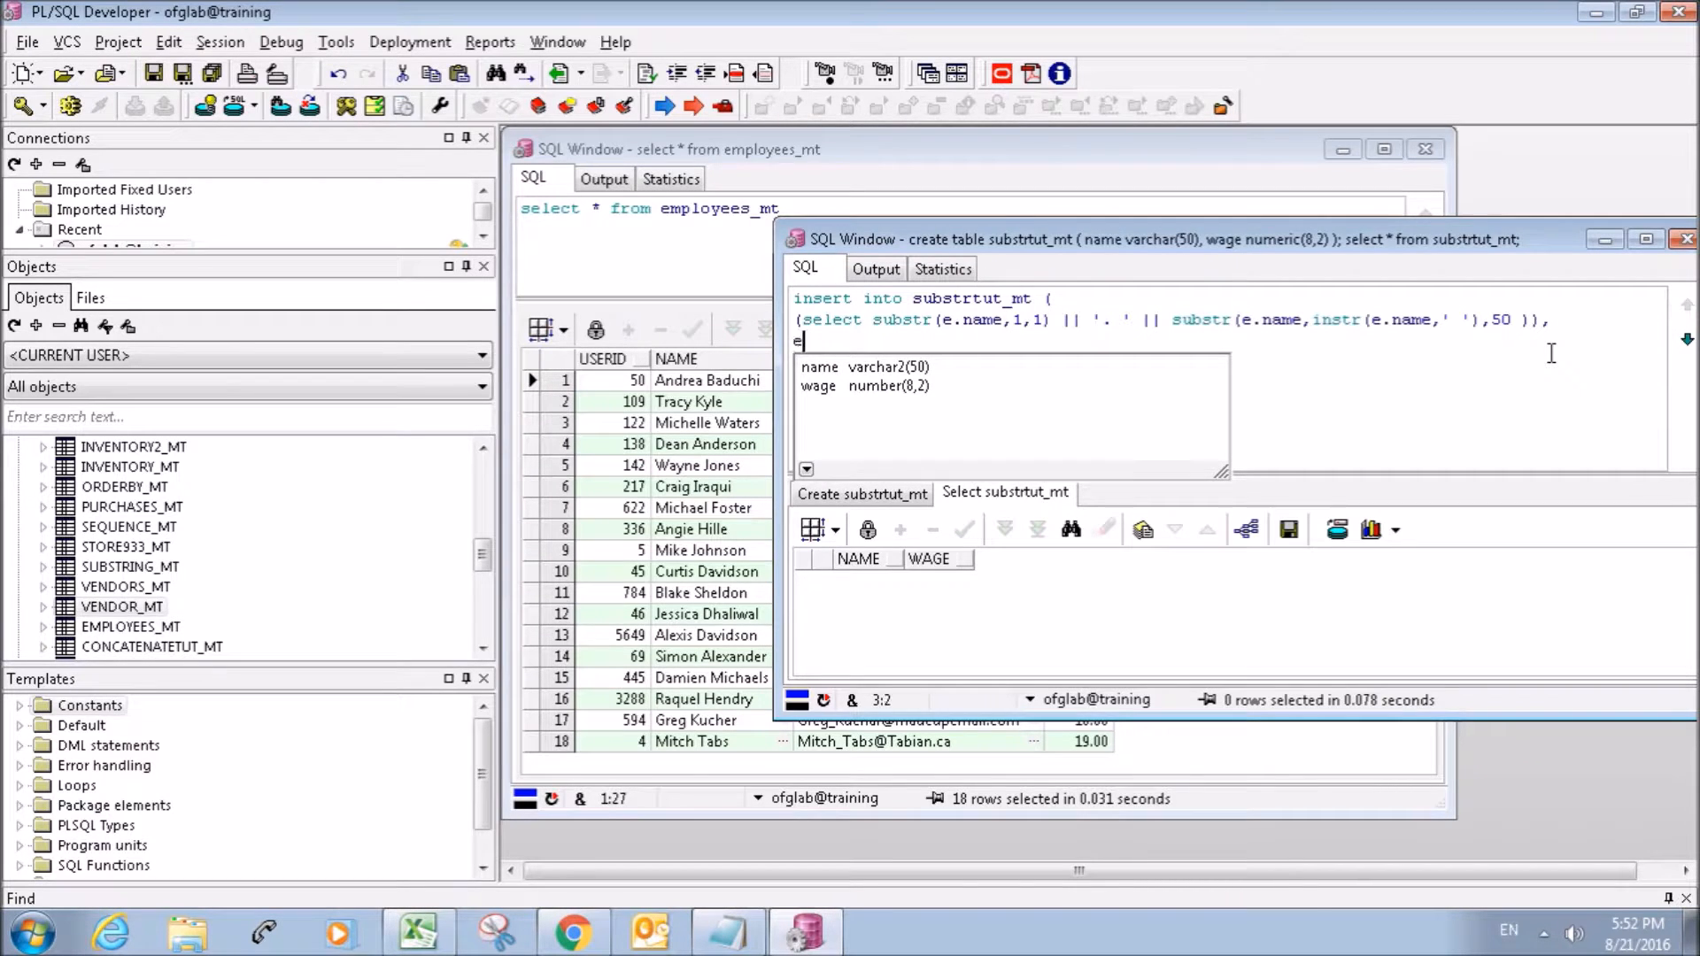
{"action": "type", "text": ".wage from employees_mt er"}
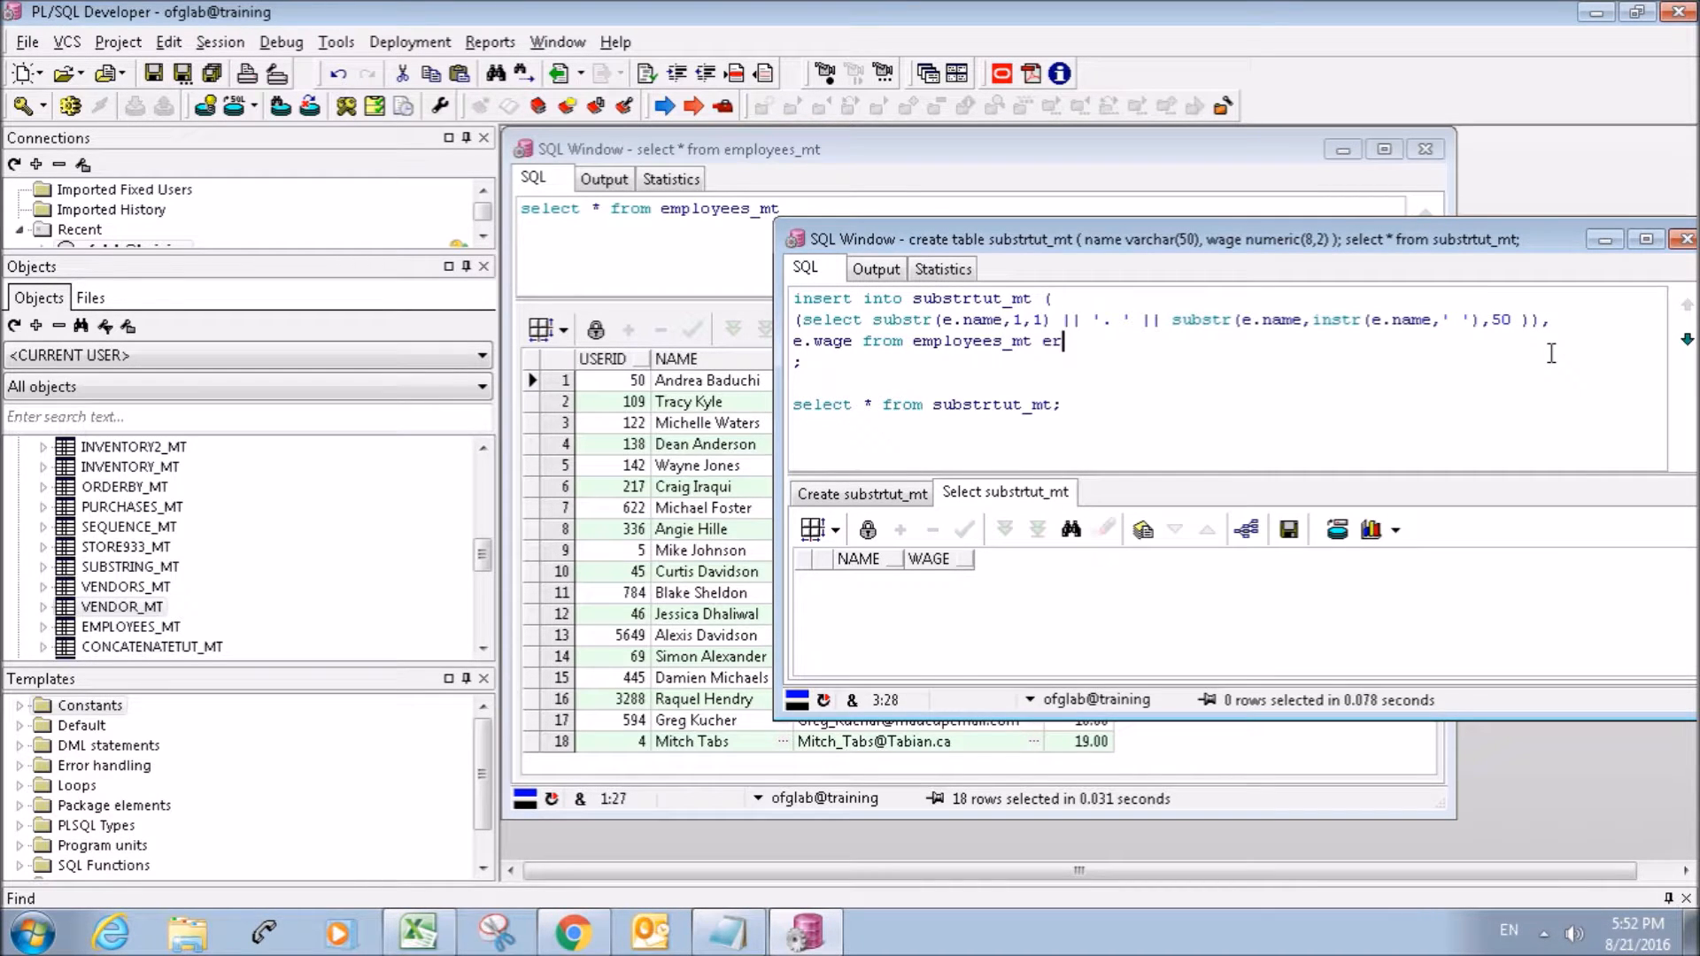
{"action": "type", "text": ");"}
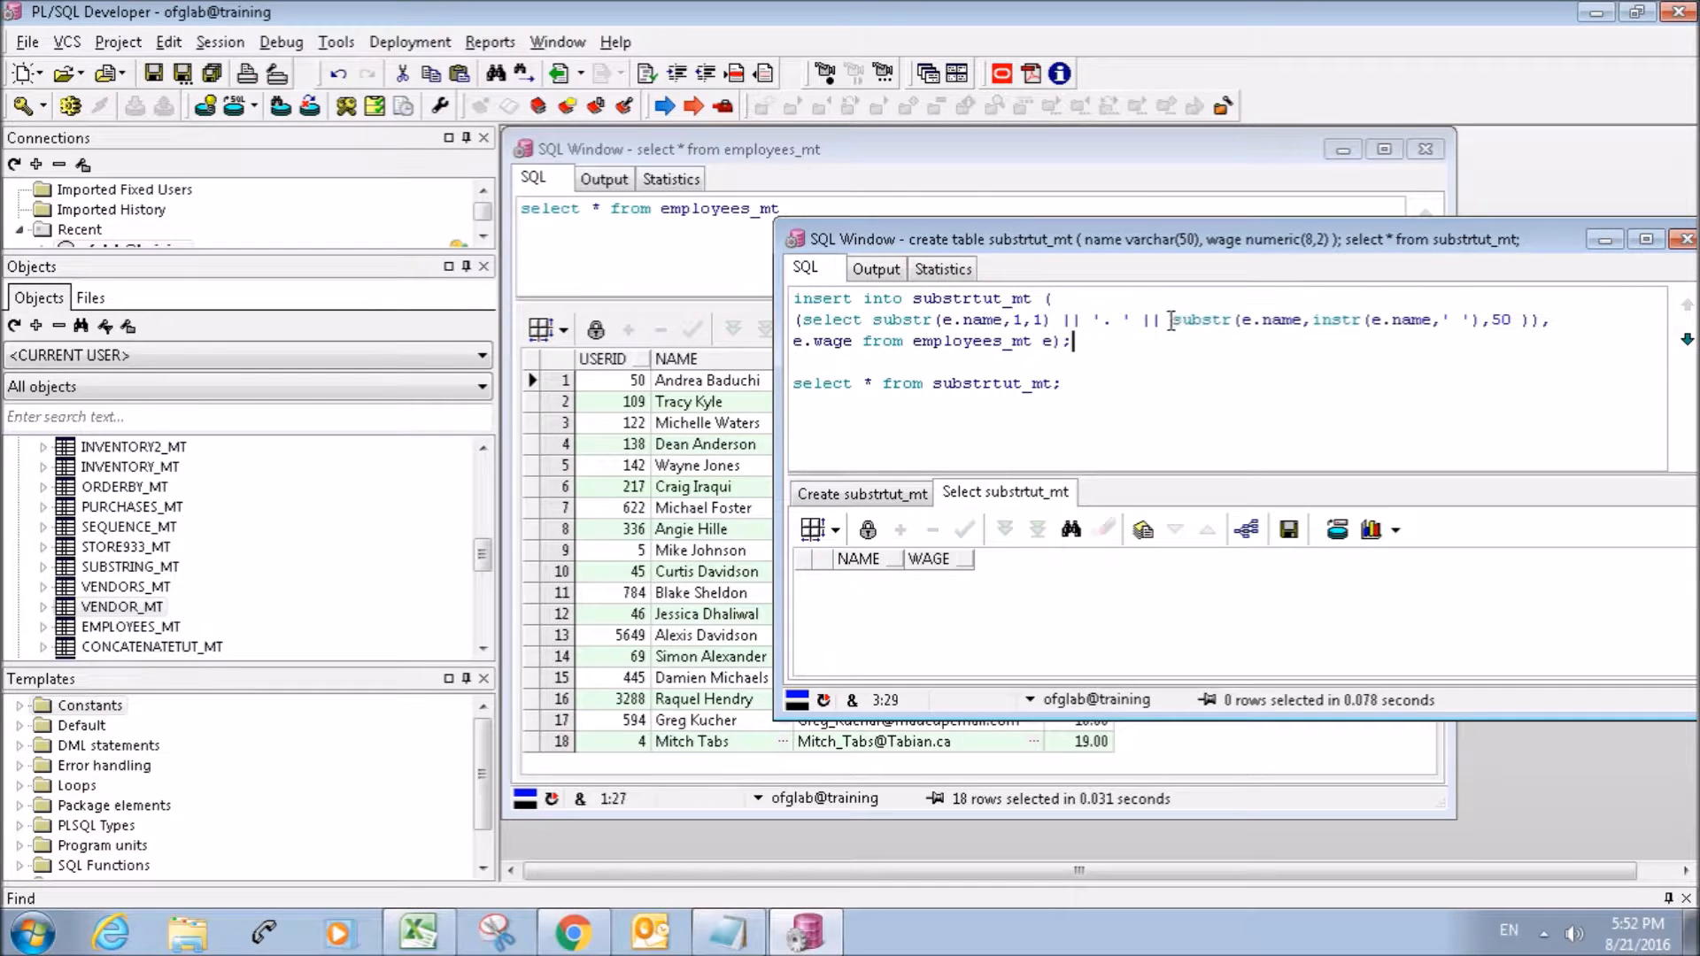
{"action": "left_click", "coordinate": [874, 319]}
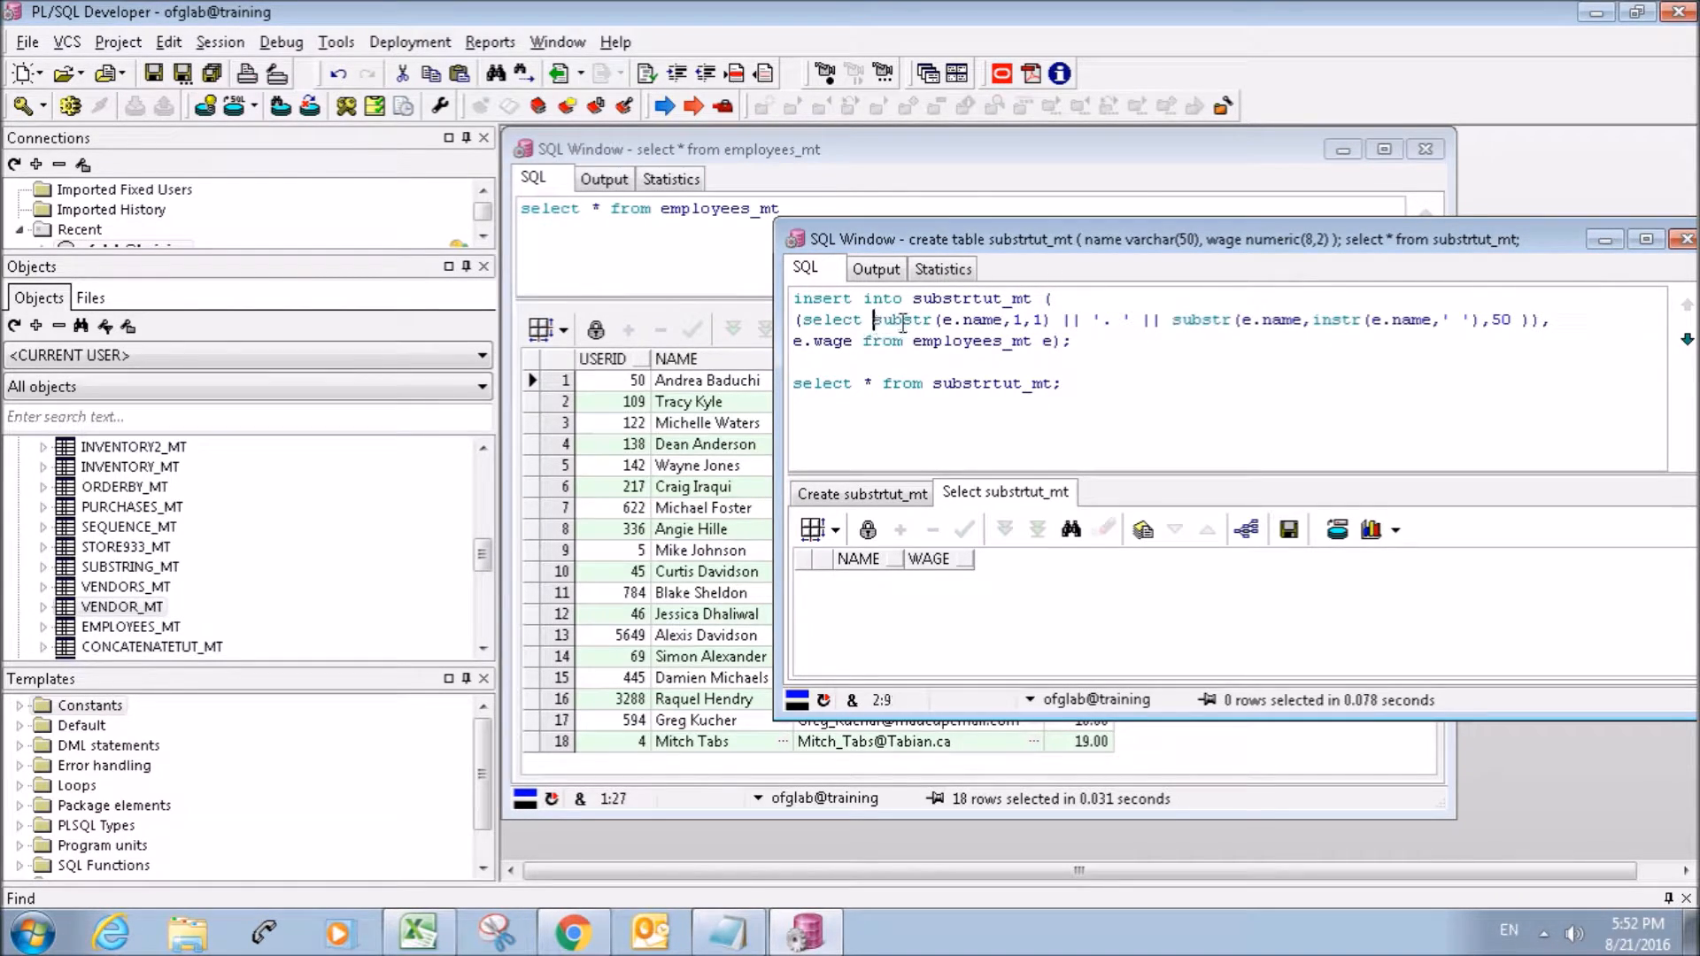
{"action": "left_click", "coordinate": [1173, 319]}
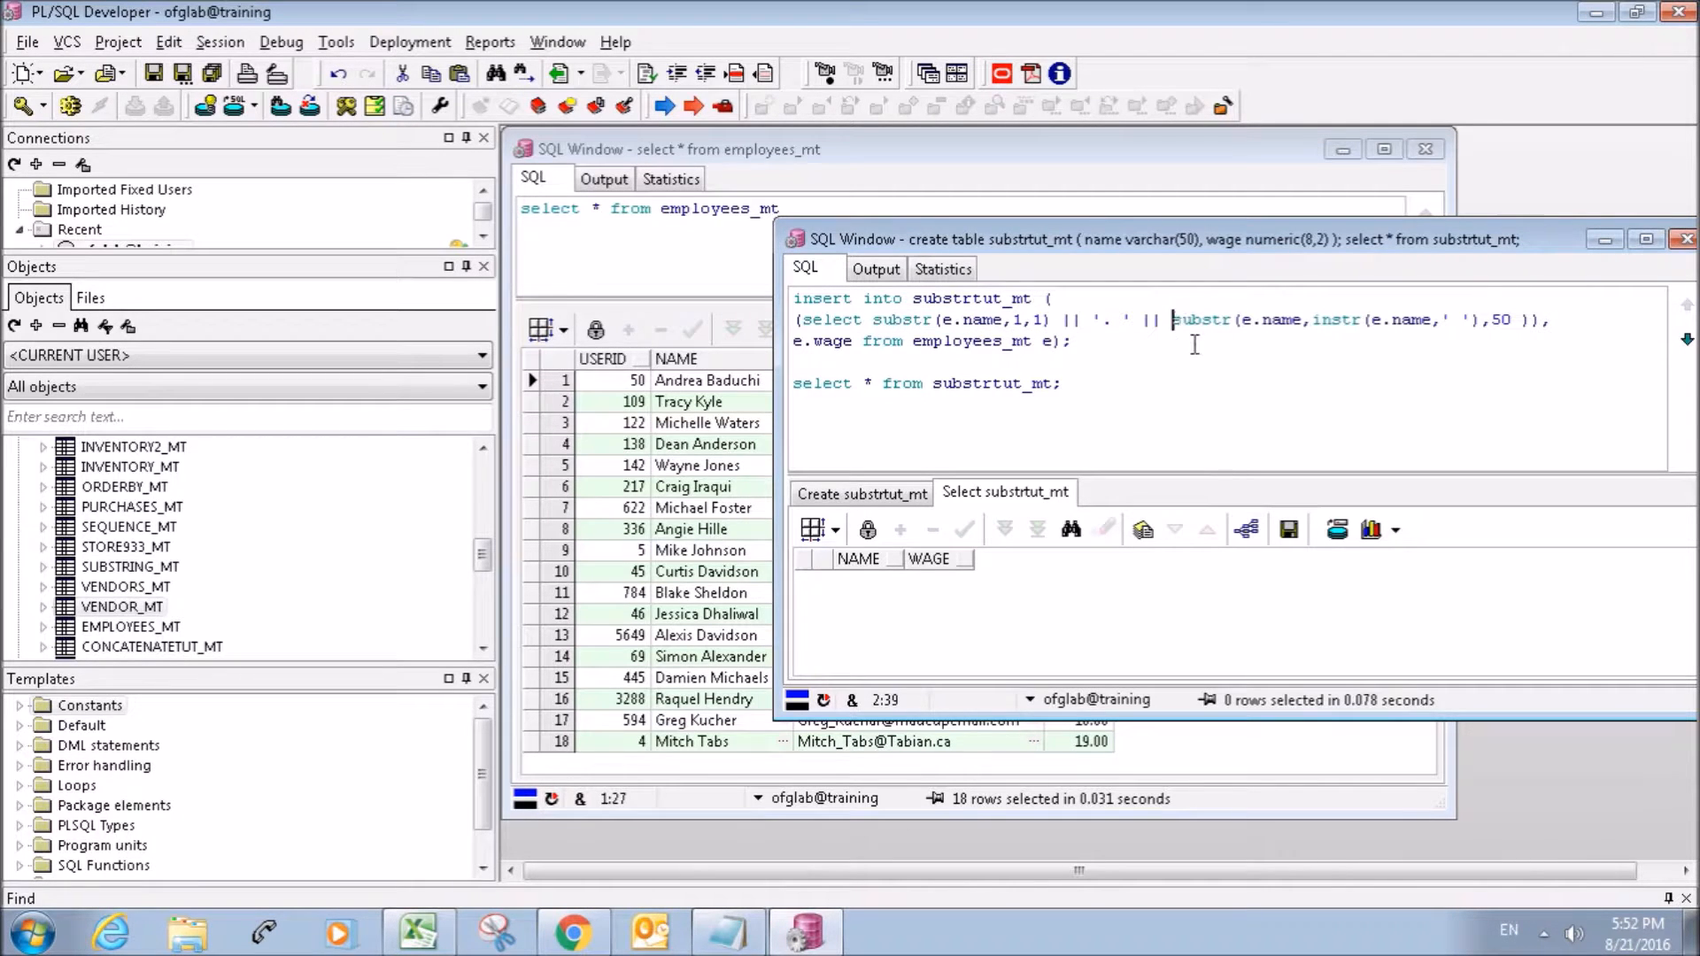
{"action": "left_click", "coordinate": [1073, 340]}
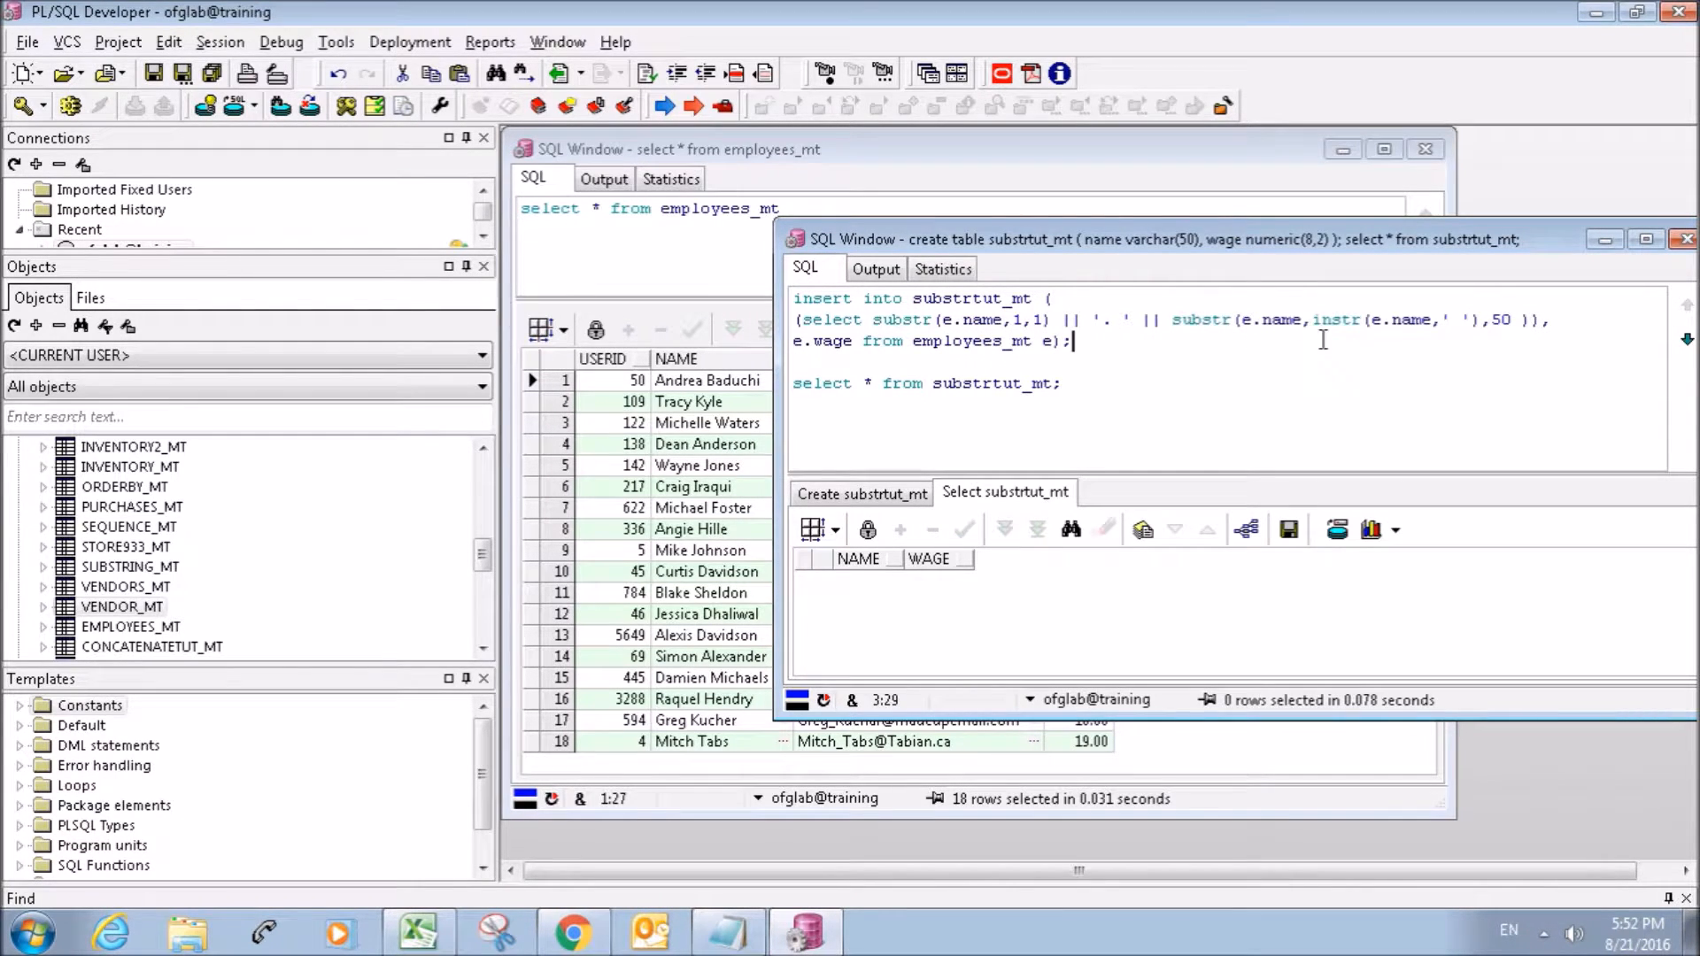
{"action": "double_click", "coordinate": [1272, 320]}
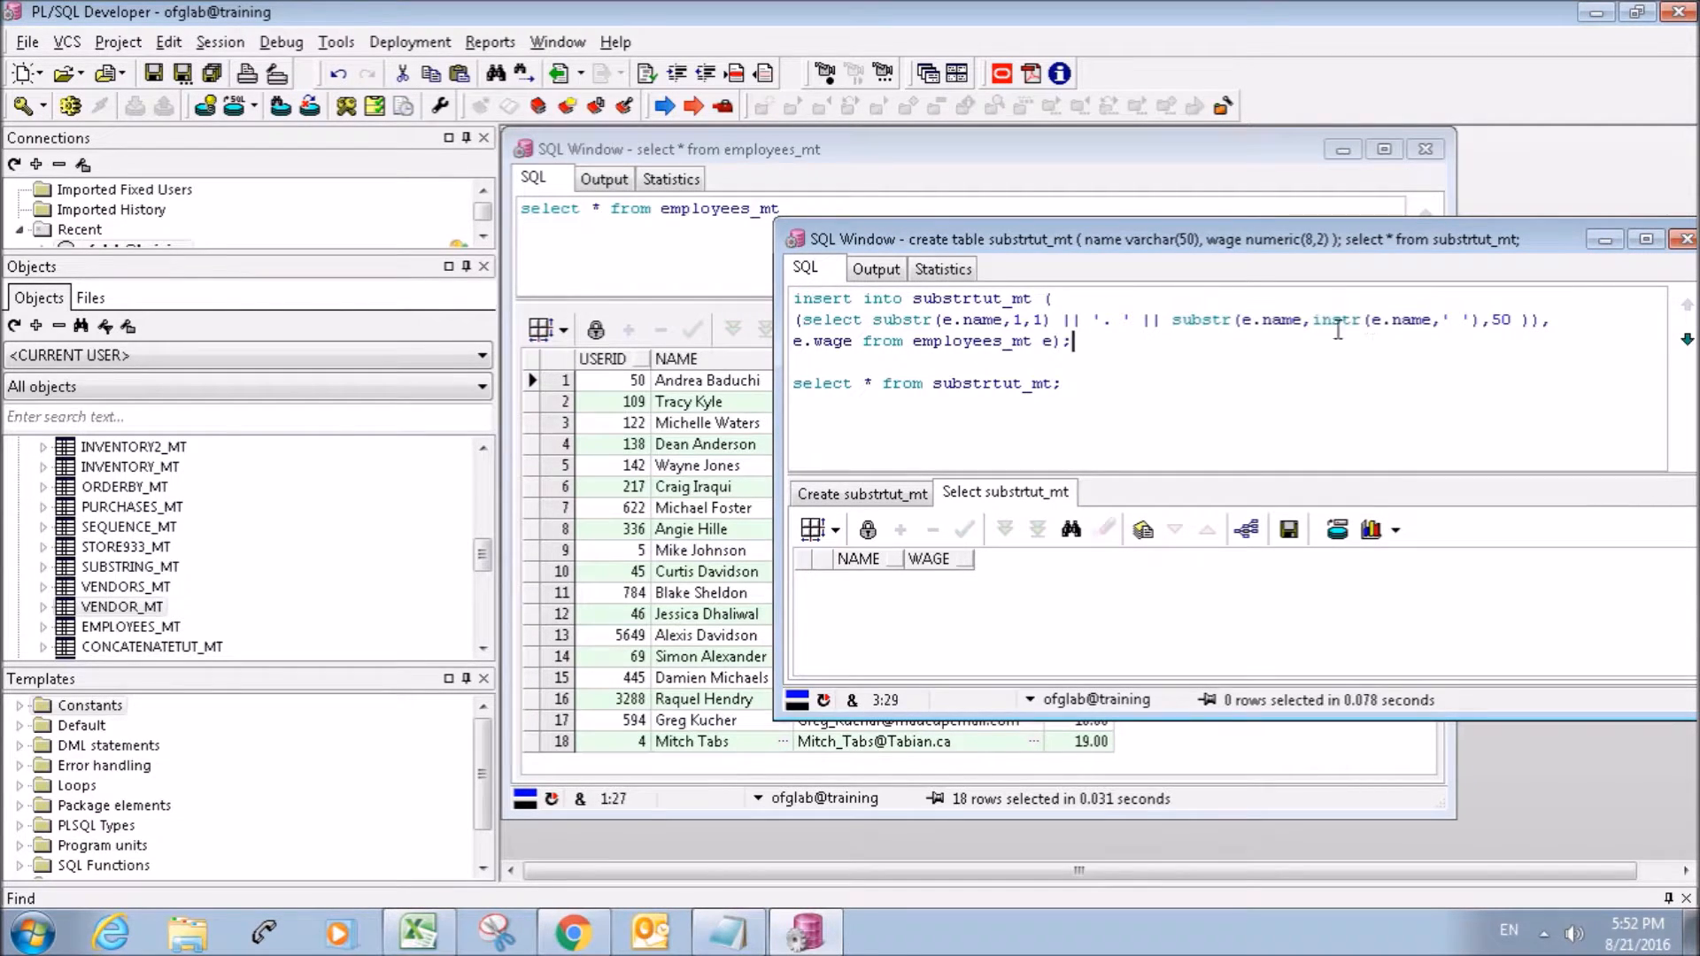
{"action": "double_click", "coordinate": [1339, 319]}
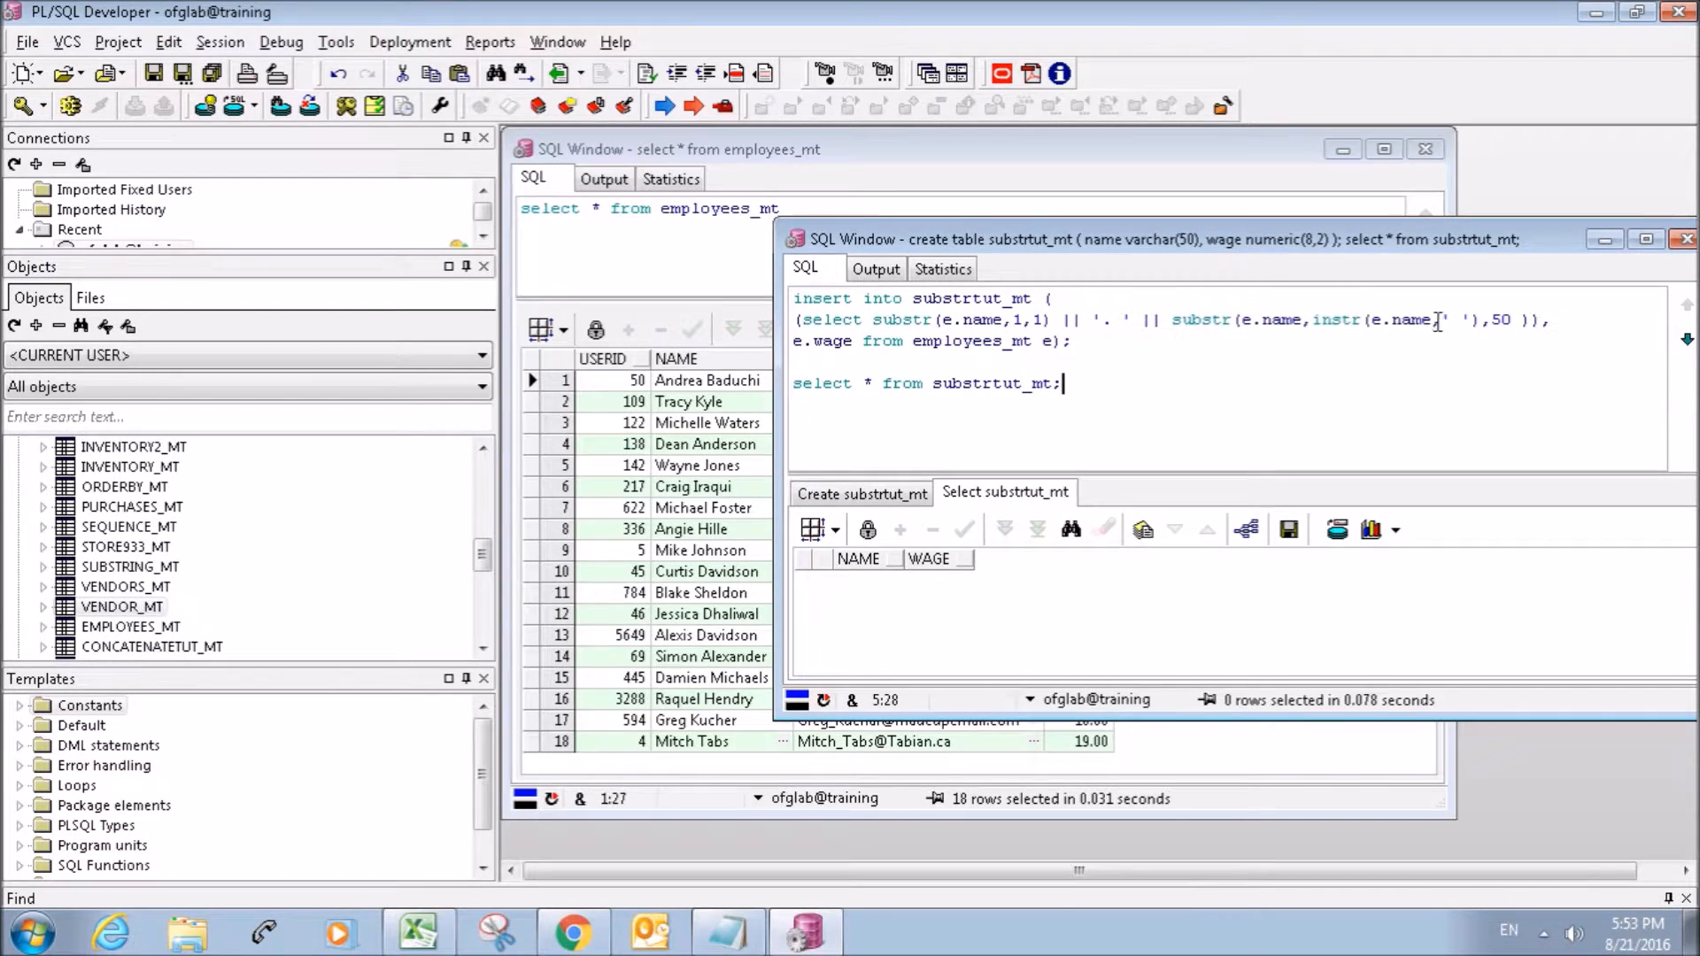
{"action": "double_click", "coordinate": [1397, 321]}
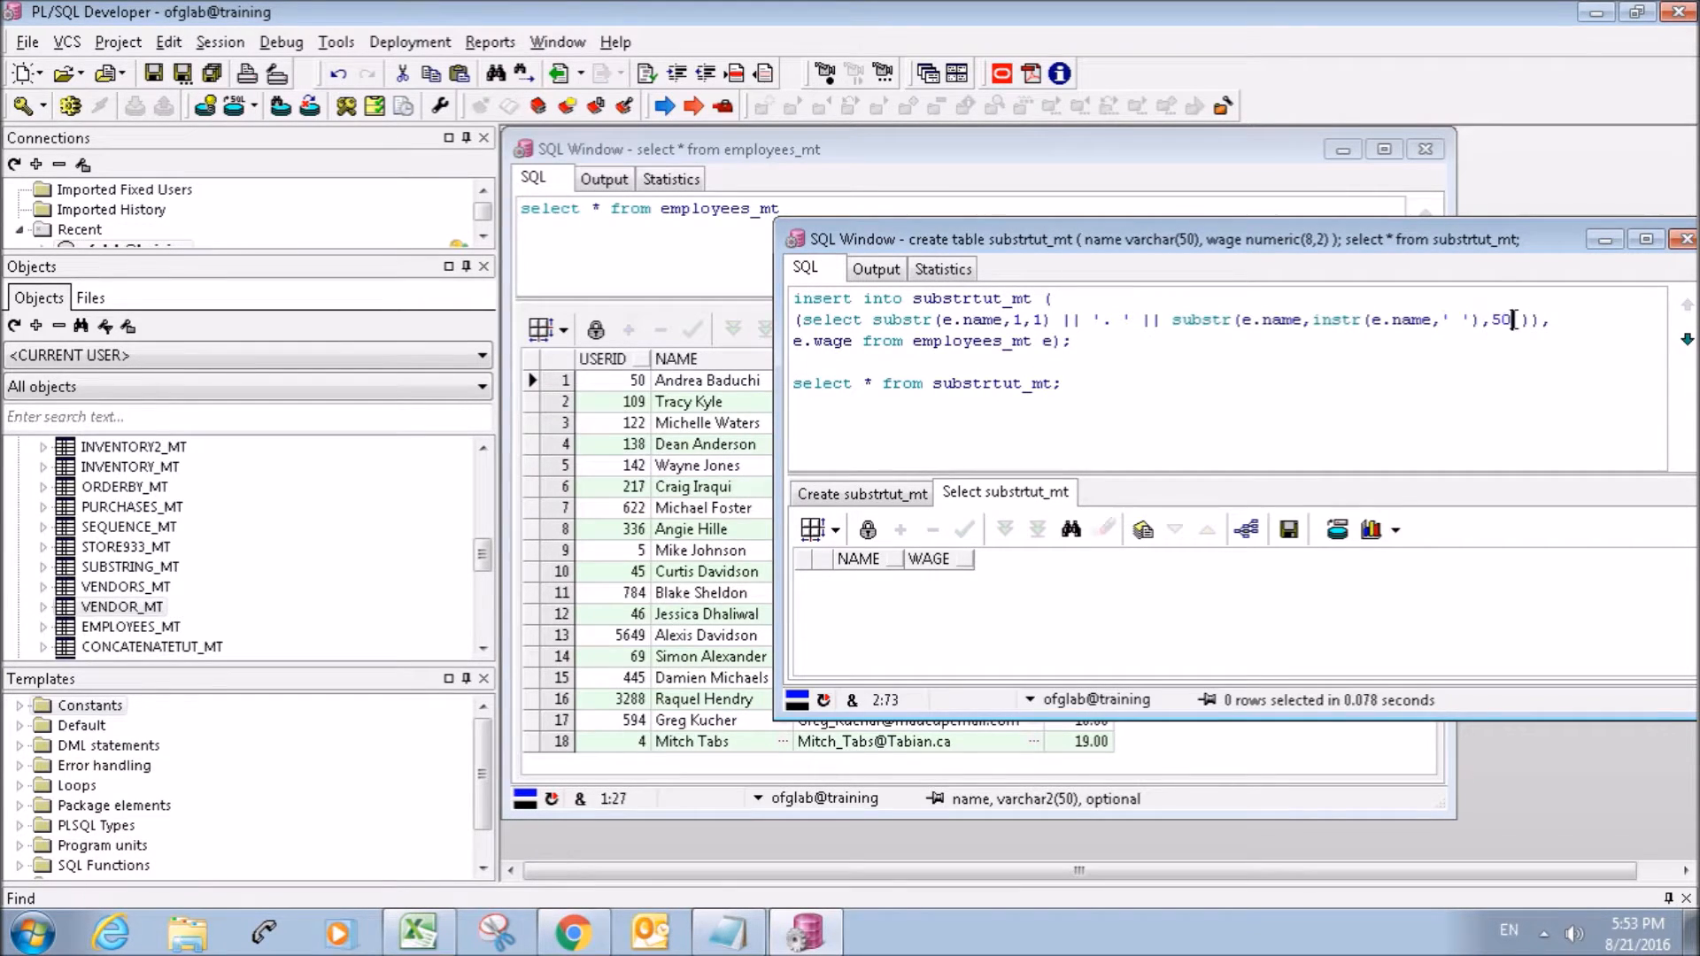
Run the insert, dismiss the ORA-00923 error, and name the target columns (name,wage)
{"action": "left_click", "coordinate": [1062, 383]}
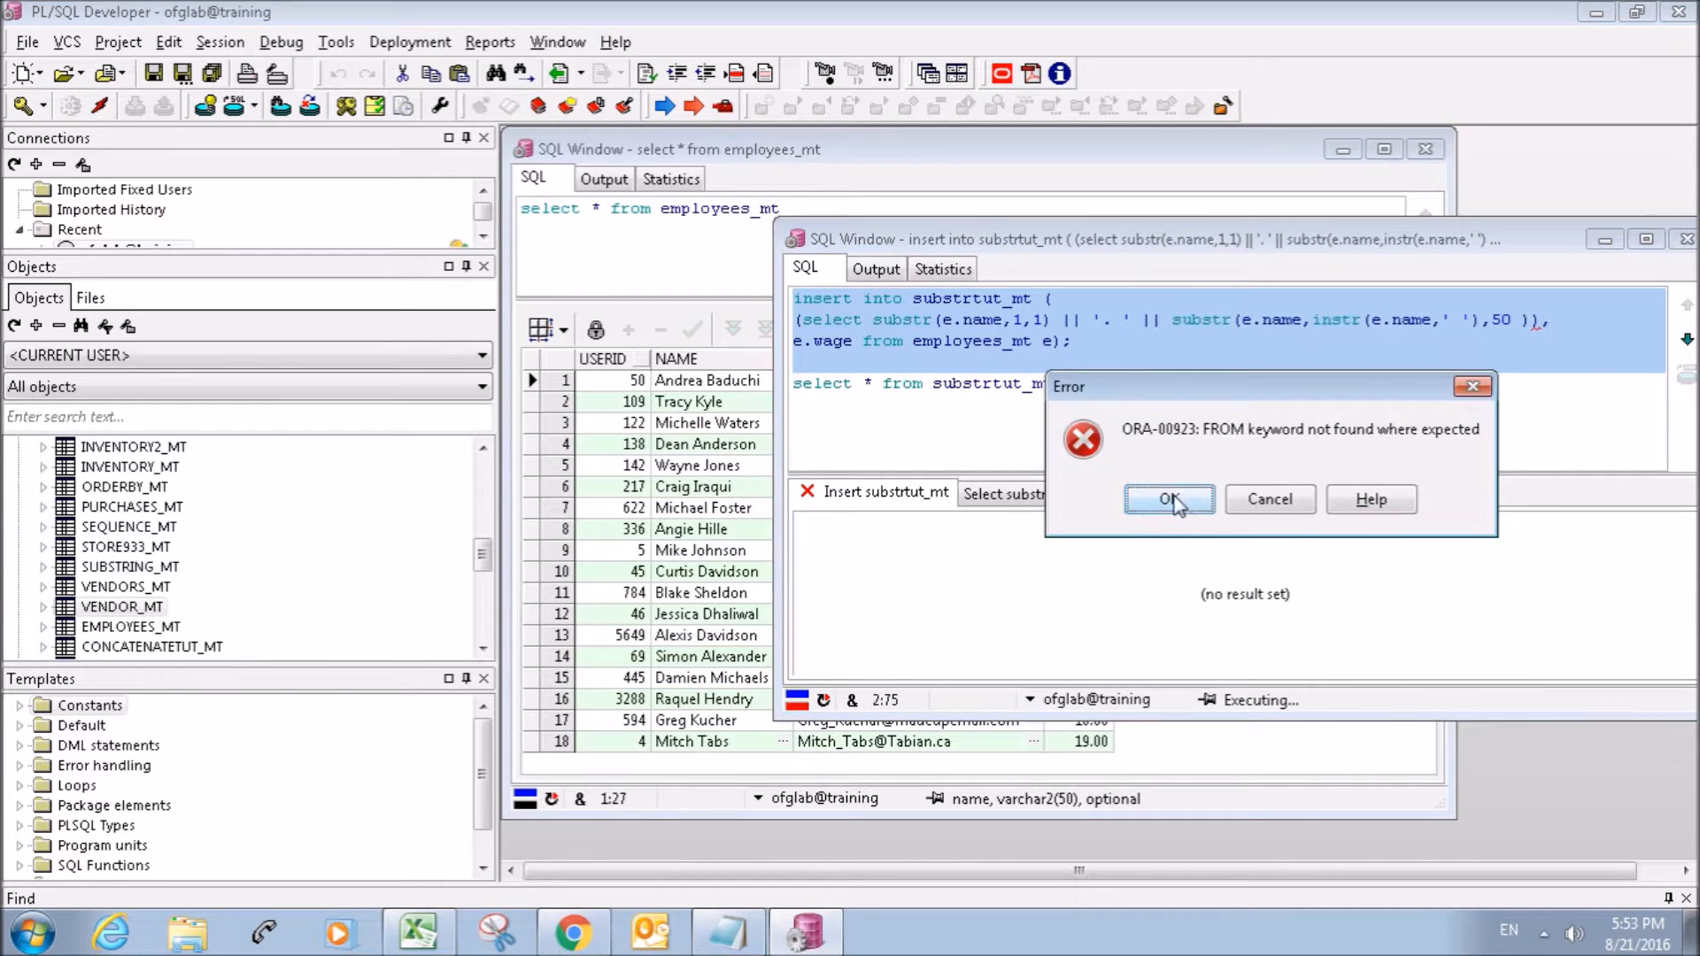
{"action": "left_click", "coordinate": [1169, 500]}
{"action": "type", "text": ")"}
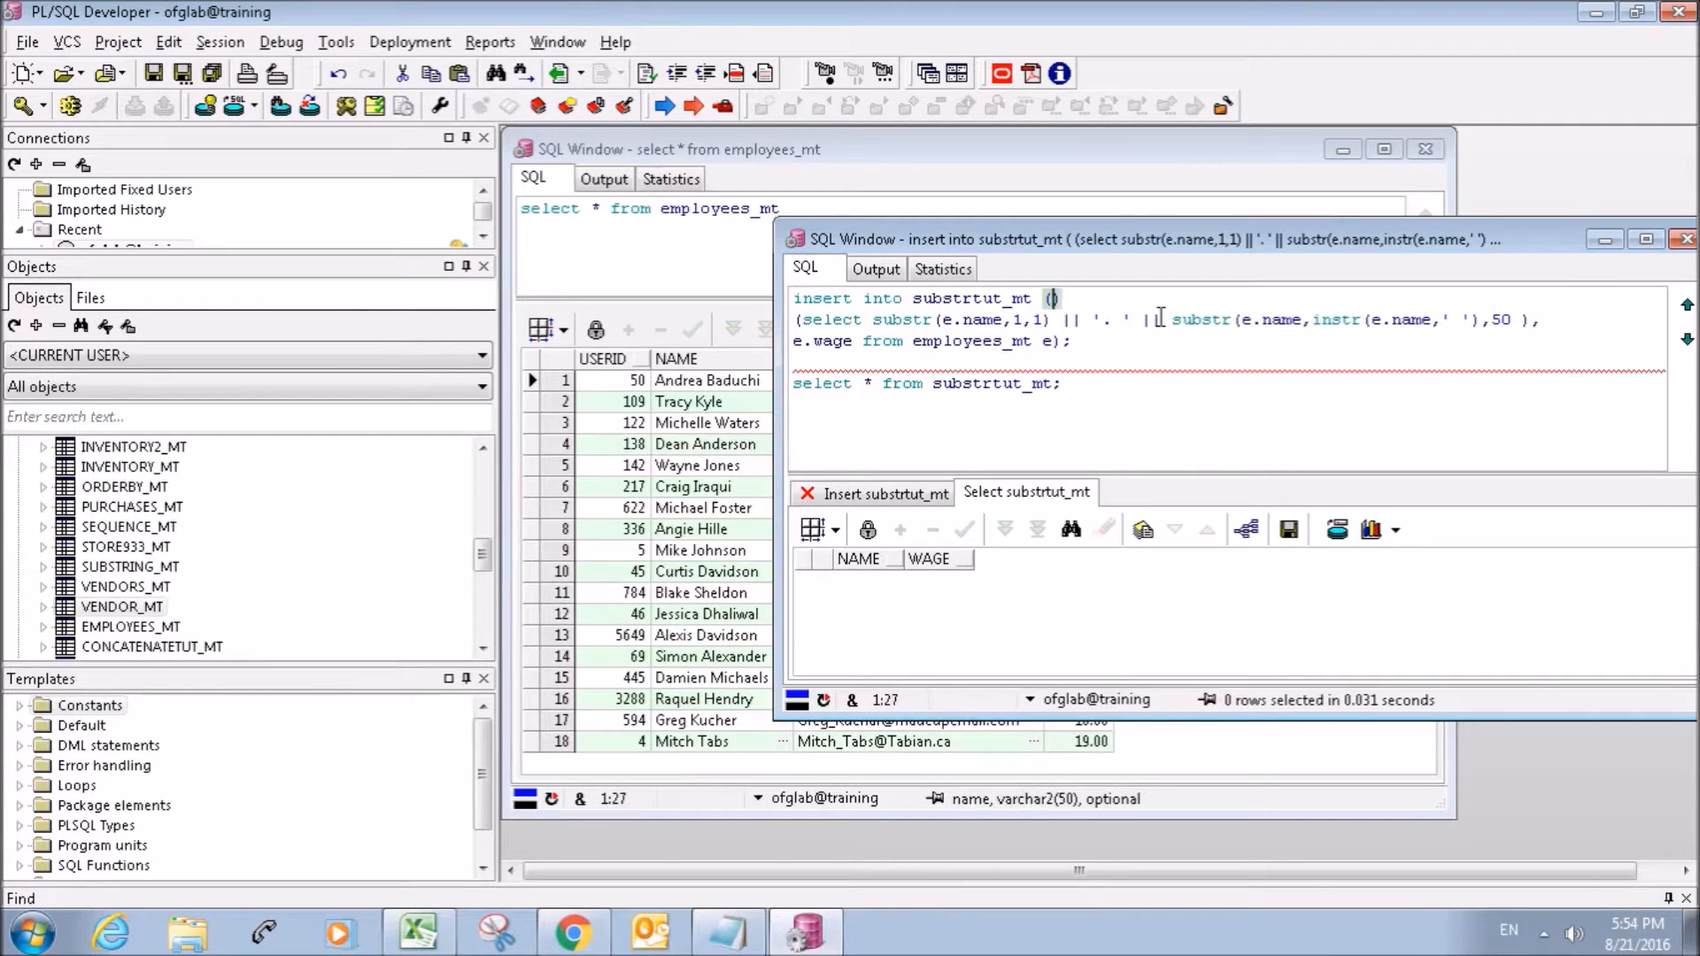
{"action": "type", "text": "name,wage"}
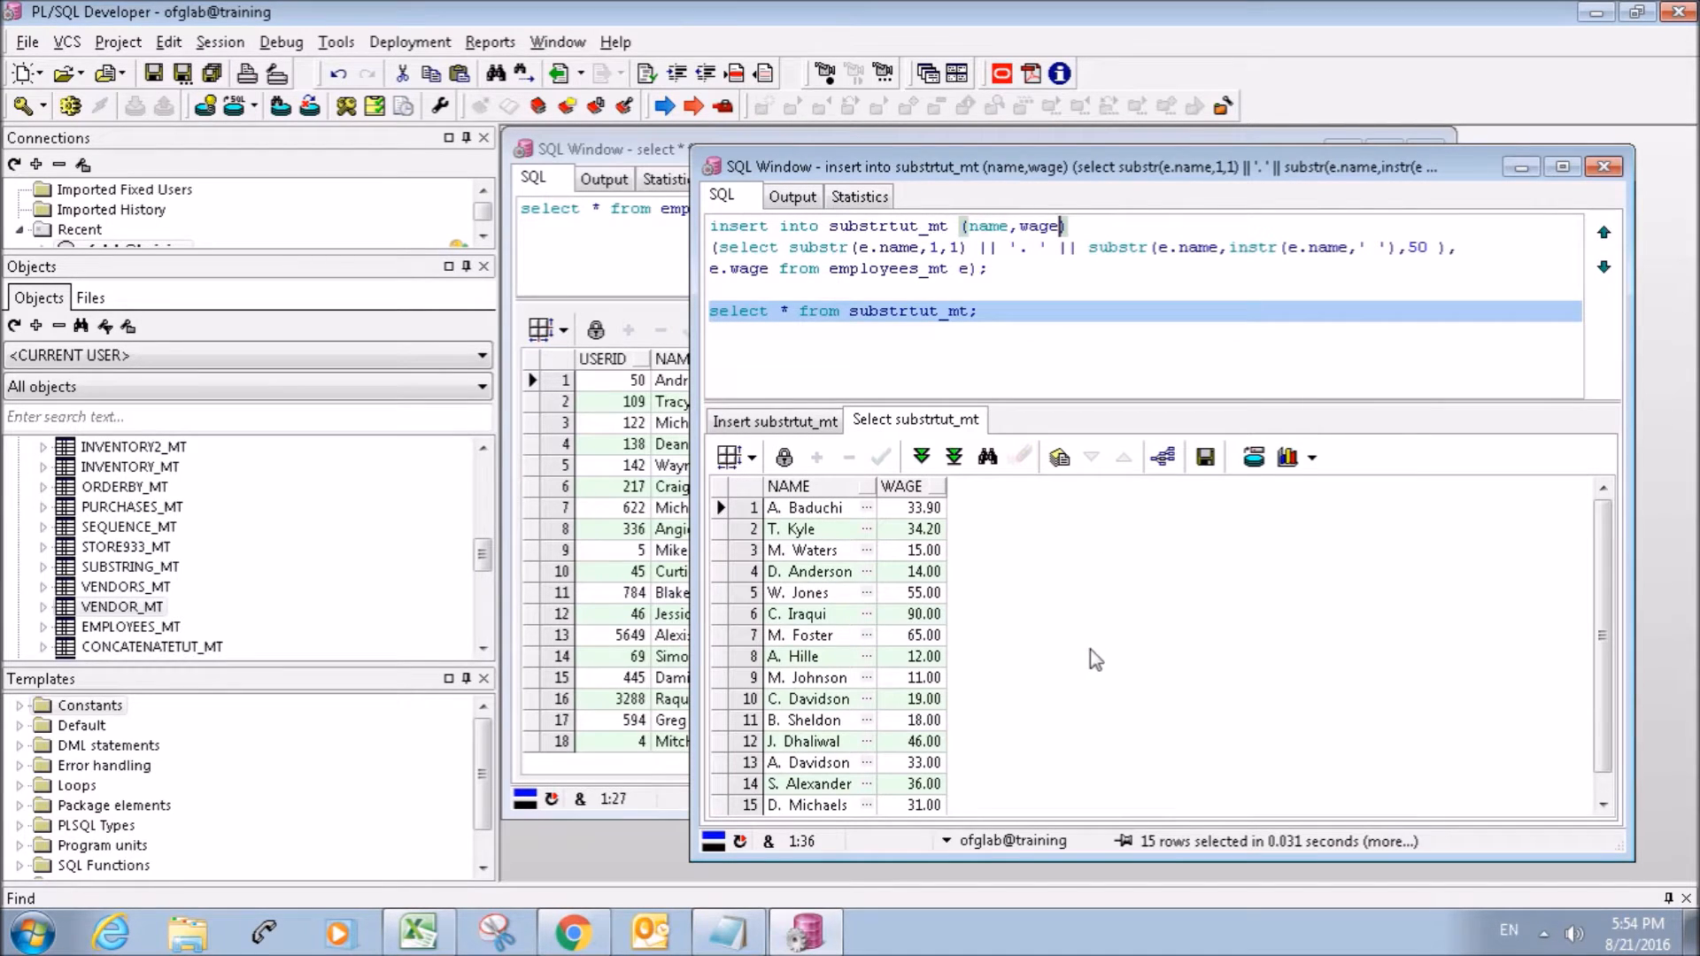
{"action": "mouse_move", "coordinate": [807, 522]}
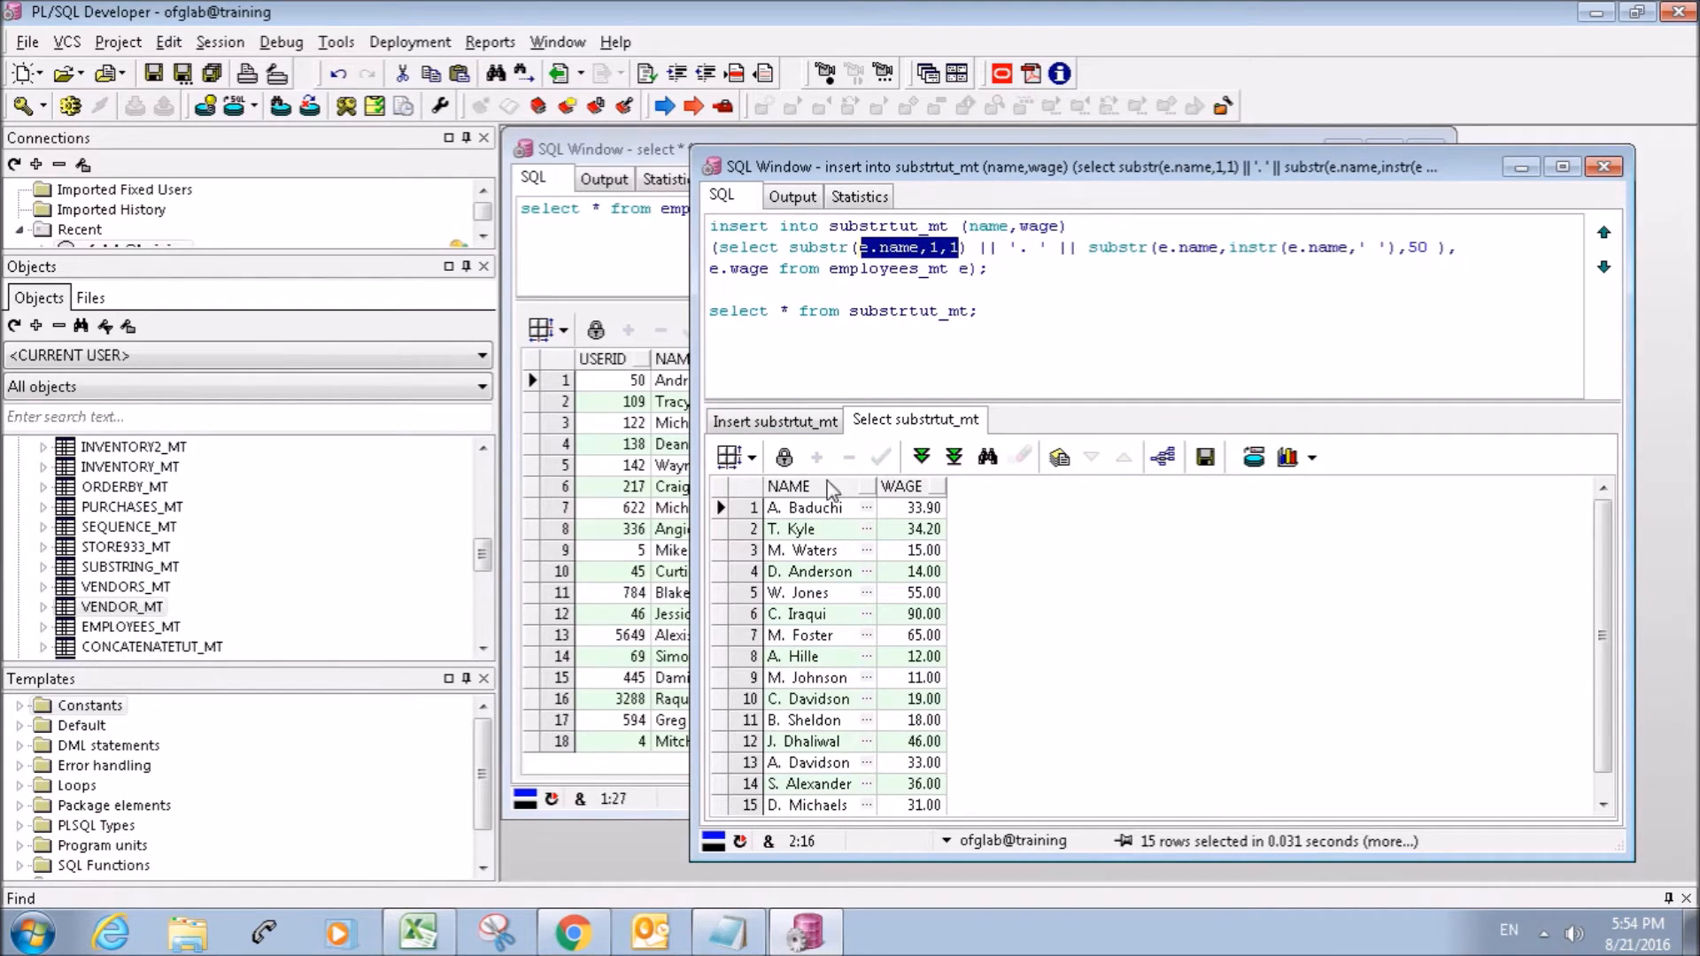
{"action": "mouse_move", "coordinate": [791, 524]}
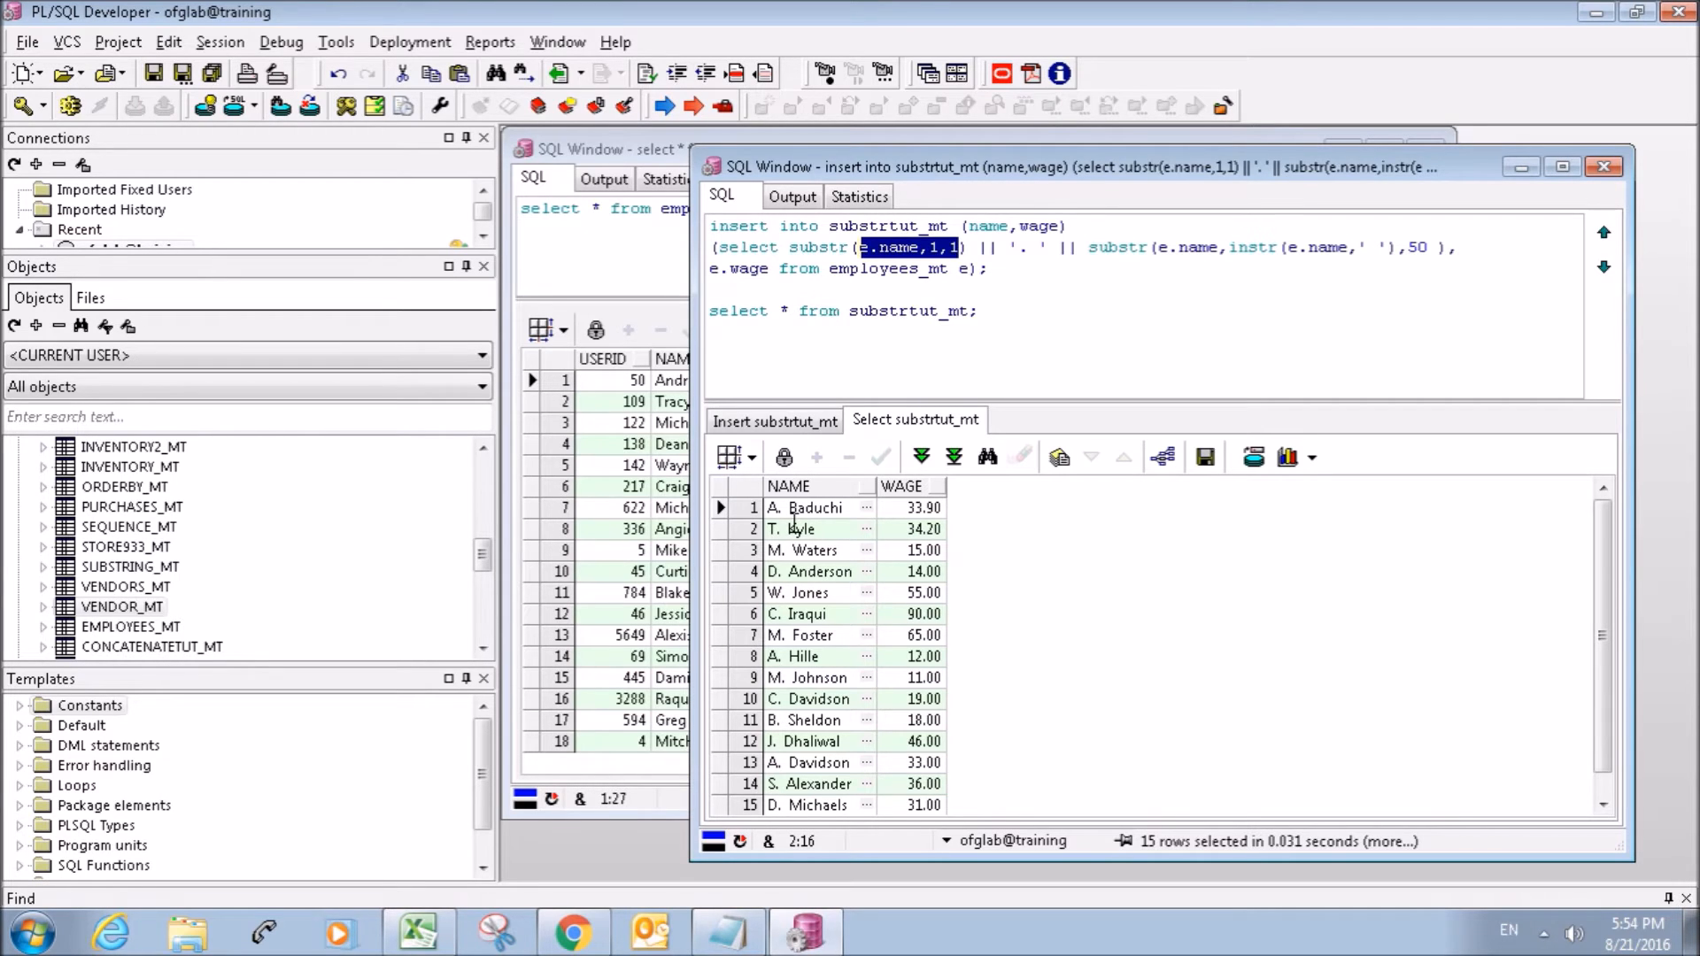